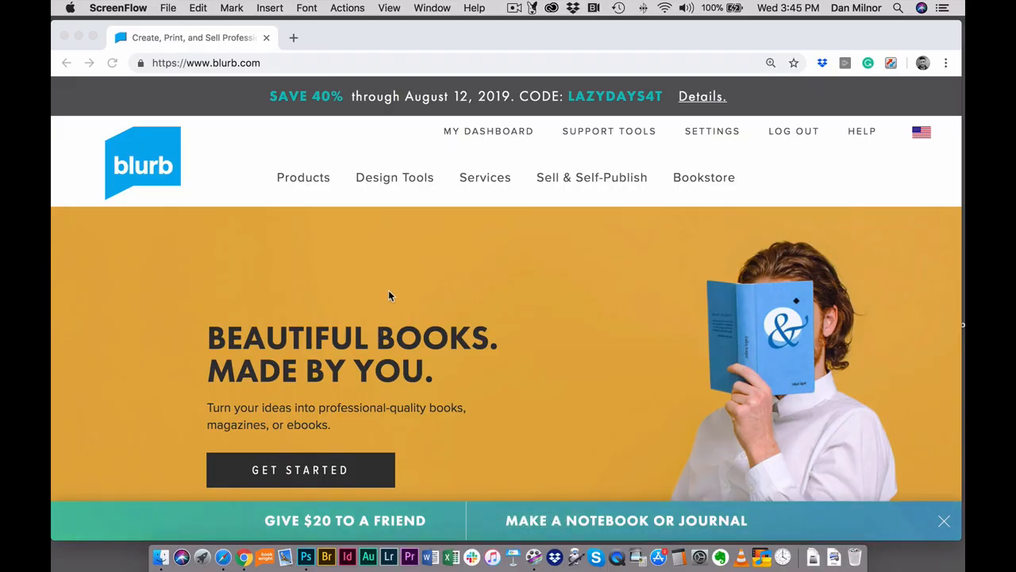
pyautogui.moveTo(394, 280)
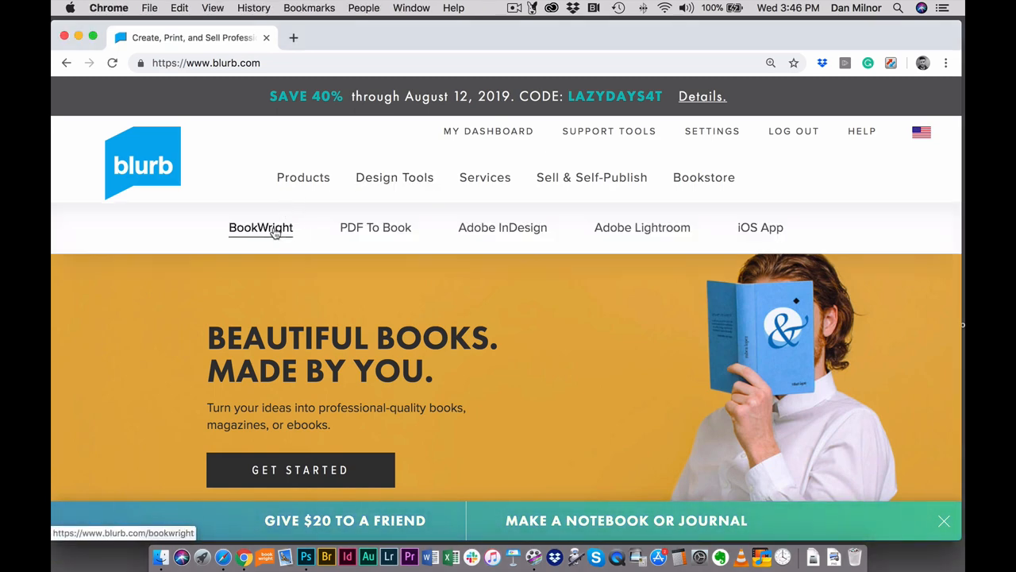
# Open the BookWright Design Tools page and start downloading the Mac installer BookWright.dmg.
pyautogui.click(261, 228)
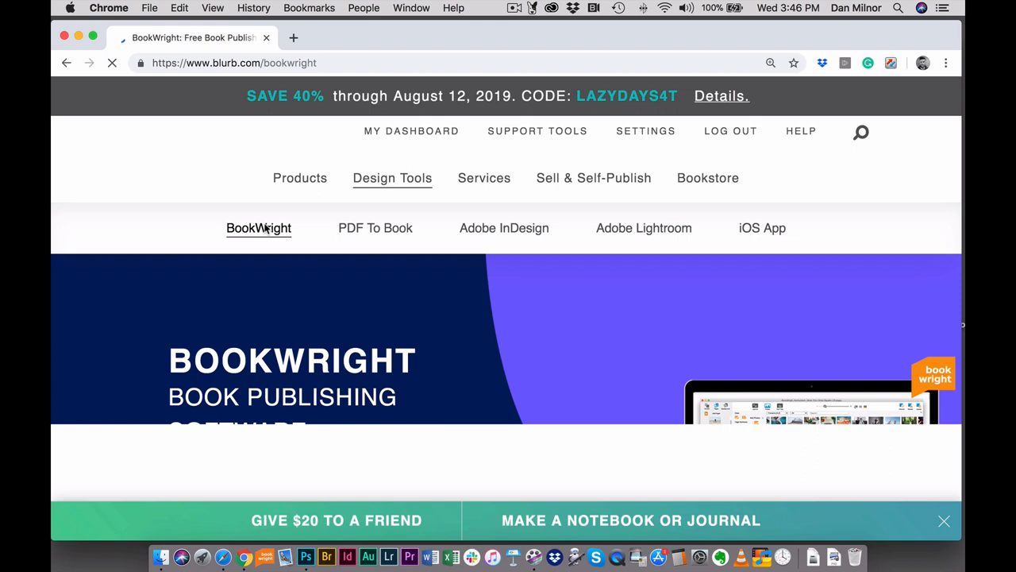
pyautogui.scroll(-3)
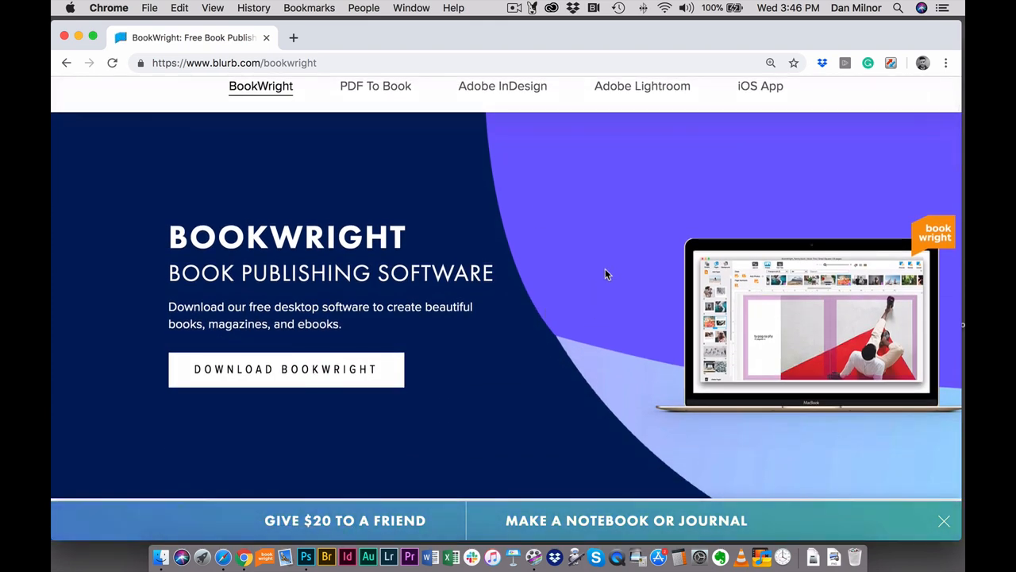
pyautogui.click(286, 370)
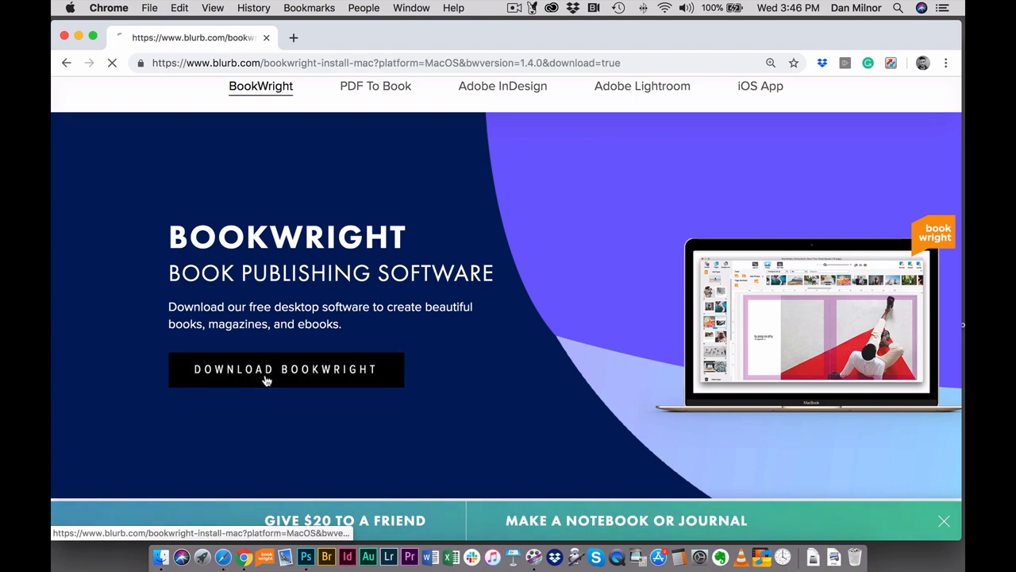
pyautogui.click(285, 370)
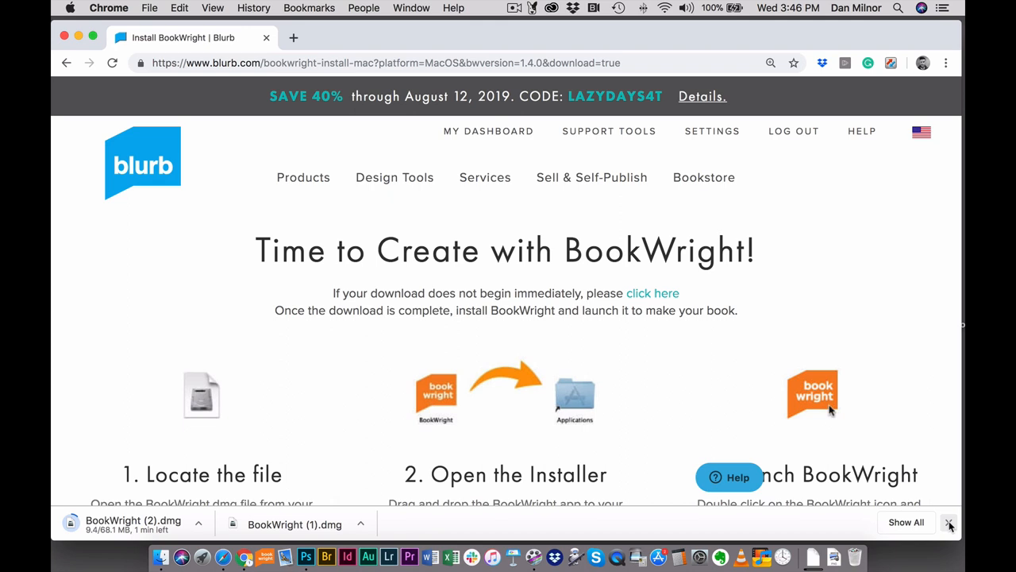
# Scroll down through the three BookWright installation steps on Blurb's install page.
pyautogui.scroll(-3)
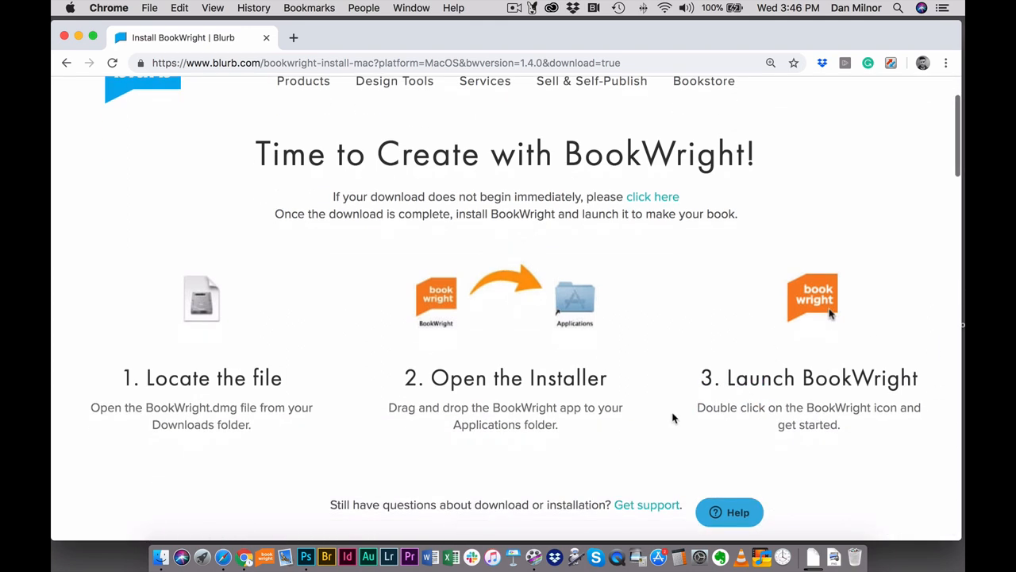
pyautogui.scroll(-3)
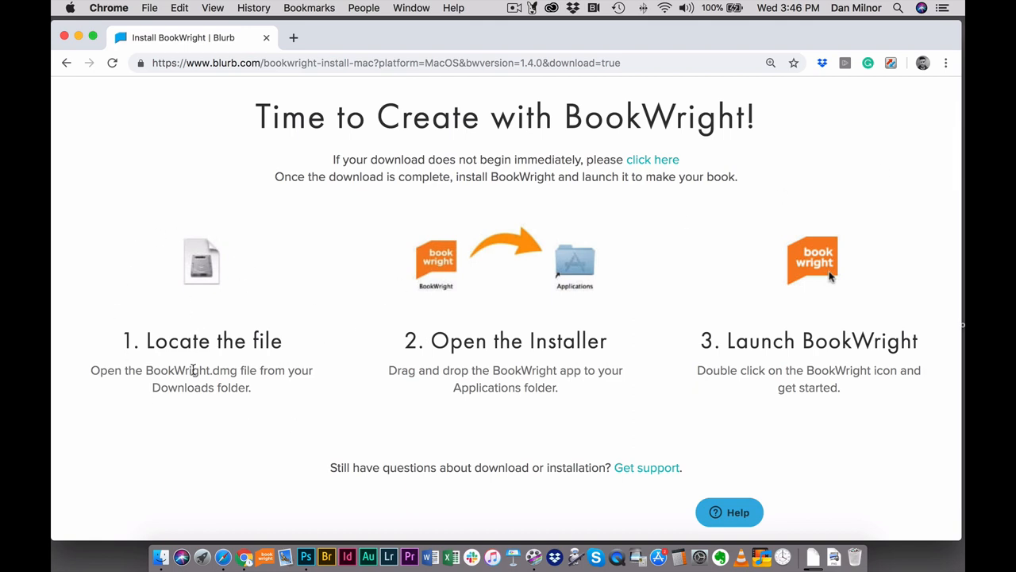
pyautogui.moveTo(476, 361)
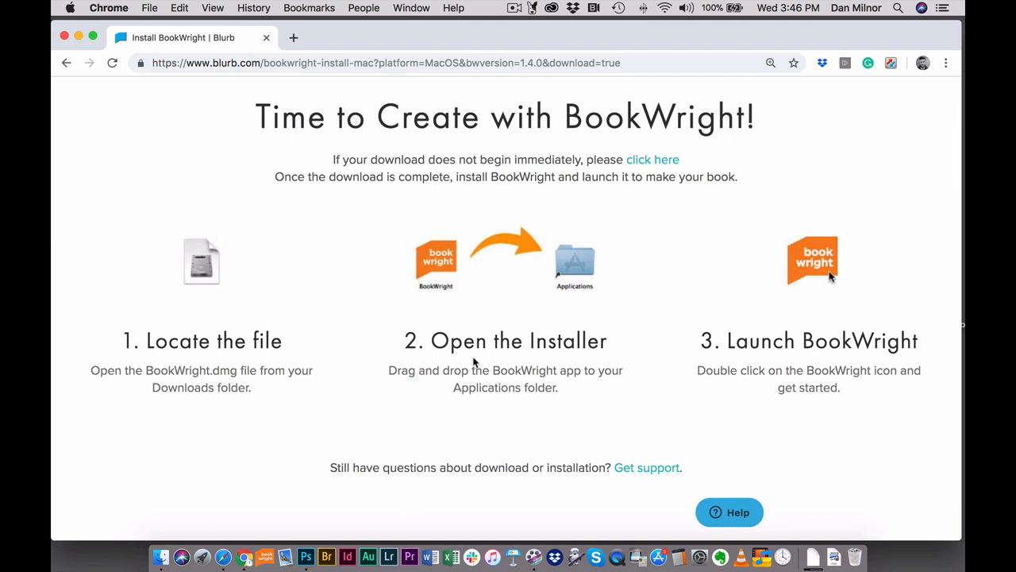
pyautogui.moveTo(466, 327)
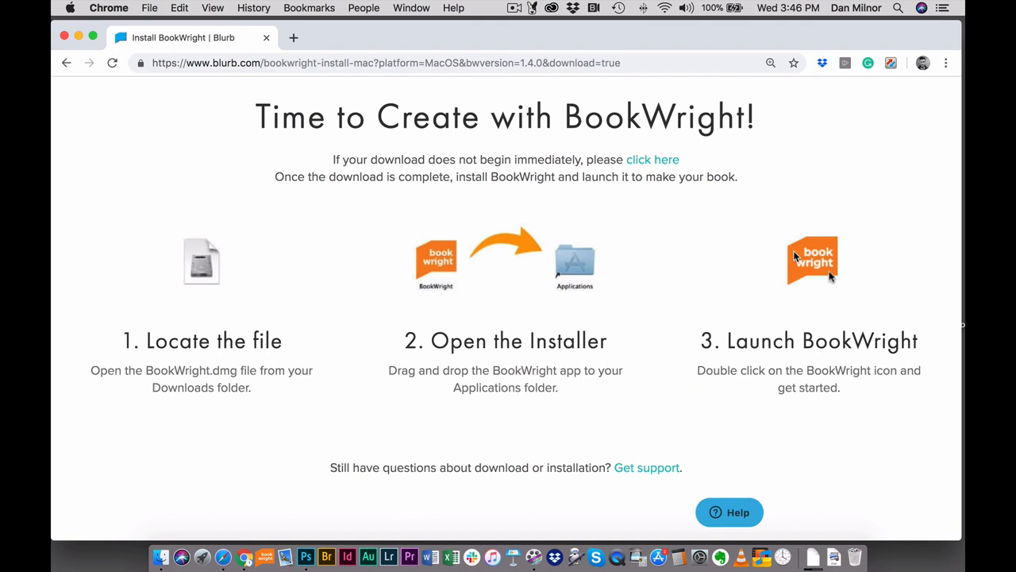
pyautogui.moveTo(808, 354)
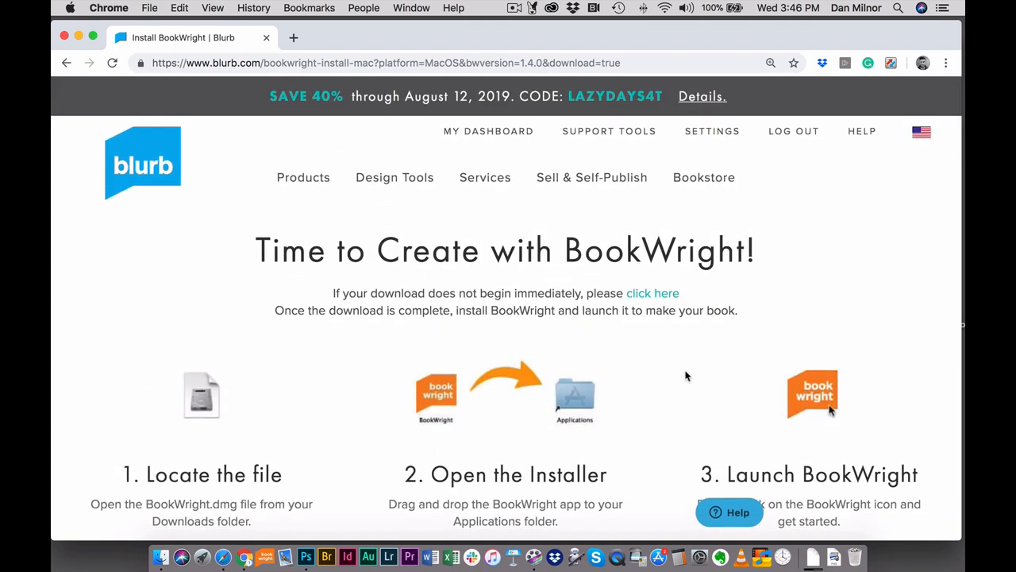
pyautogui.moveTo(686, 375)
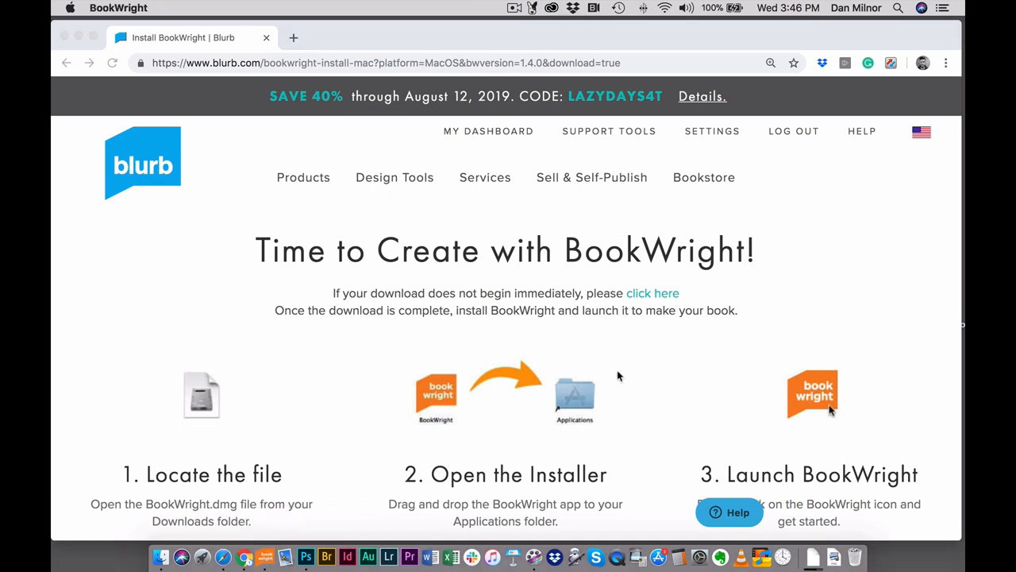
# Bring BookWright's welcome screen forward and scroll the Your Books project list.
pyautogui.click(812, 393)
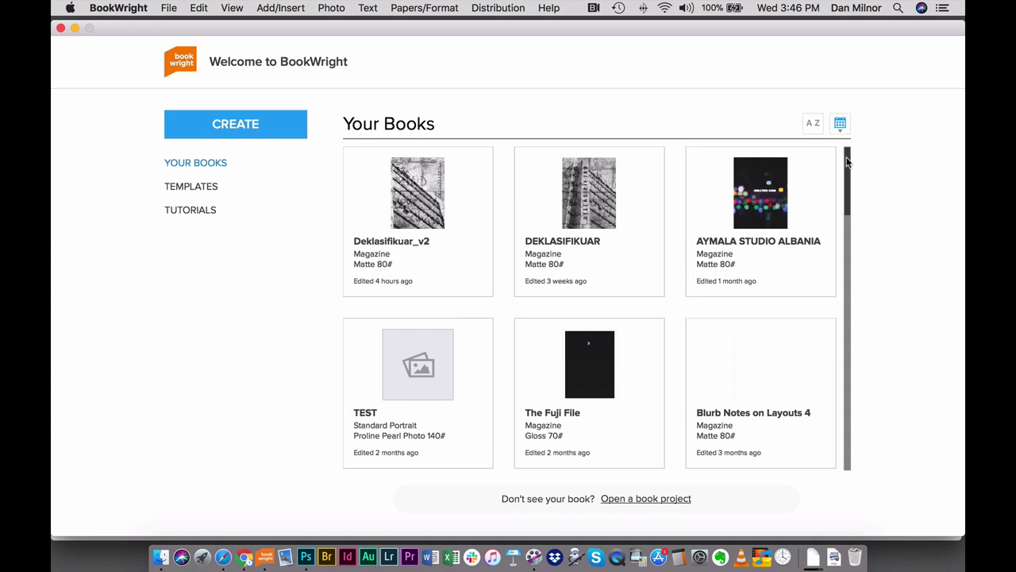
pyautogui.moveTo(129, 178)
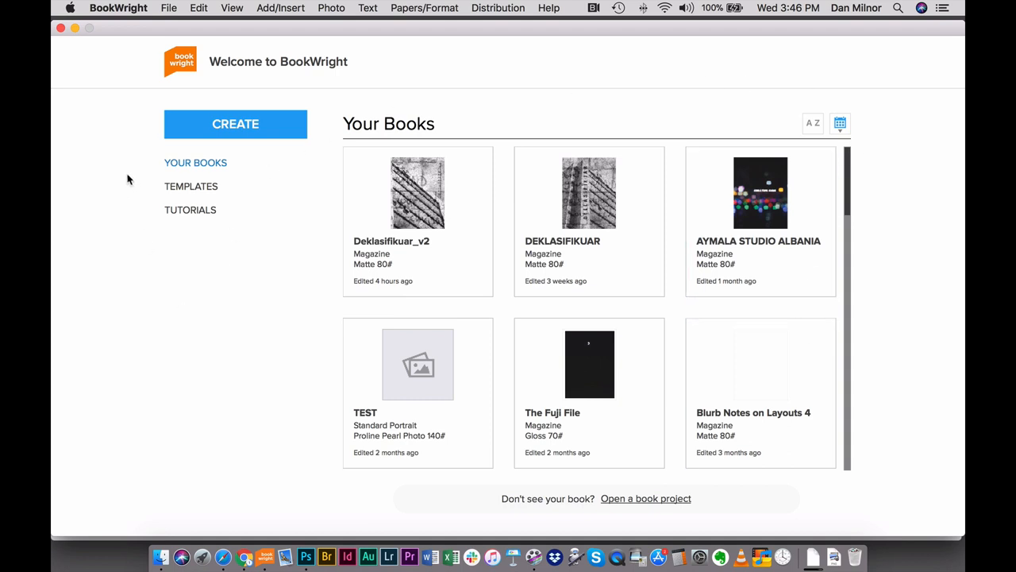
pyautogui.moveTo(291, 150)
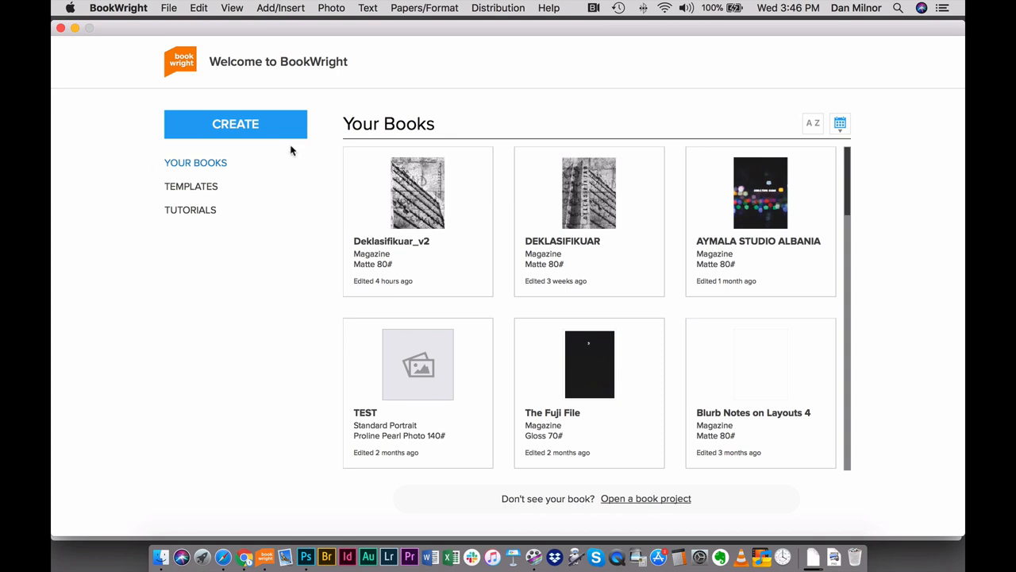
pyautogui.moveTo(245, 146)
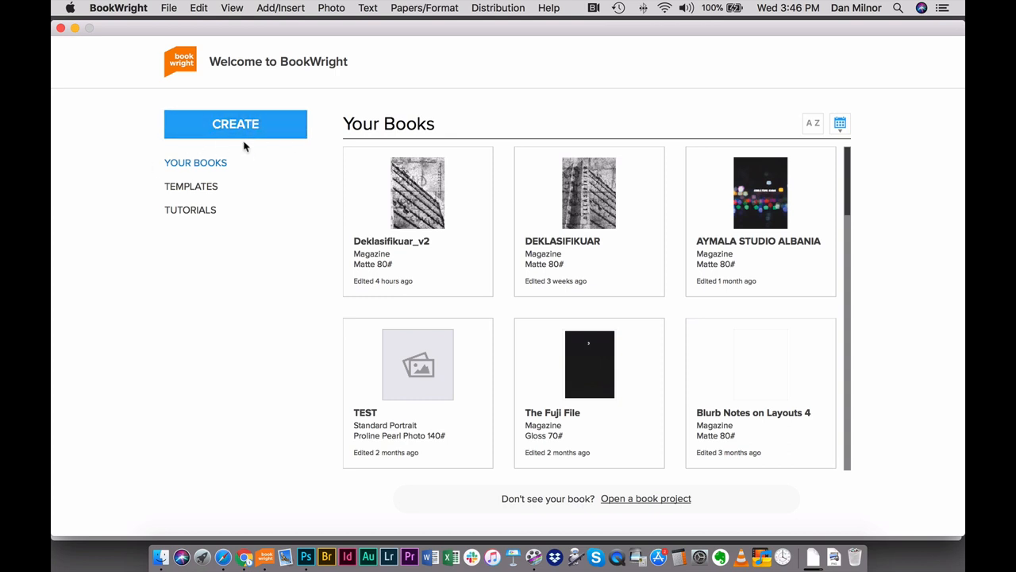
pyautogui.moveTo(223, 174)
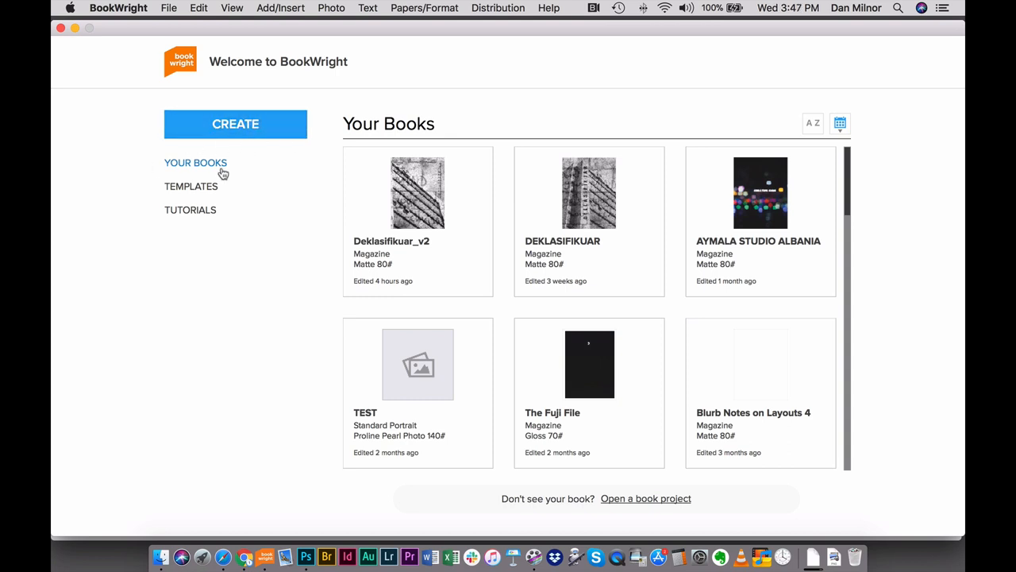
pyautogui.moveTo(214, 167)
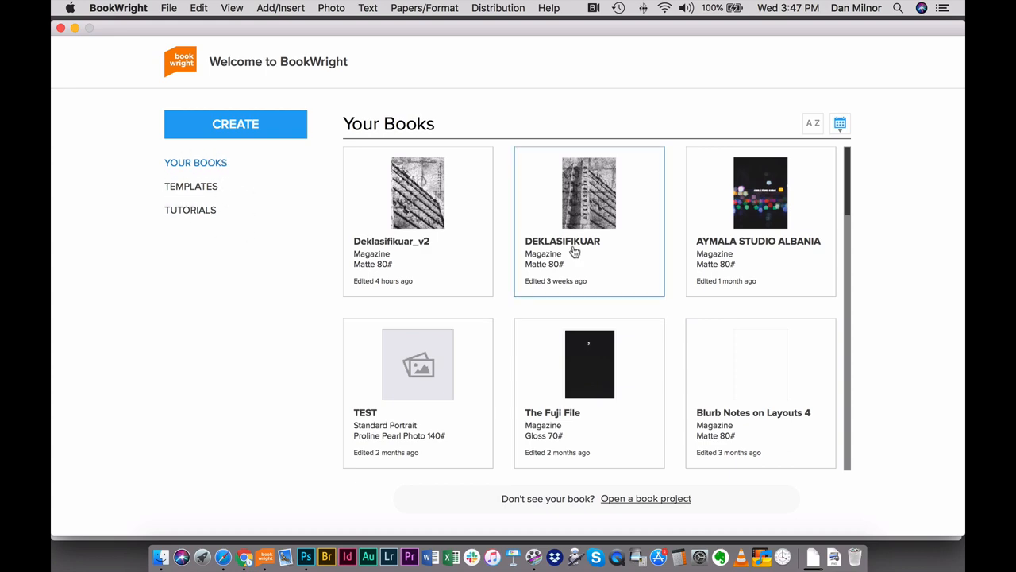
pyautogui.scroll(-3)
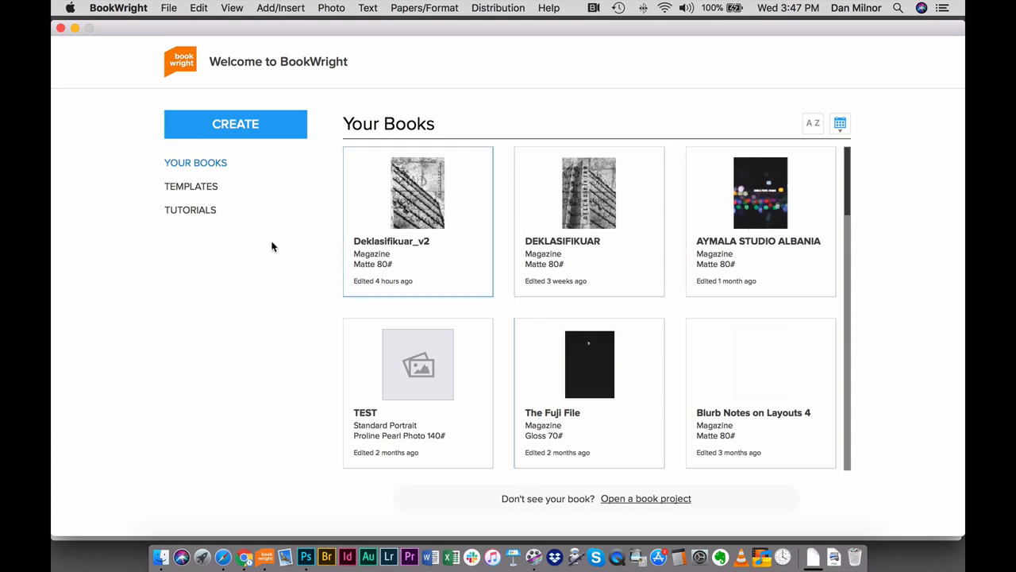
pyautogui.moveTo(193, 191)
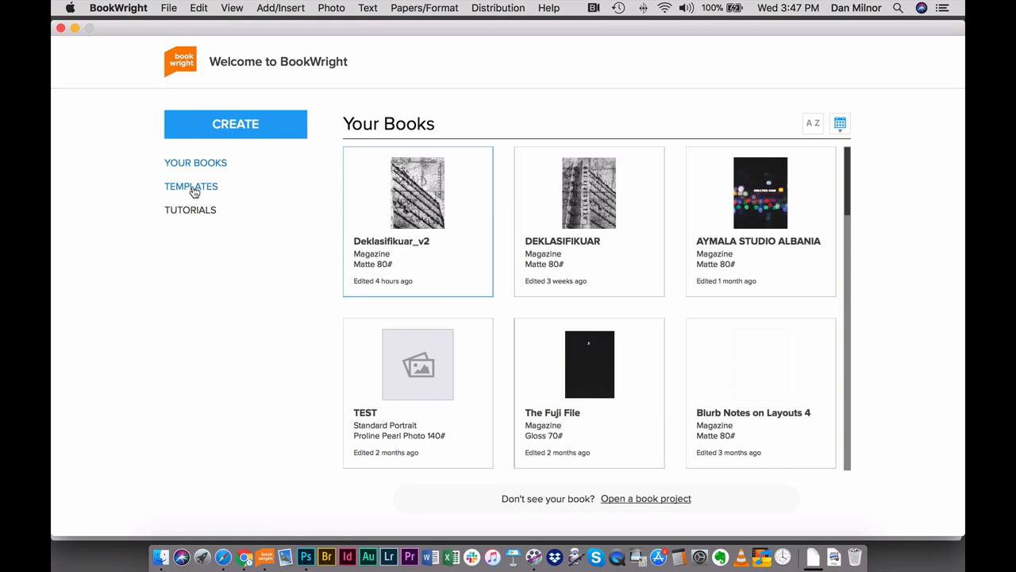
# Browse the Templates catalogue and close the Travel Portrait template preview.
pyautogui.click(190, 186)
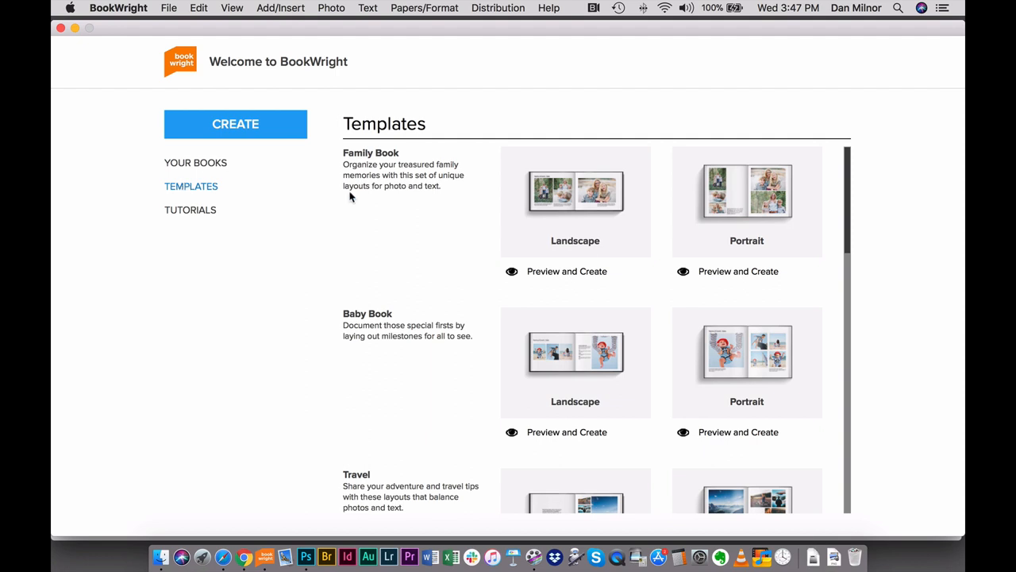
pyautogui.moveTo(827, 305)
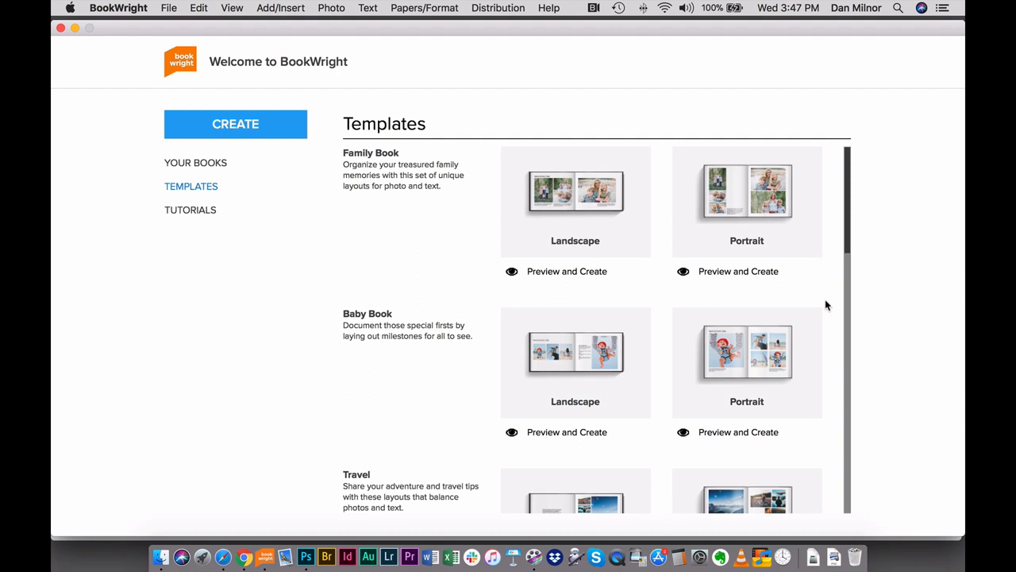
pyautogui.moveTo(849, 208)
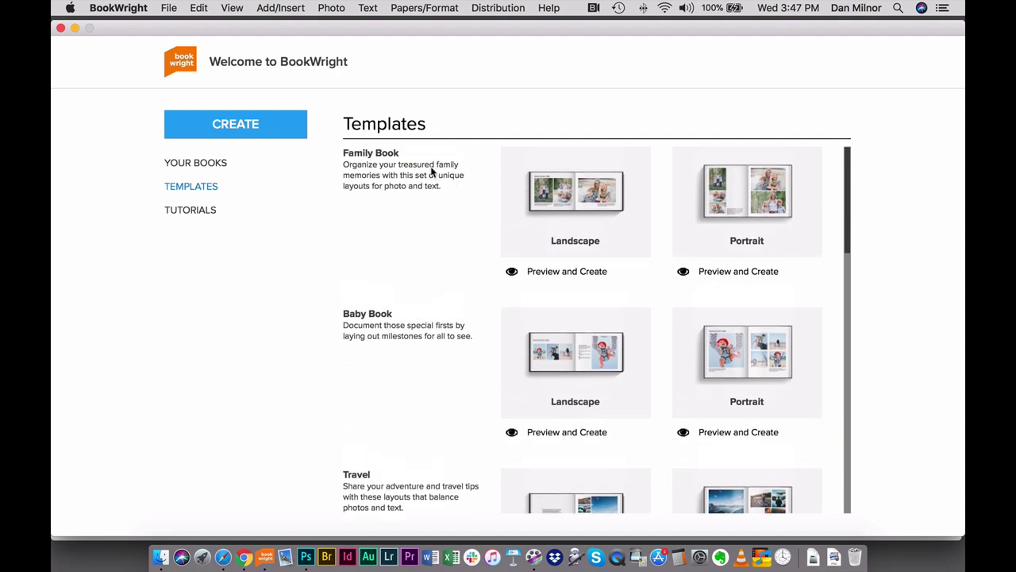
pyautogui.moveTo(682, 489)
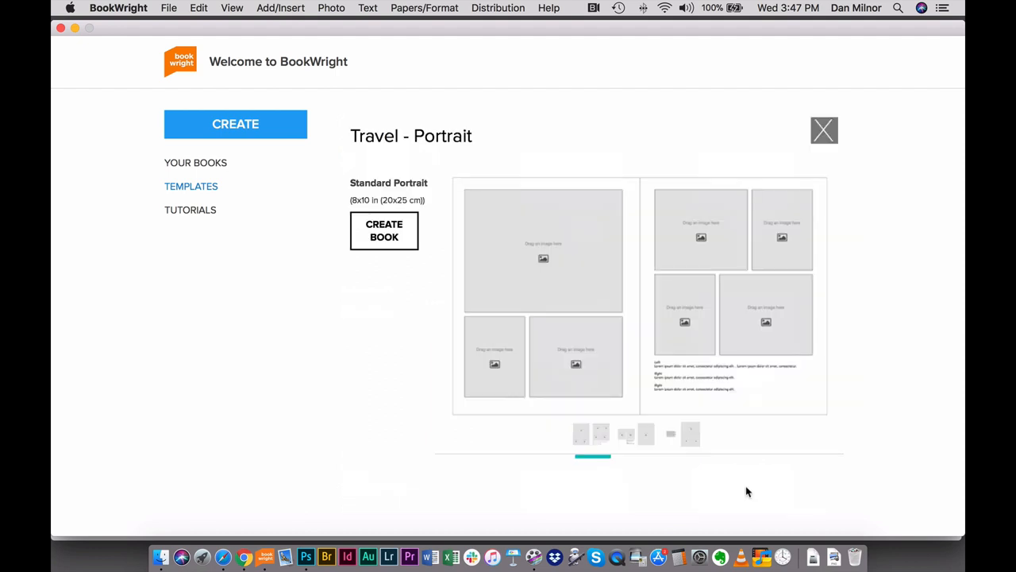
pyautogui.moveTo(393, 248)
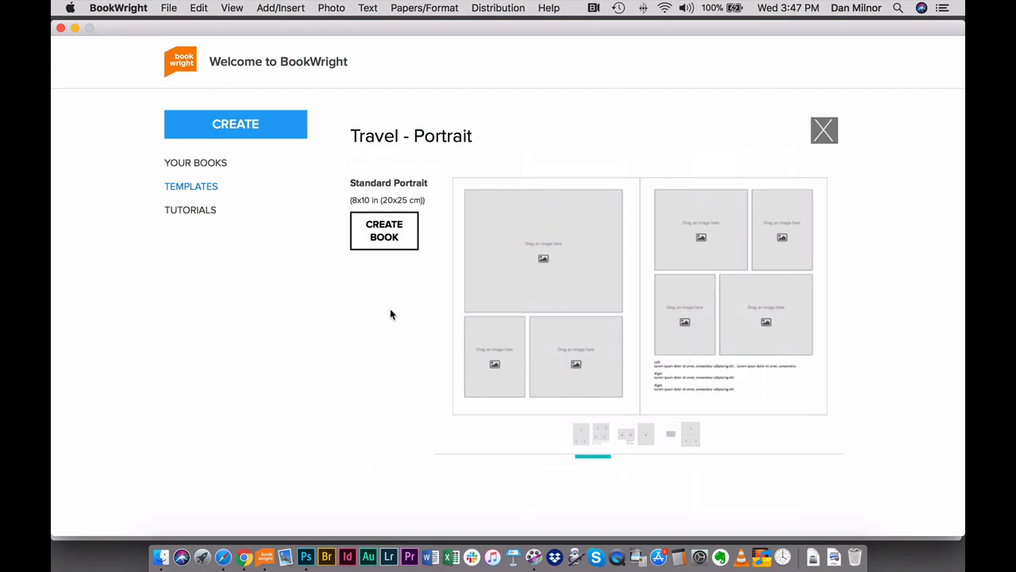
pyautogui.moveTo(288, 236)
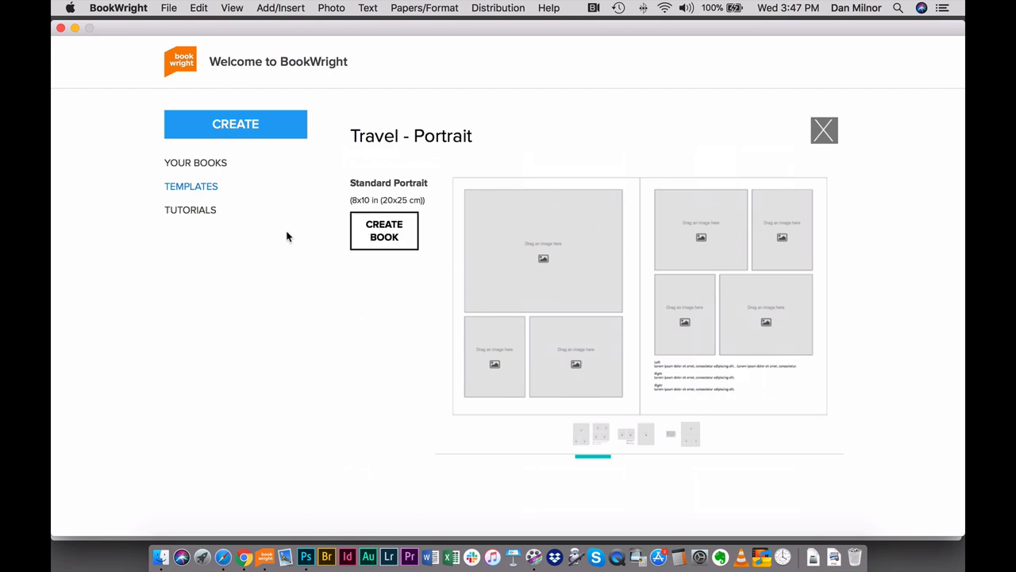
pyautogui.moveTo(791, 146)
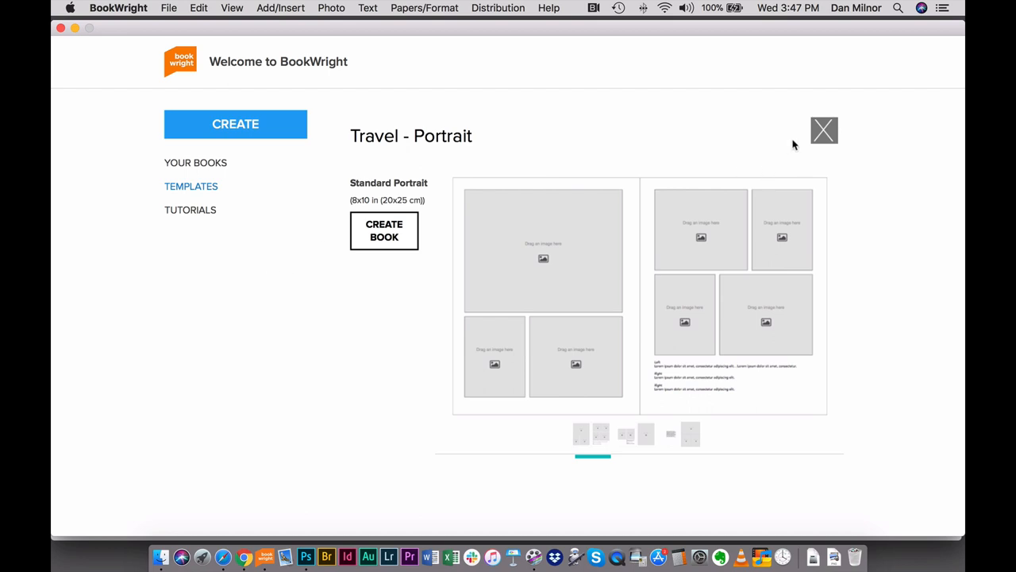
pyautogui.click(824, 130)
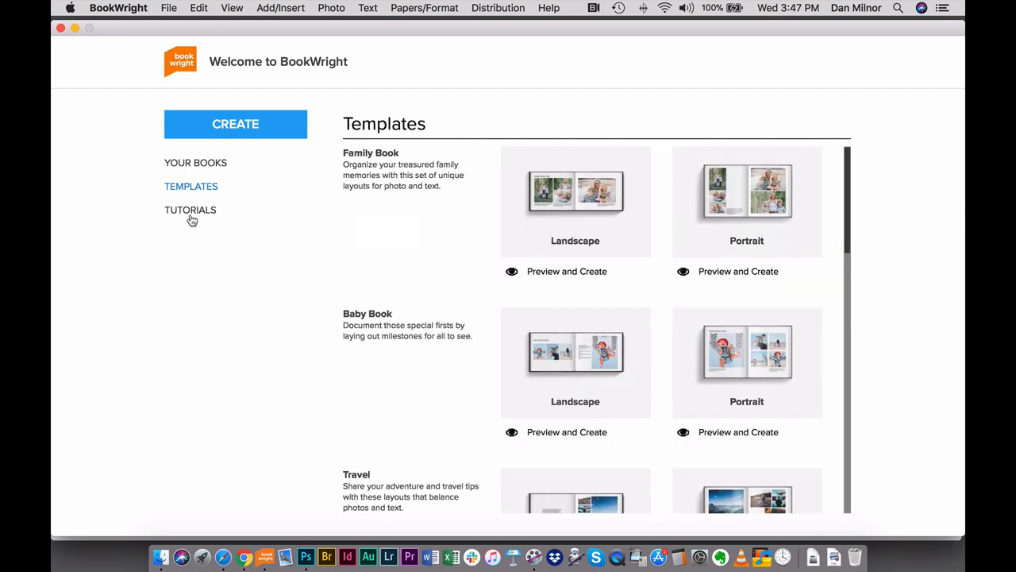
# Look over the Tutorials videos, then go back to Your Books.
pyautogui.click(190, 210)
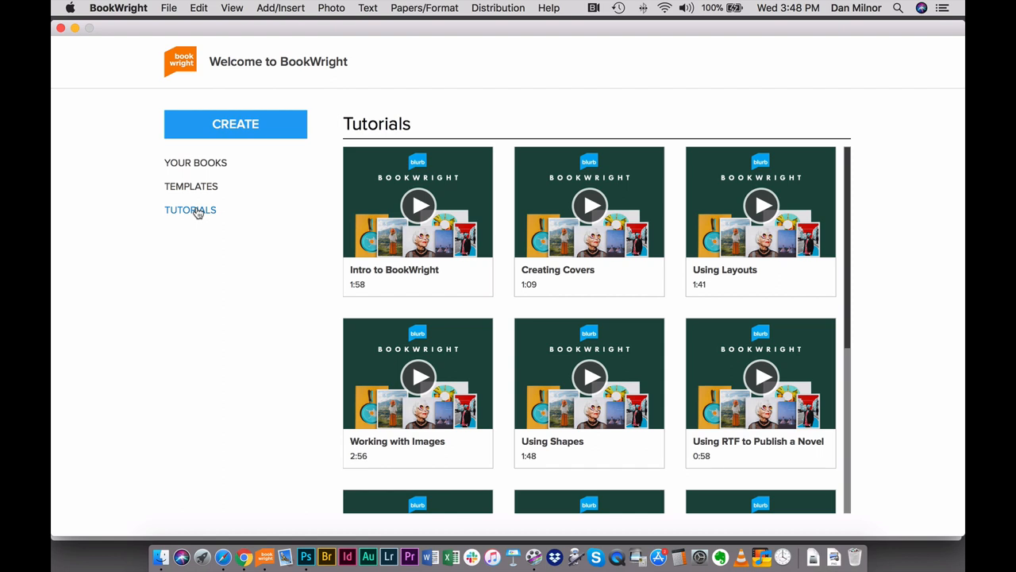
pyautogui.click(196, 163)
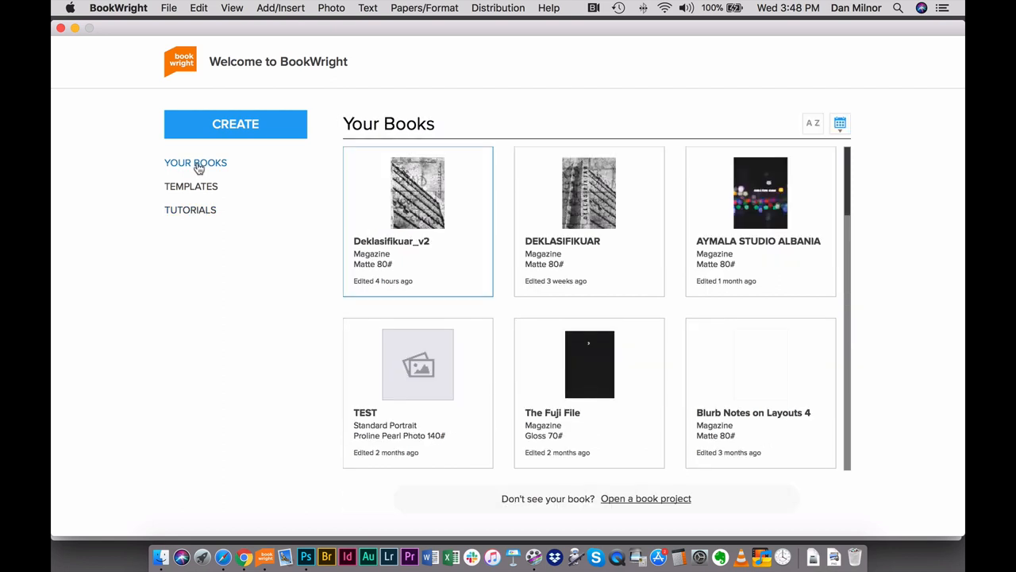
pyautogui.moveTo(255, 178)
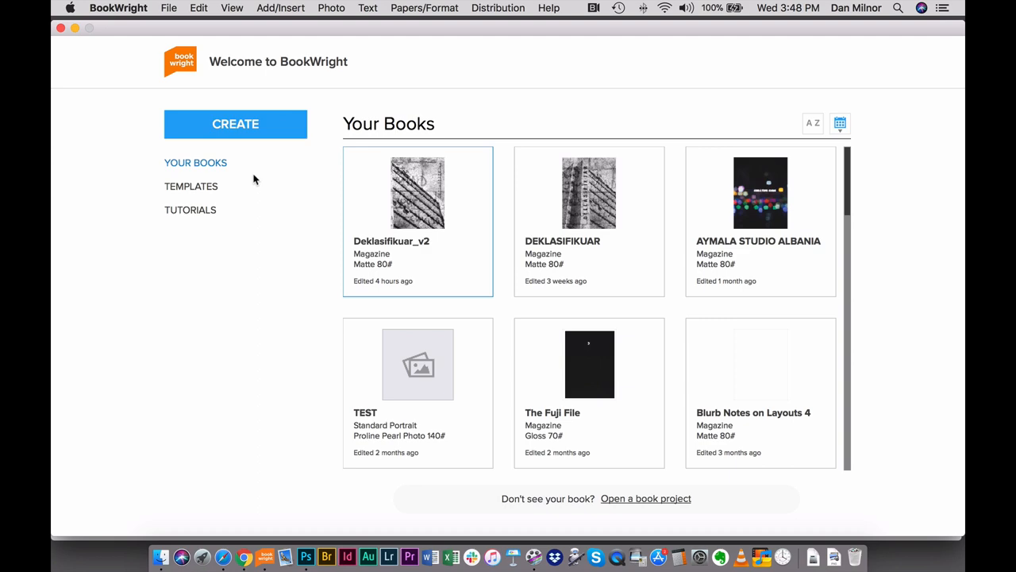
pyautogui.click(235, 124)
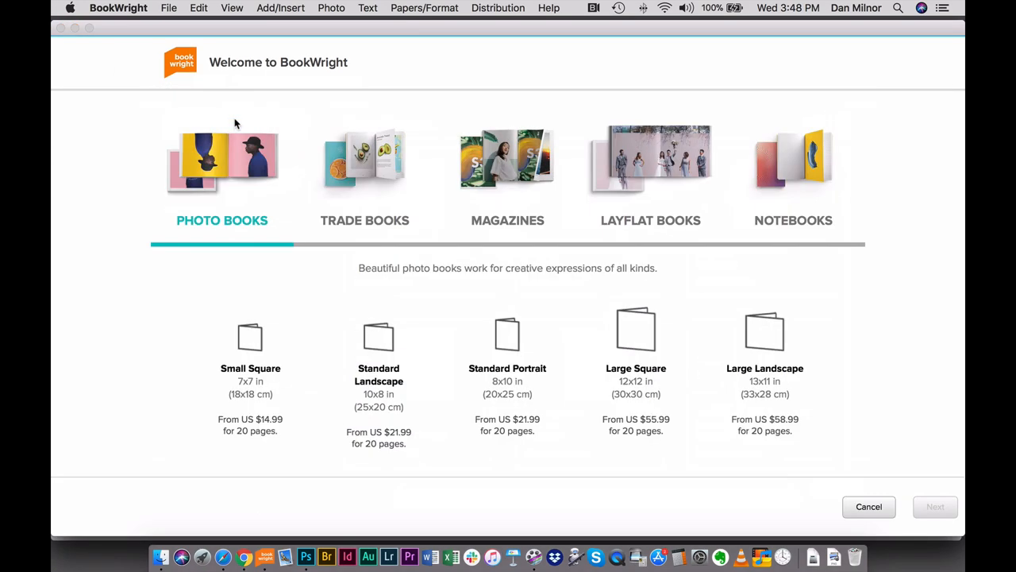
pyautogui.moveTo(251, 271)
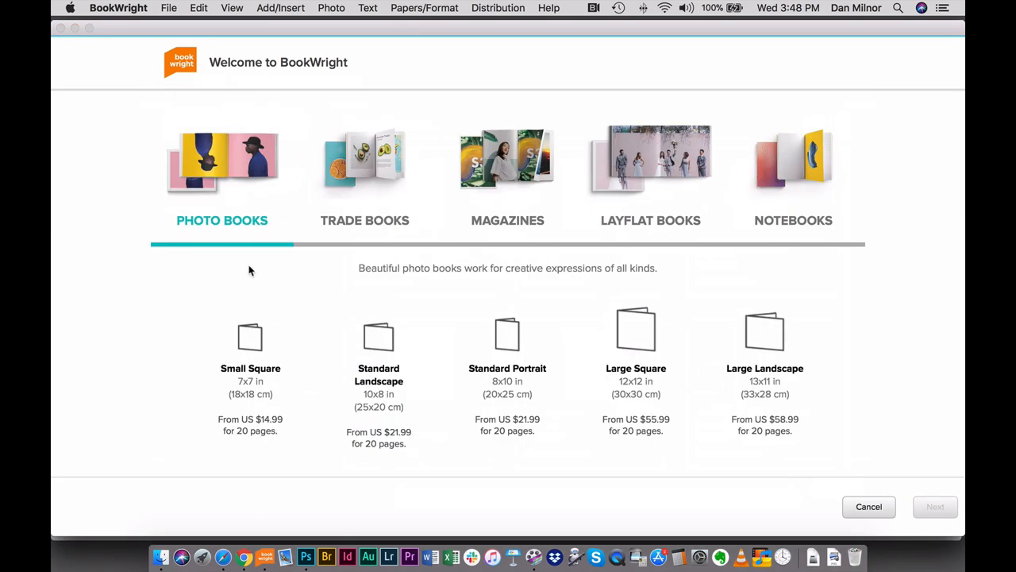
pyautogui.moveTo(256, 274)
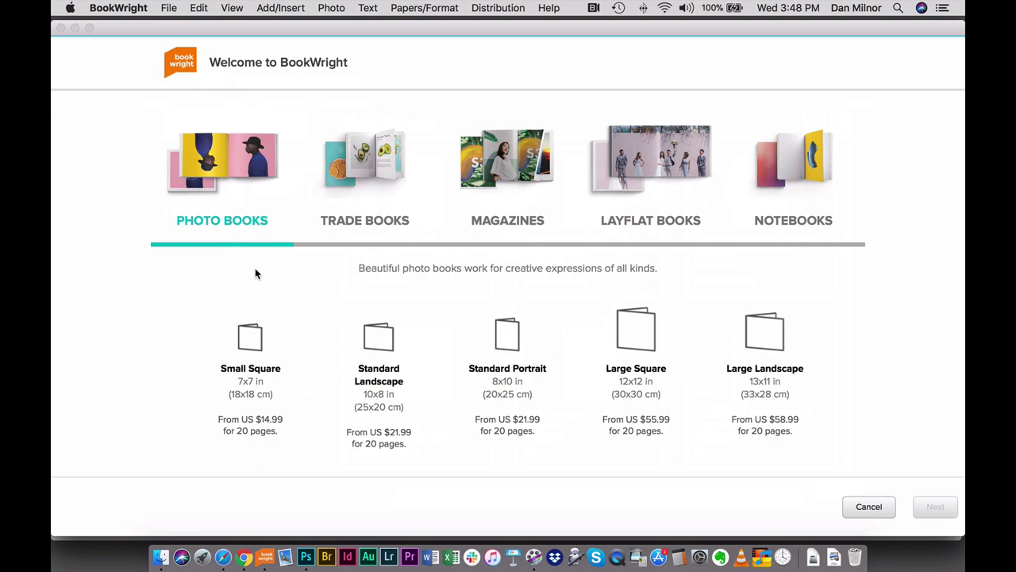
pyautogui.moveTo(522, 214)
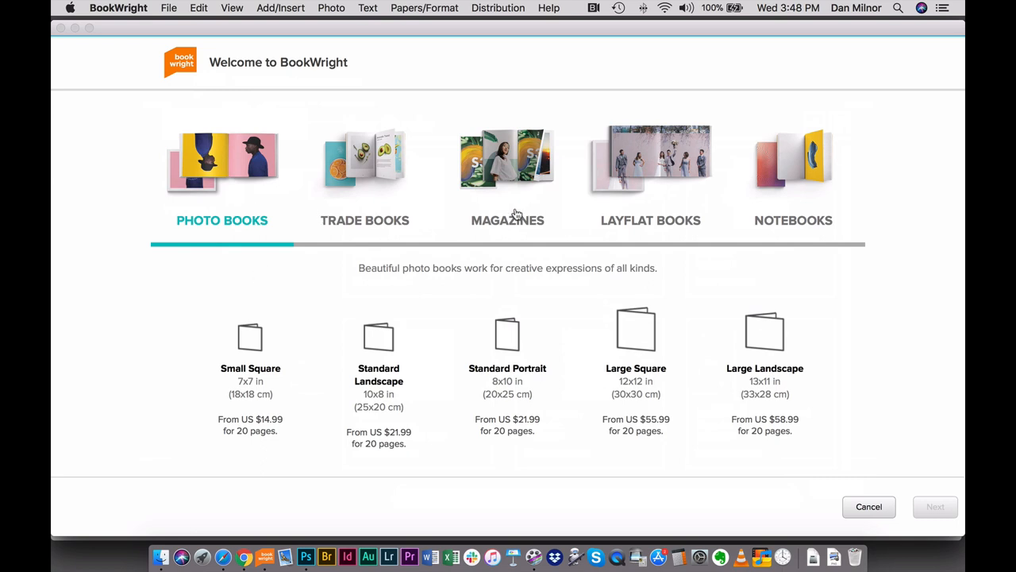
pyautogui.moveTo(854, 260)
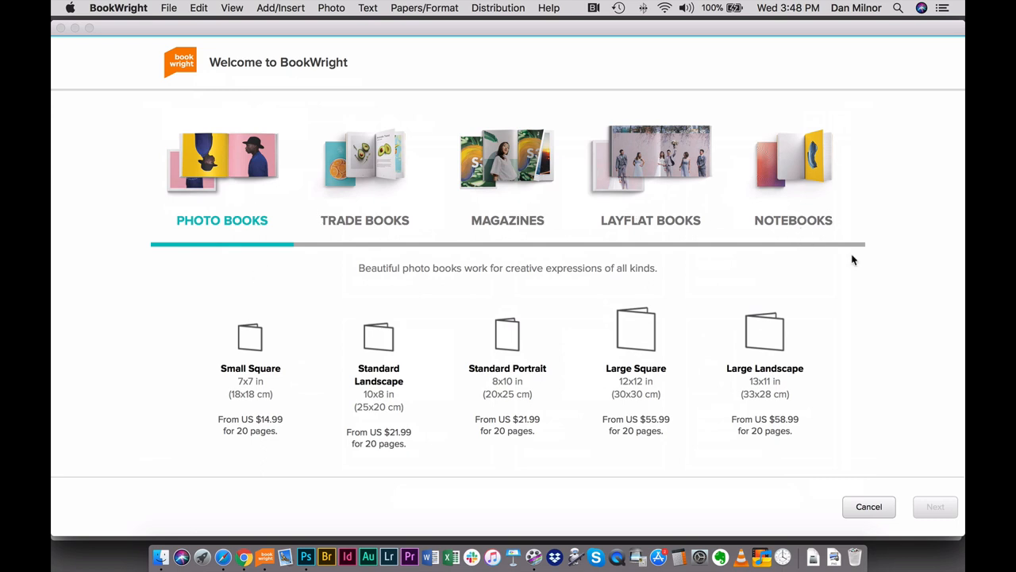
pyautogui.moveTo(780, 251)
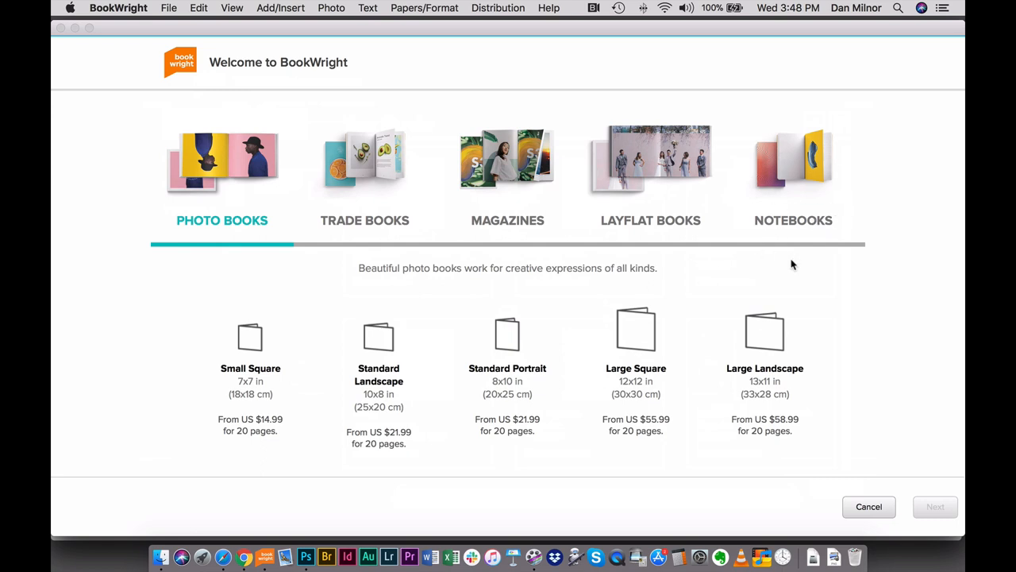
pyautogui.moveTo(231, 223)
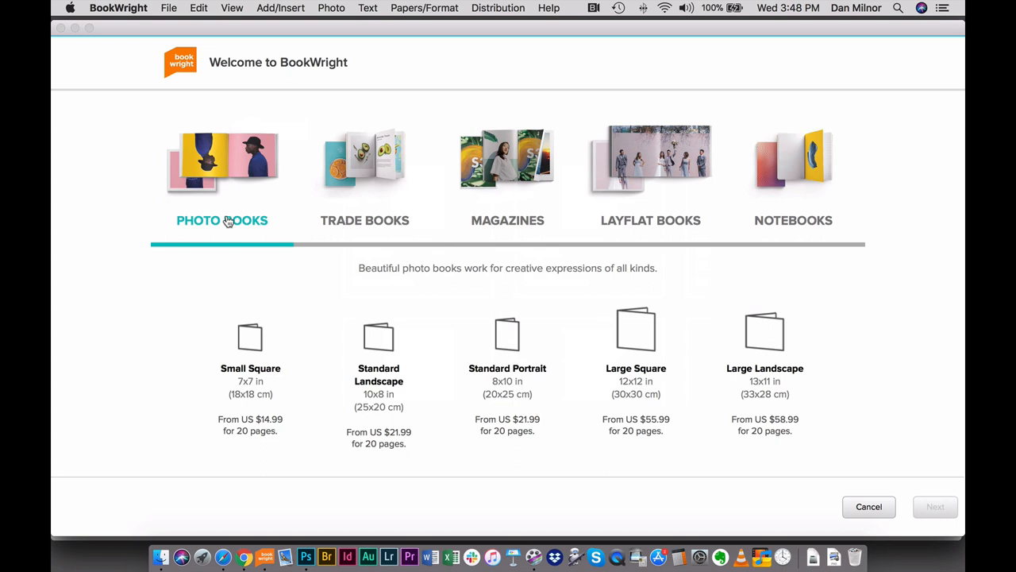
pyautogui.moveTo(322, 363)
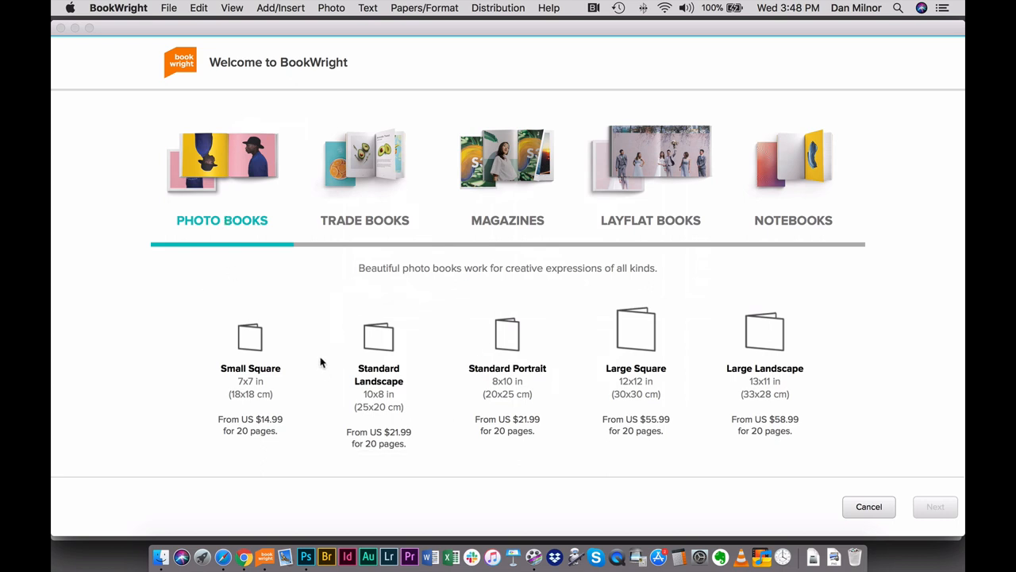
# Choose a Standard Landscape 10x8 book with Standard 80# paper and Softcover.
pyautogui.click(378, 342)
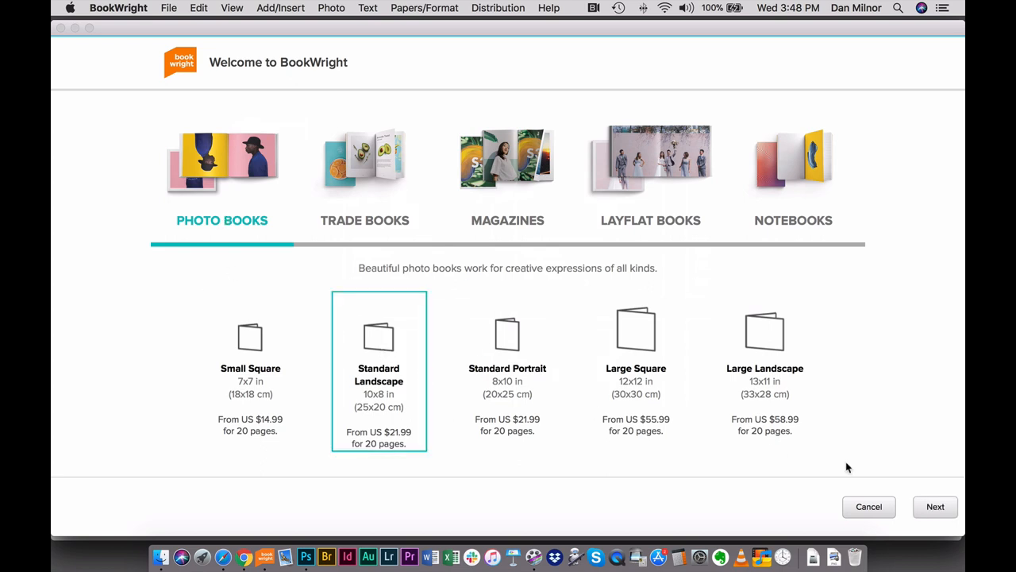
pyautogui.click(935, 506)
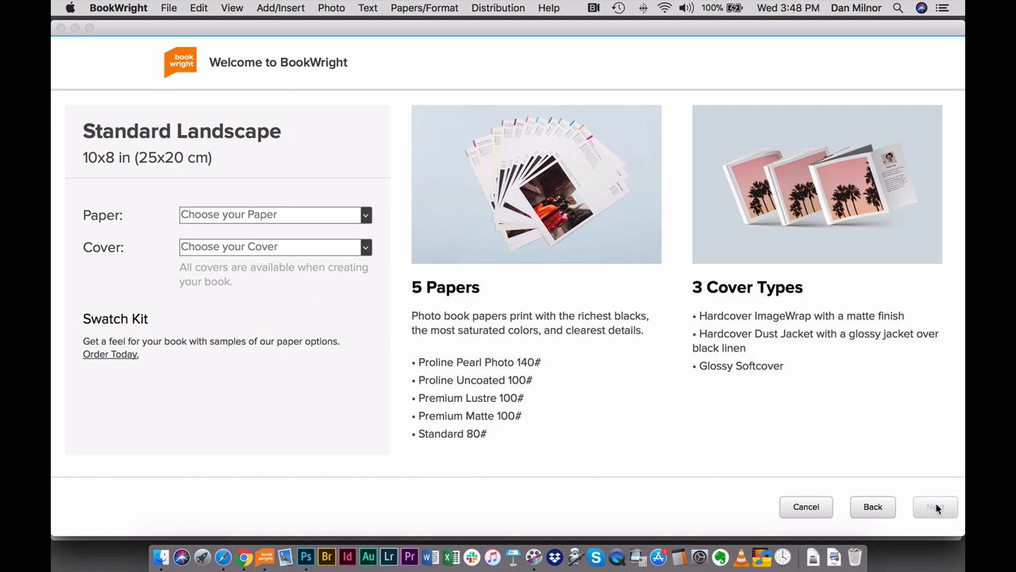
pyautogui.moveTo(320, 317)
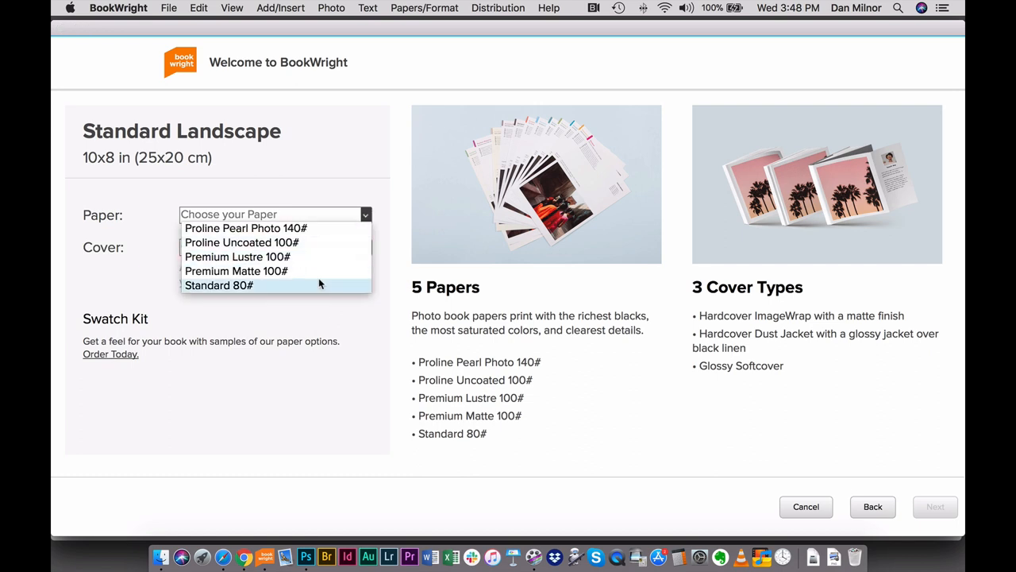
pyautogui.click(219, 285)
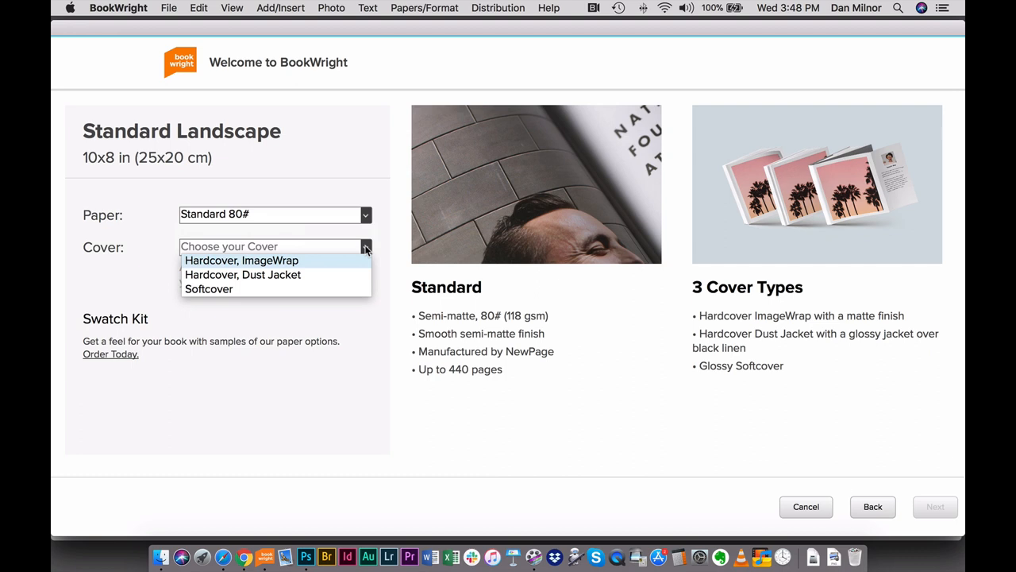
pyautogui.click(208, 289)
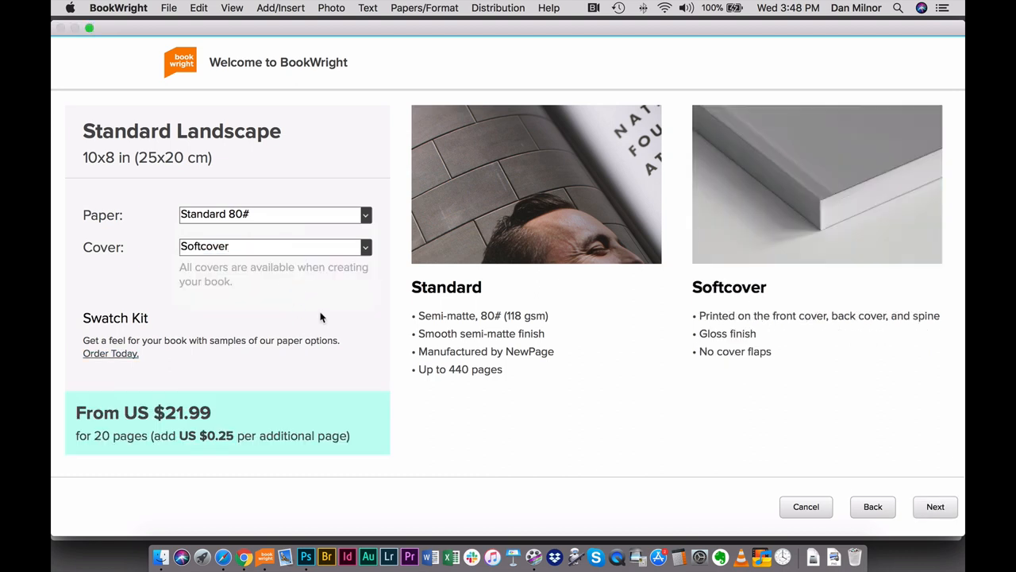
pyautogui.moveTo(371, 207)
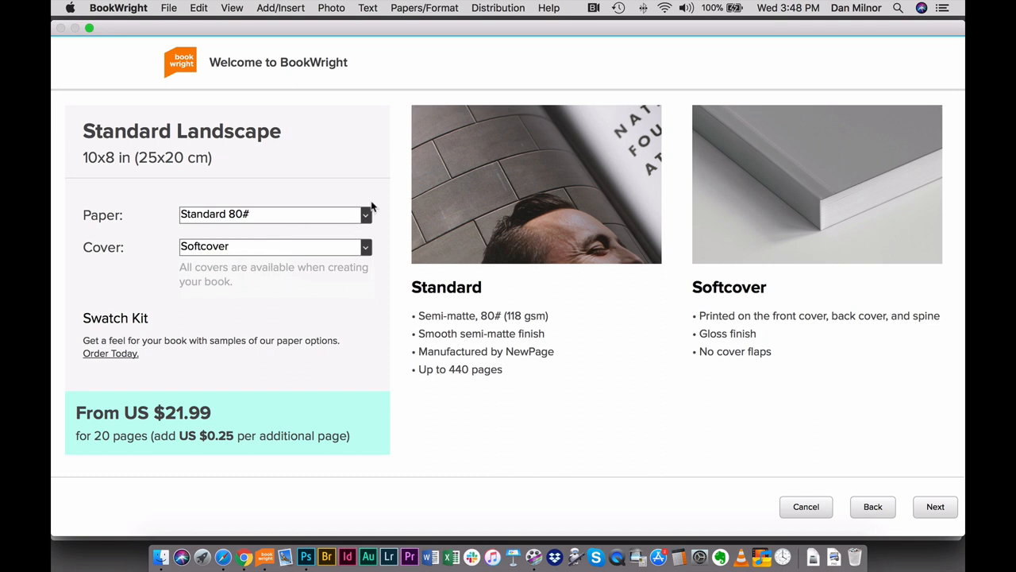
pyautogui.moveTo(198, 331)
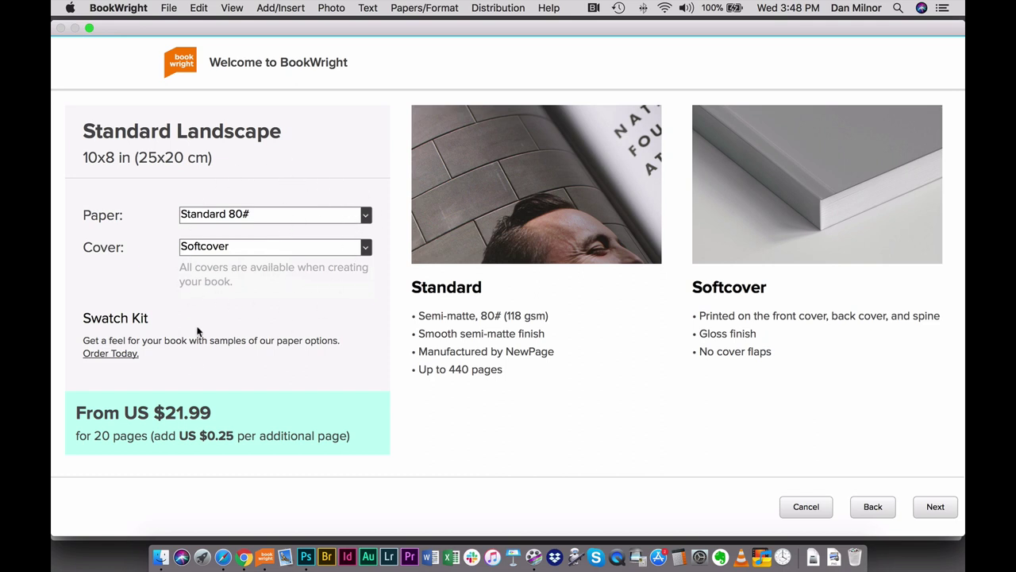
pyautogui.moveTo(335, 466)
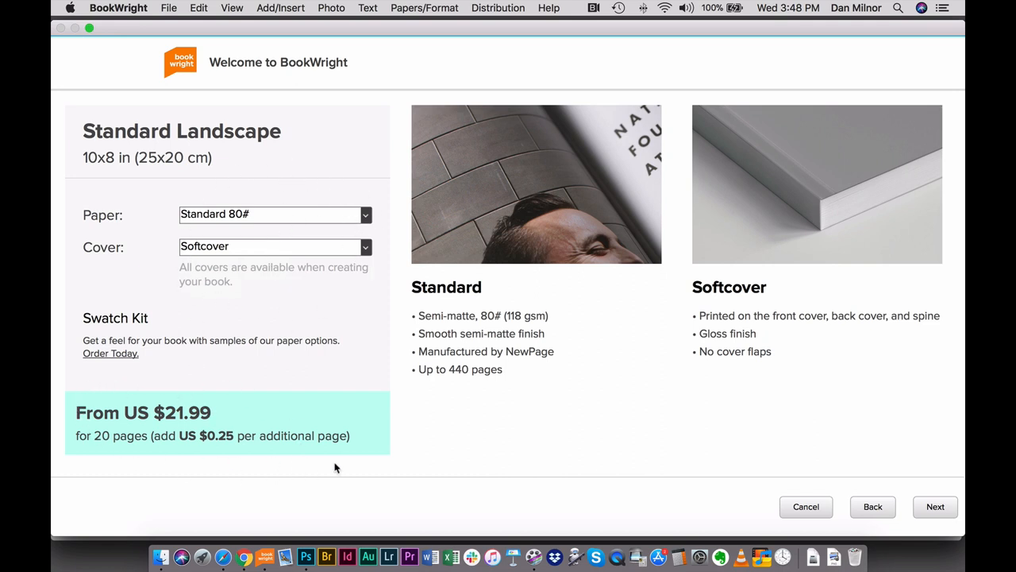
pyautogui.moveTo(301, 385)
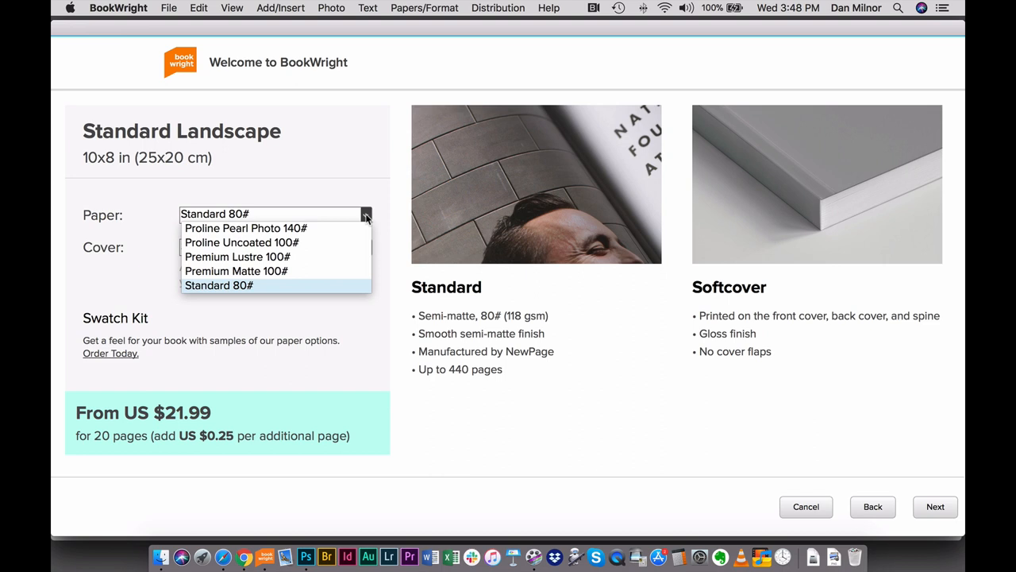
pyautogui.click(219, 285)
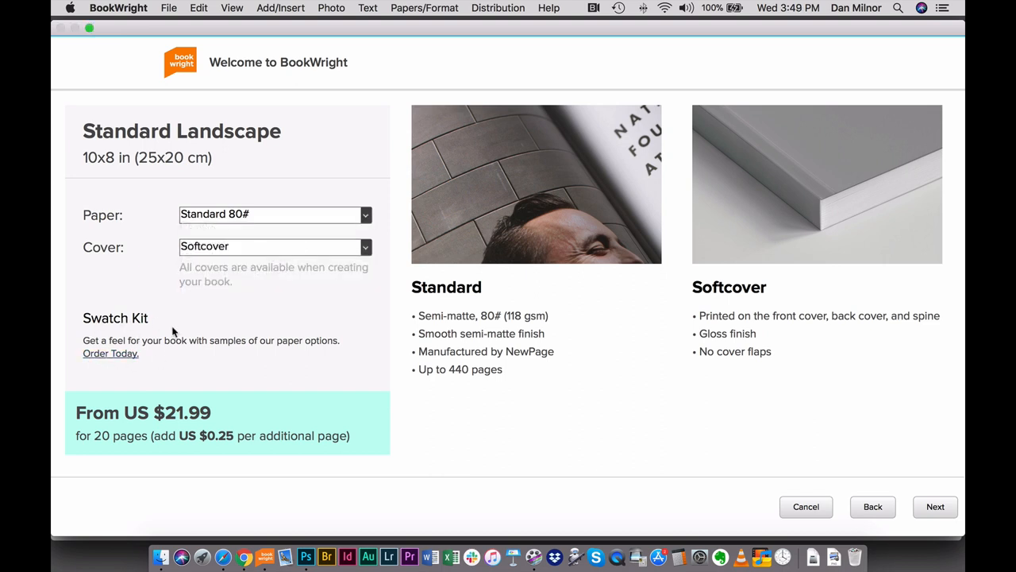
pyautogui.moveTo(348, 312)
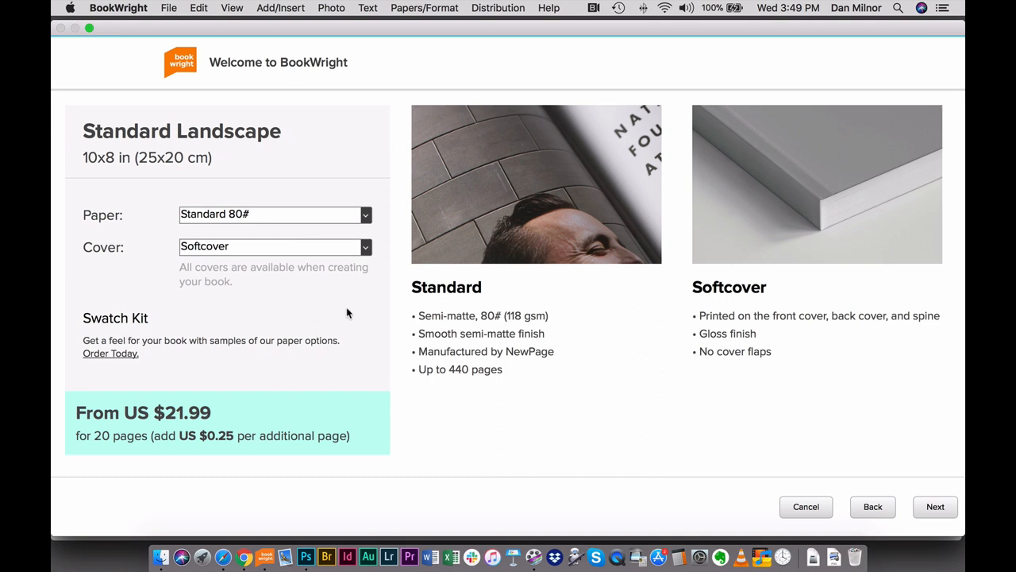
pyautogui.moveTo(209, 340)
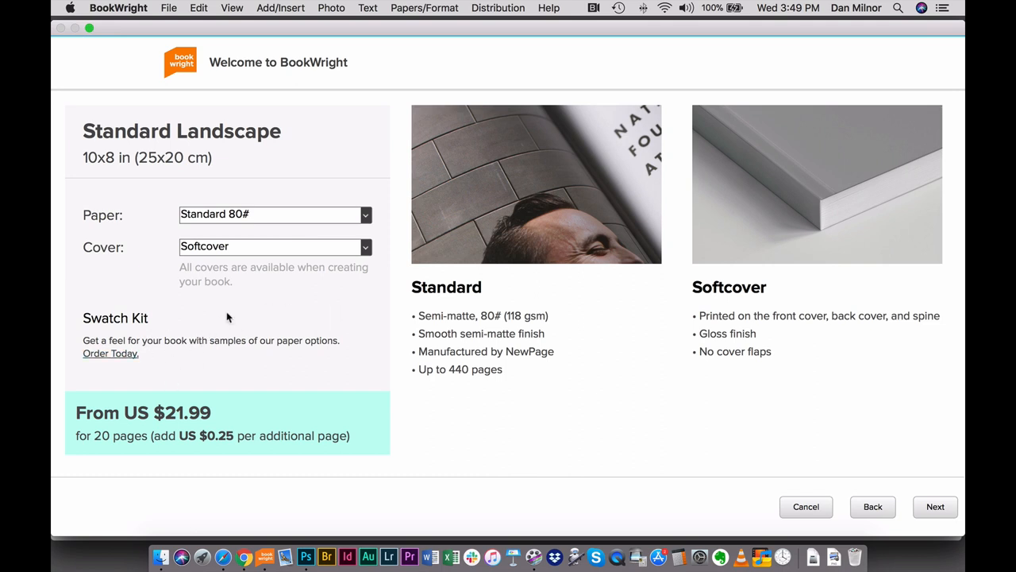
pyautogui.moveTo(908, 494)
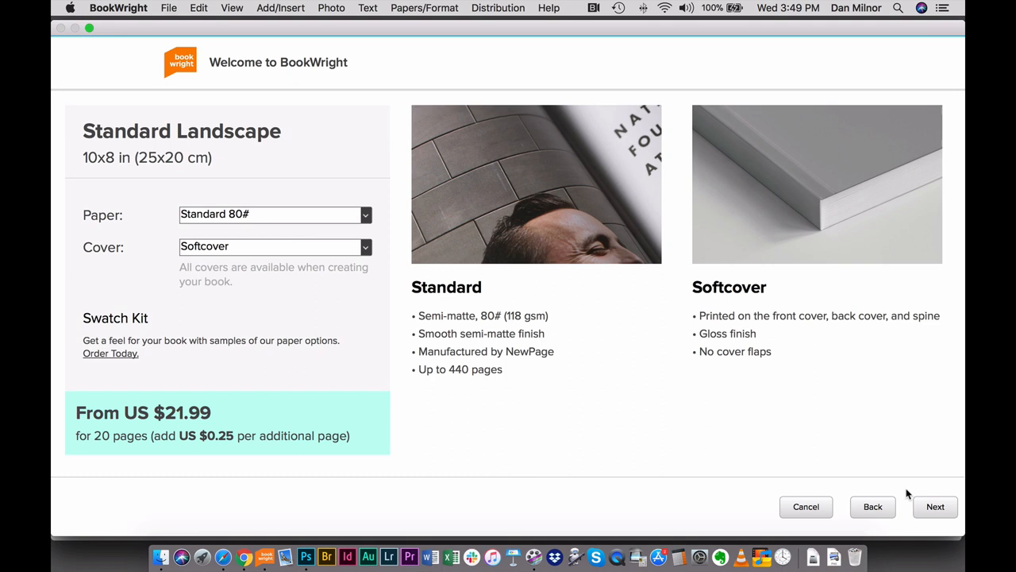
# Title the new book TEST and choose the folder for its file.
pyautogui.click(936, 507)
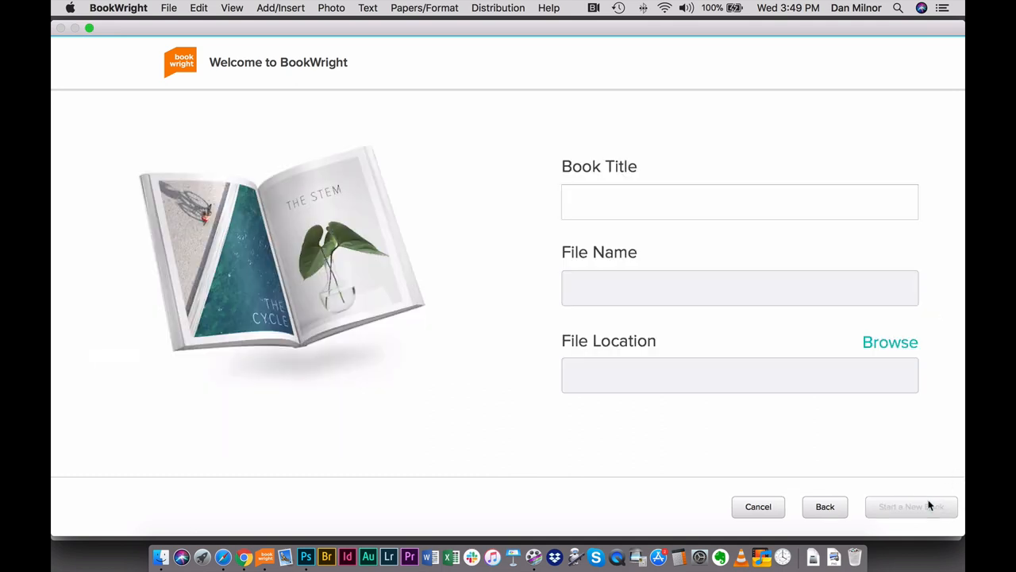
pyautogui.write('TEST')
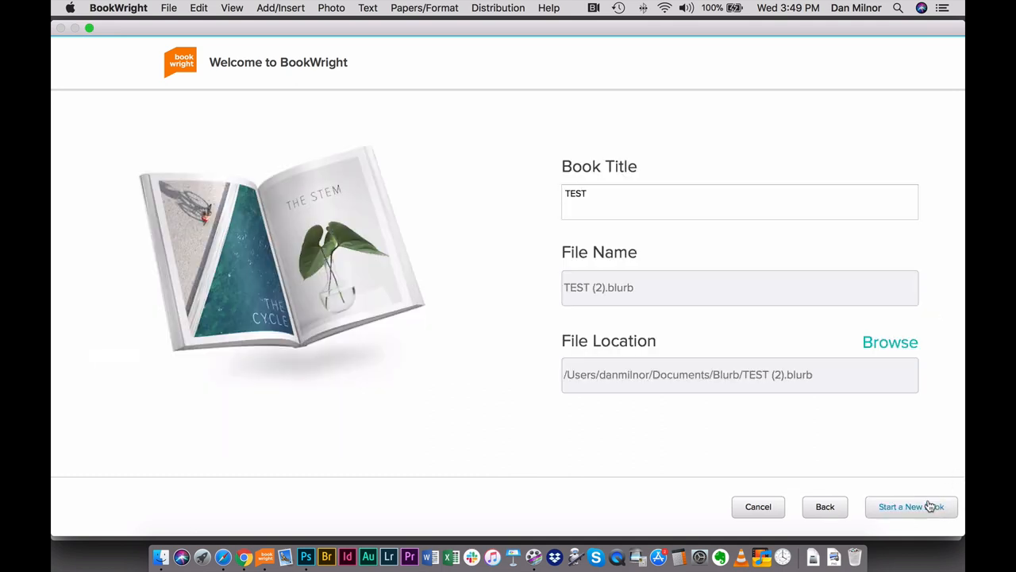
pyautogui.moveTo(885, 345)
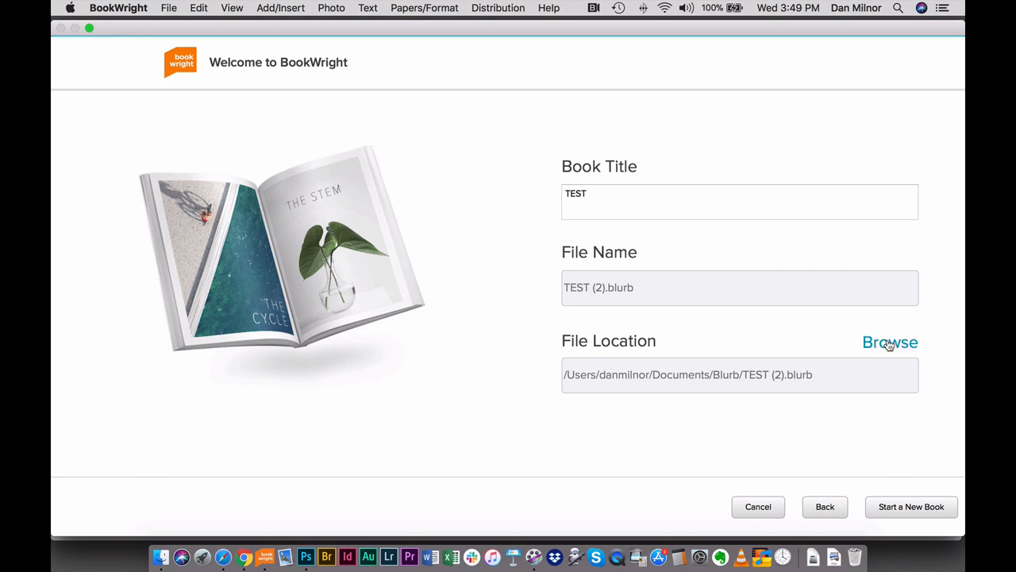
pyautogui.click(889, 342)
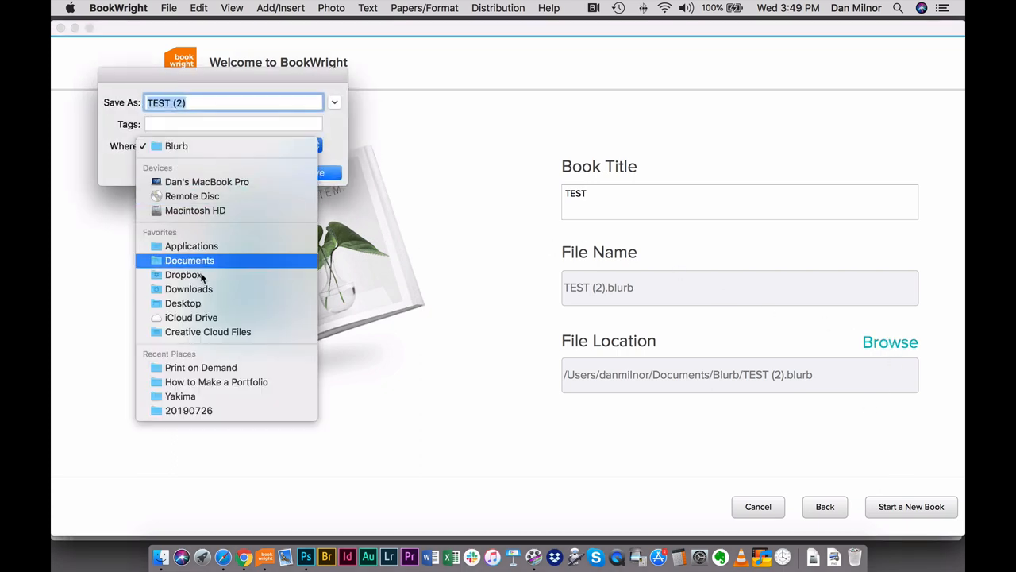
pyautogui.click(183, 303)
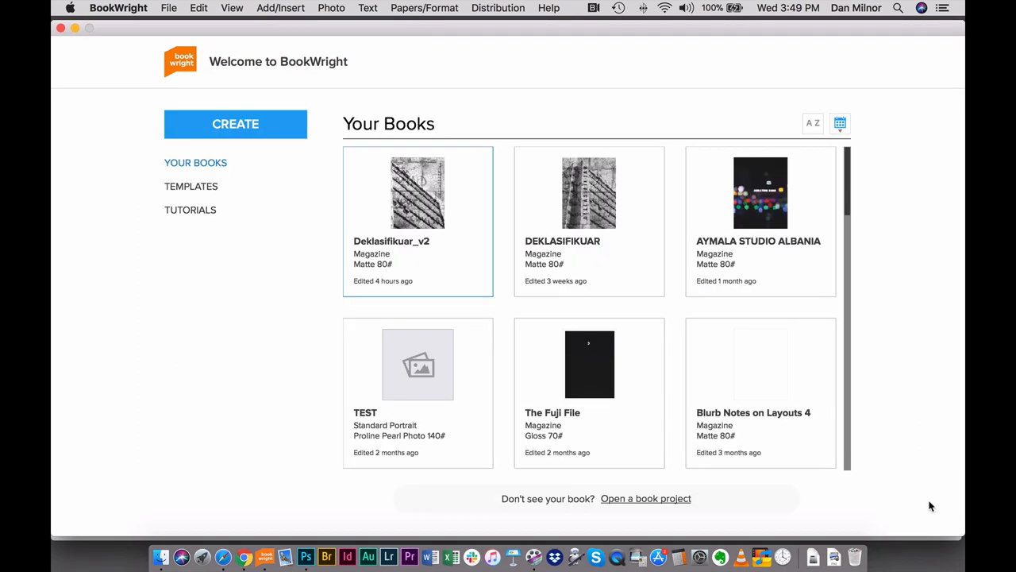
# Open the TEST (2).blurb project in the editor on blank Page 1.
pyautogui.doubleClick(417, 364)
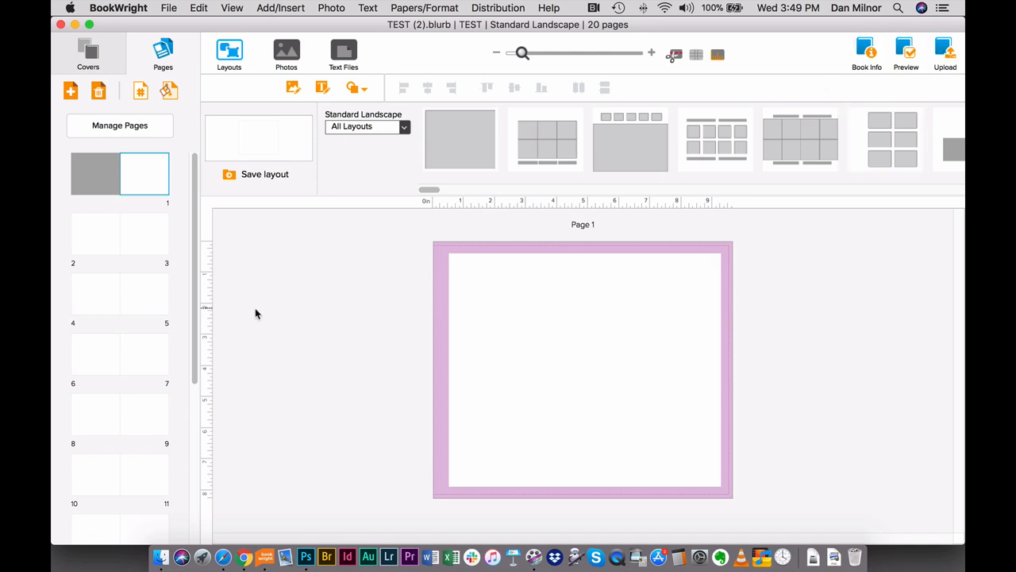
pyautogui.moveTo(149, 75)
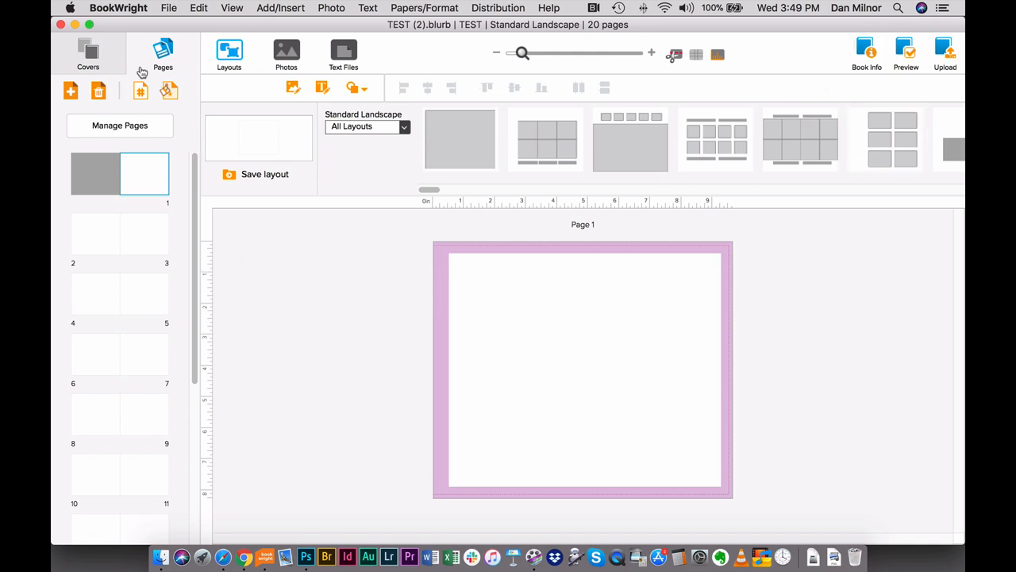
# Preview the Hardcover ImageWrap, Dust Jacket and Ebook cover layouts in Covers.
pyautogui.click(87, 47)
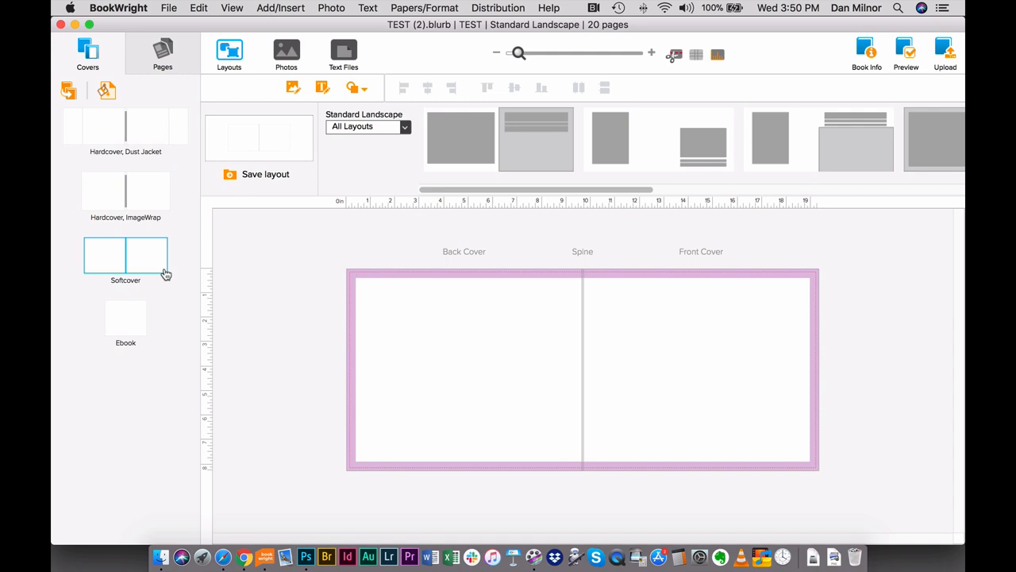
pyautogui.moveTo(162, 242)
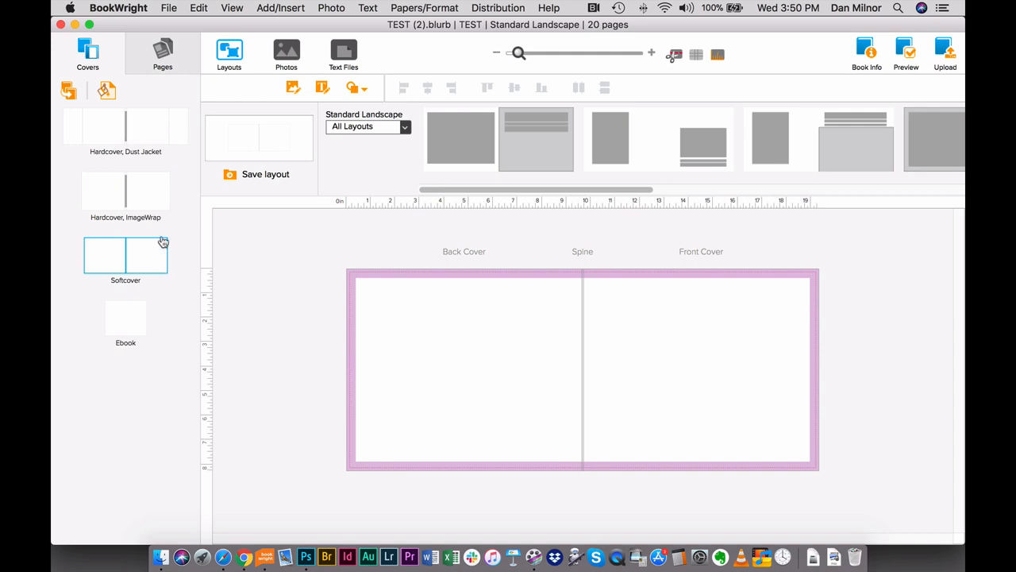
pyautogui.click(125, 190)
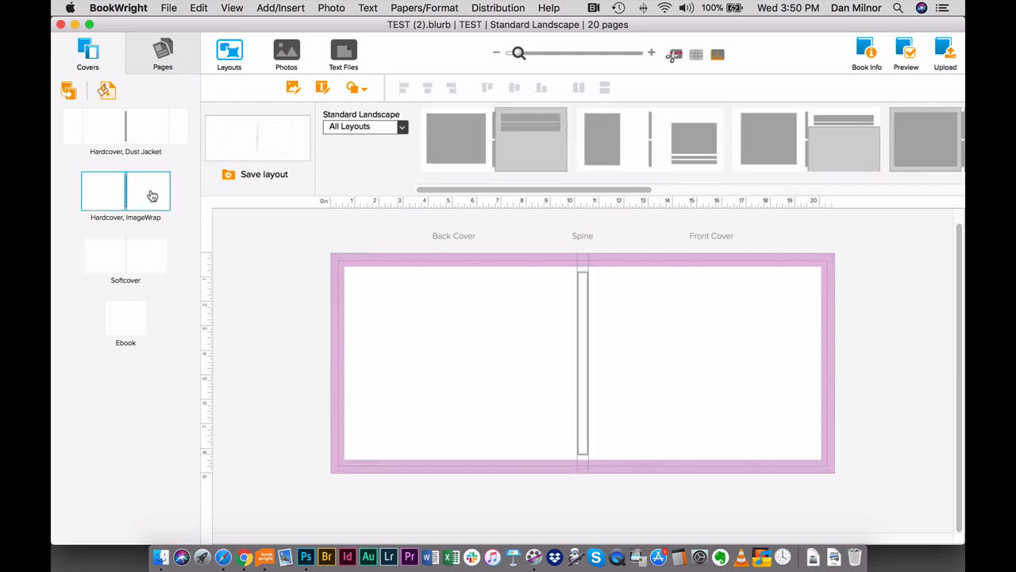
pyautogui.click(124, 127)
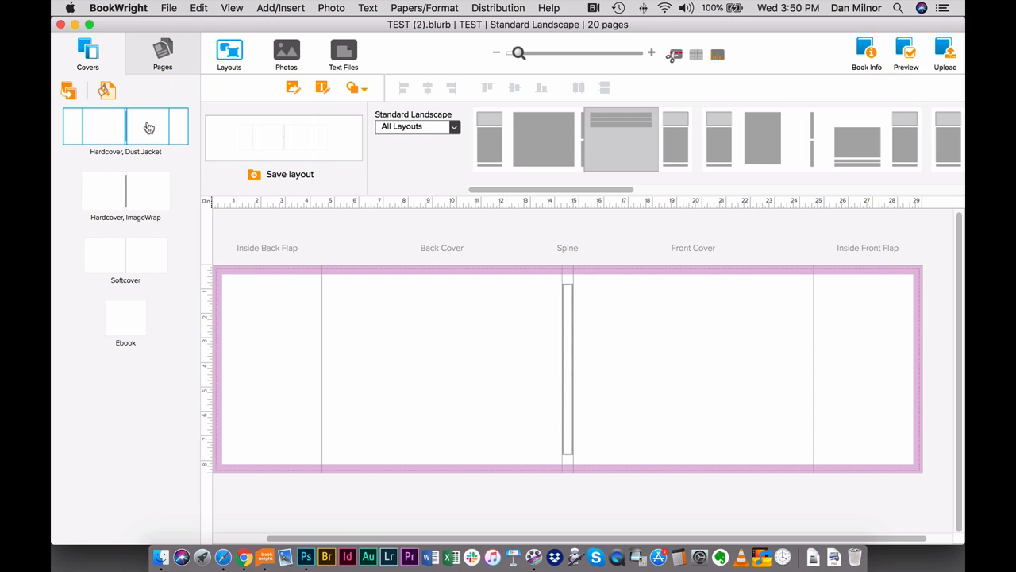
pyautogui.click(125, 318)
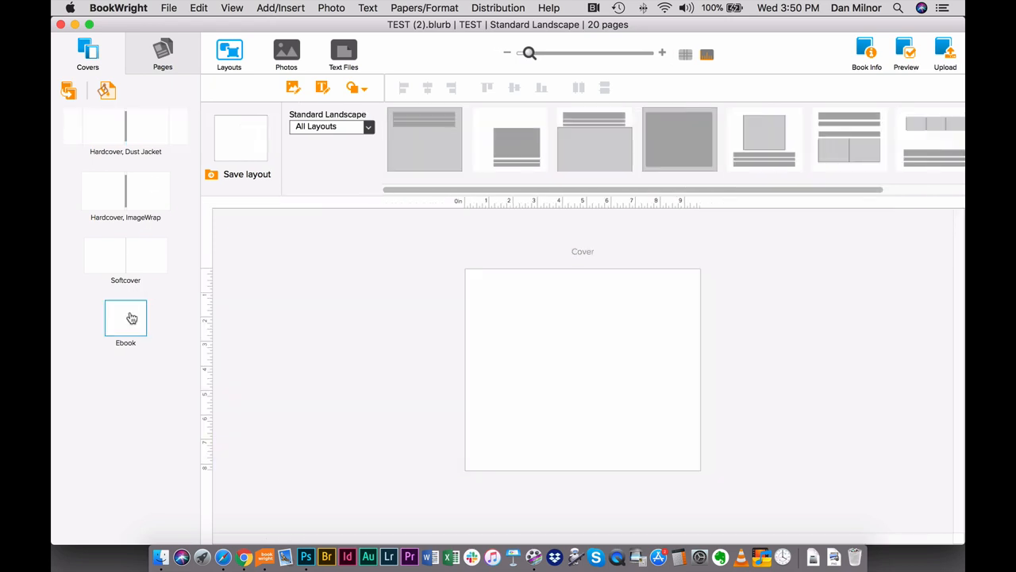
pyautogui.click(125, 254)
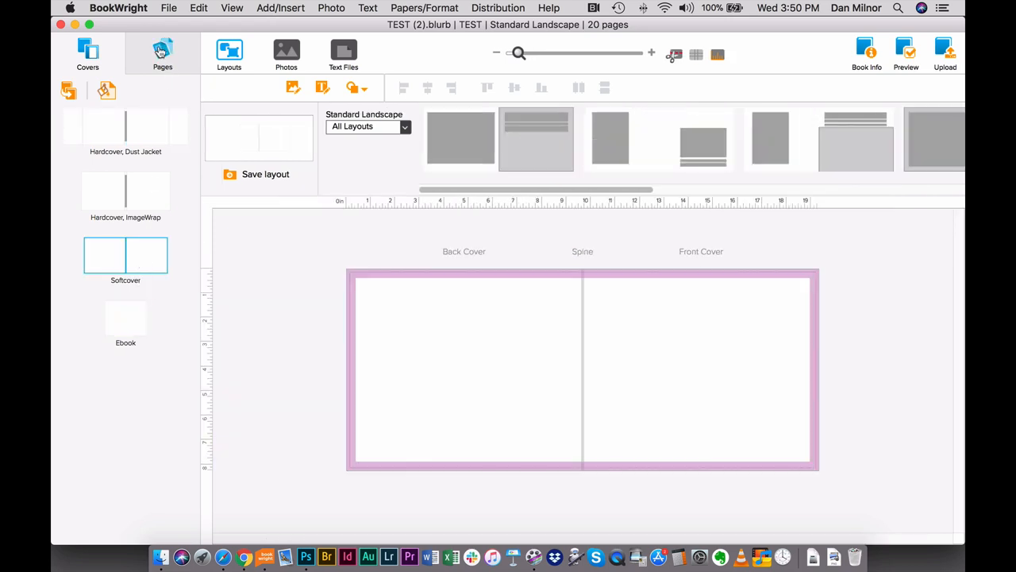
# Return to the Pages section and scroll the page list to pages 18–20.
pyautogui.click(162, 49)
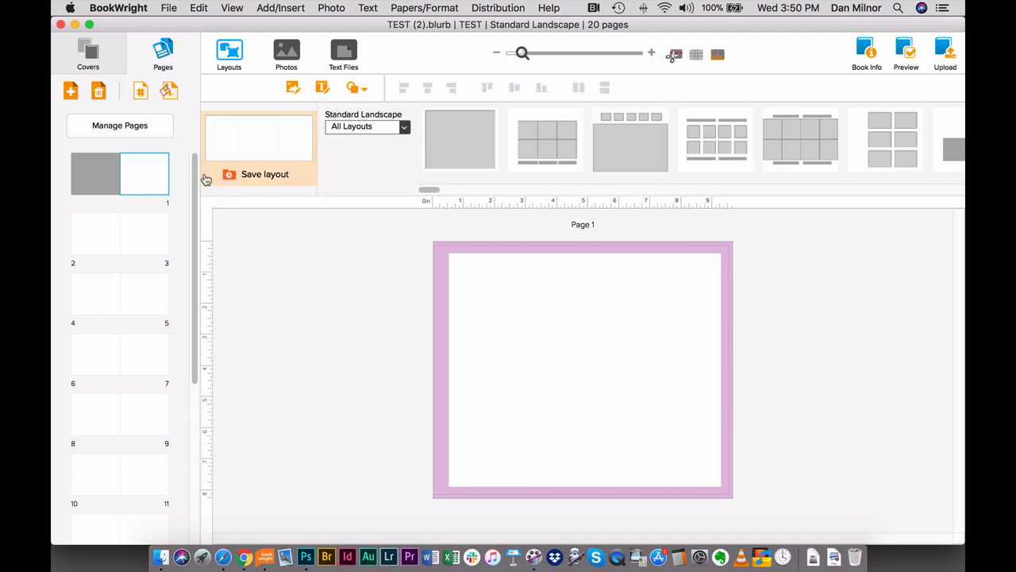
pyautogui.scroll(-3)
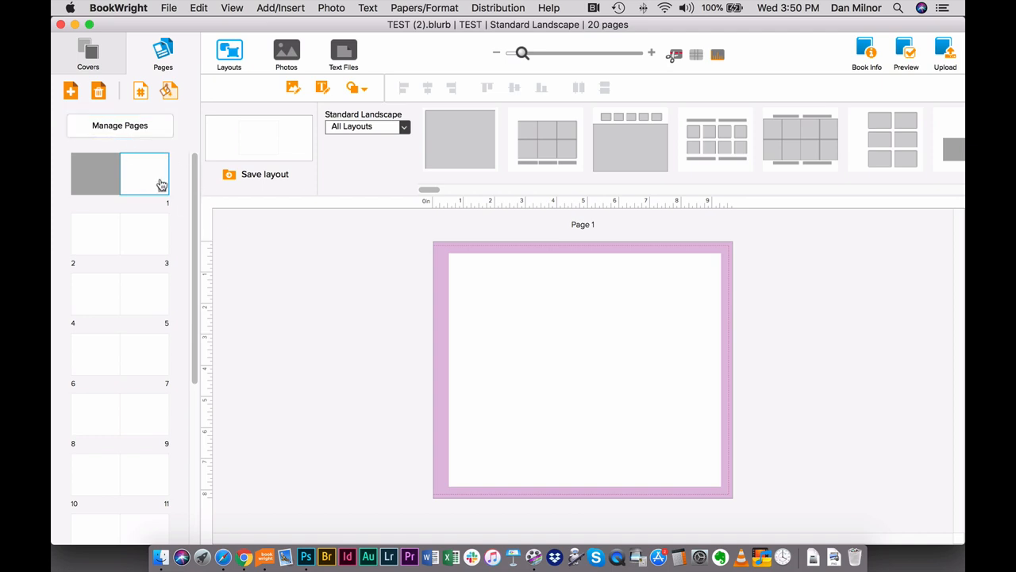
pyautogui.moveTo(160, 192)
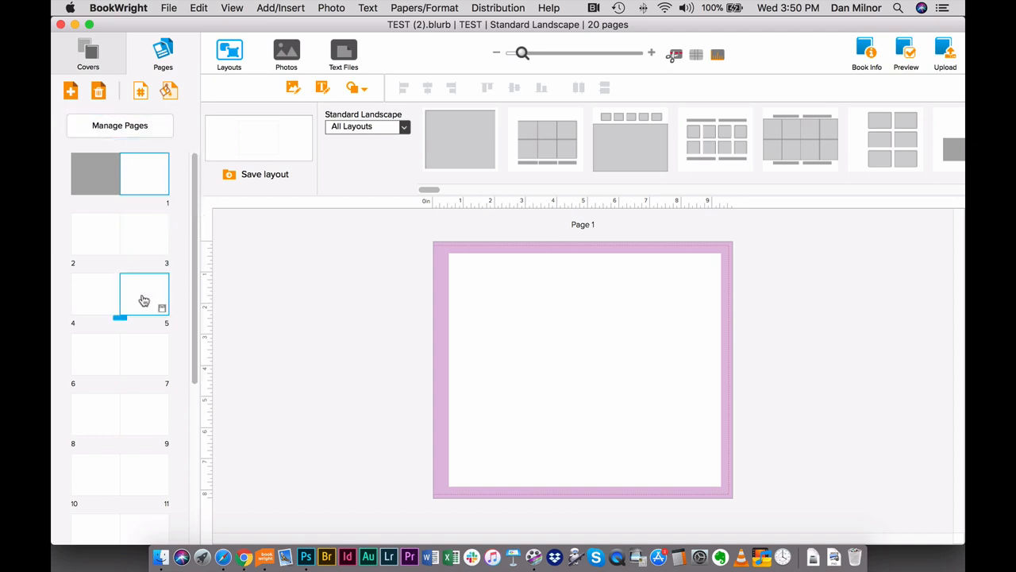
pyautogui.scroll(-3)
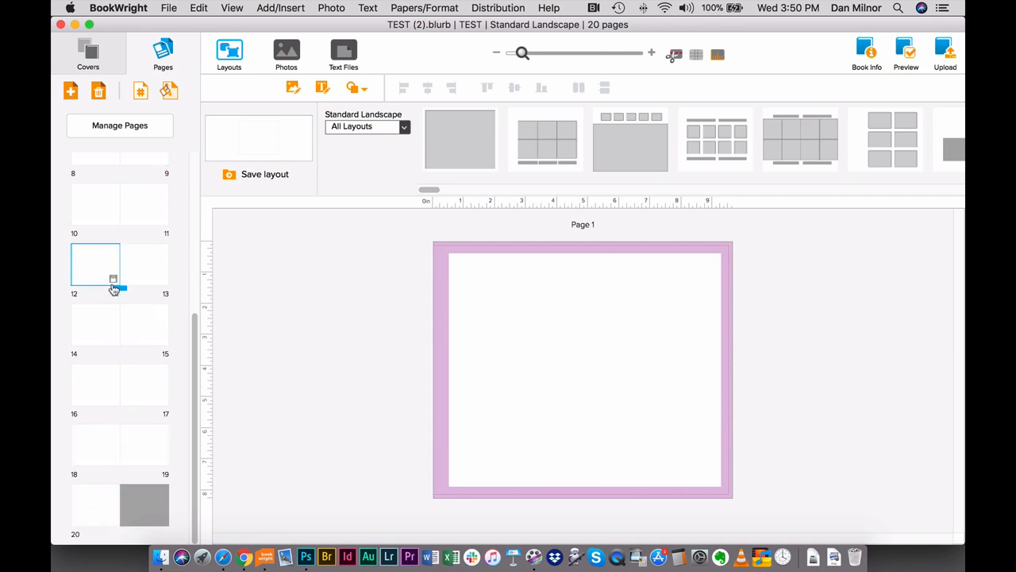
pyautogui.click(71, 90)
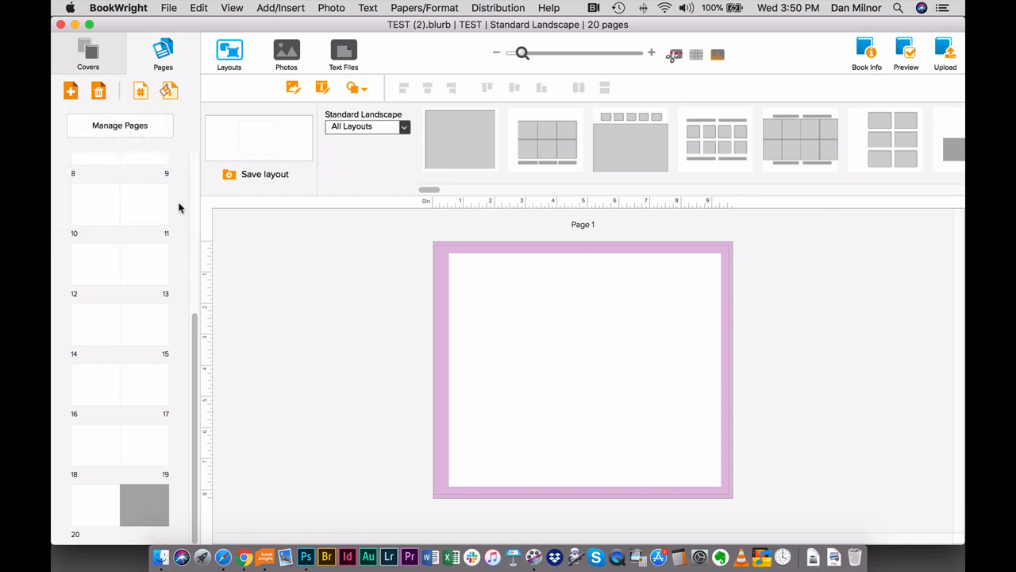
# Add page numbers in the bottom outer corners, set in Arial size 8.
pyautogui.click(139, 89)
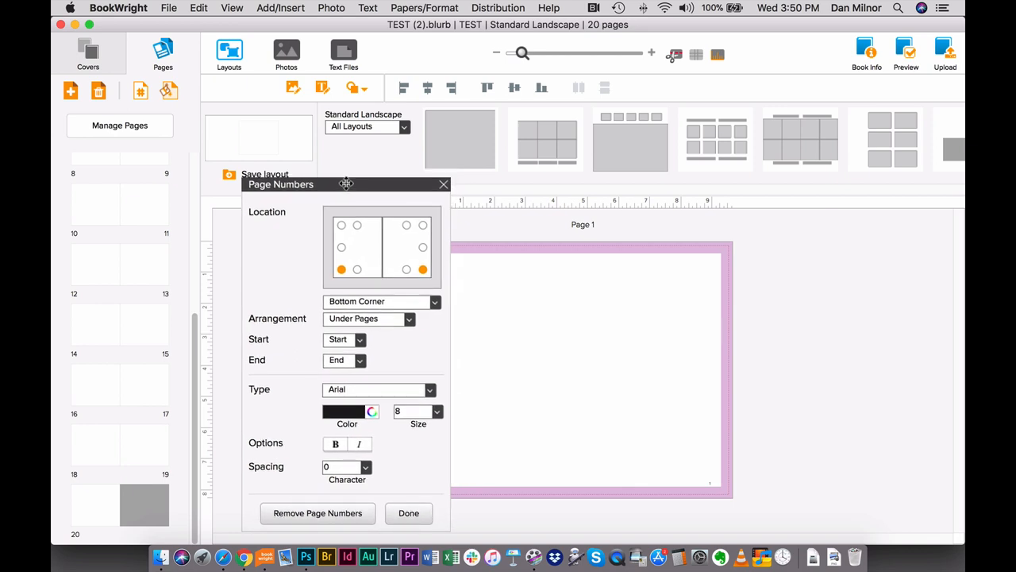
pyautogui.moveTo(392, 367)
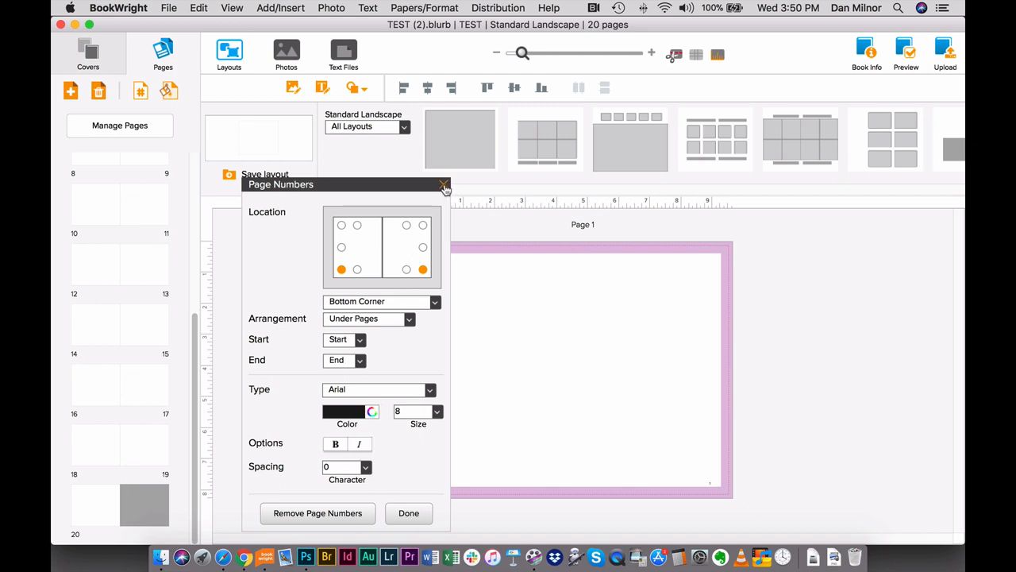
pyautogui.click(443, 186)
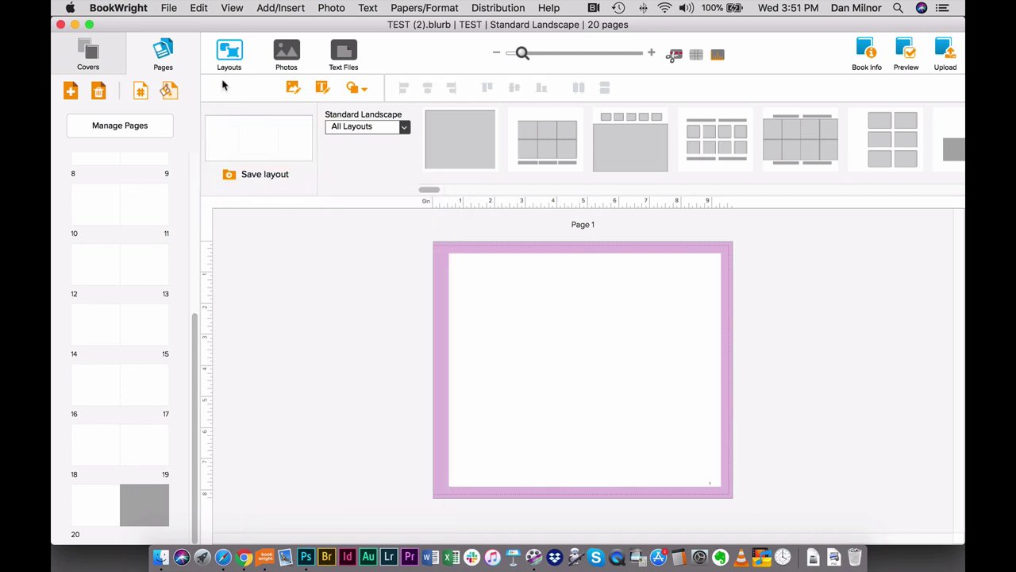
pyautogui.moveTo(375, 276)
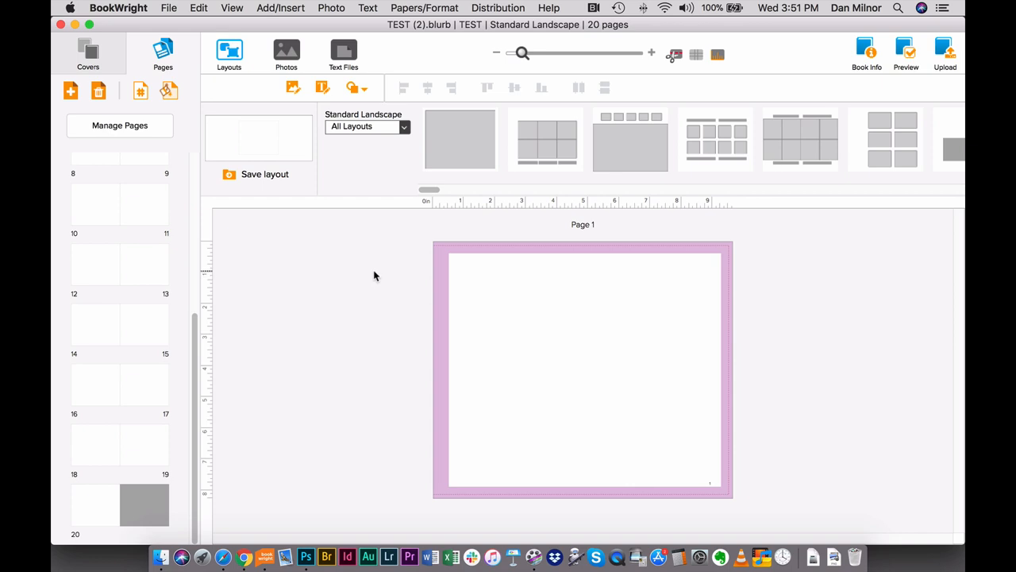
# Browse the Photos, Text Files and Layouts options, then collapse the Layouts panel.
pyautogui.click(460, 139)
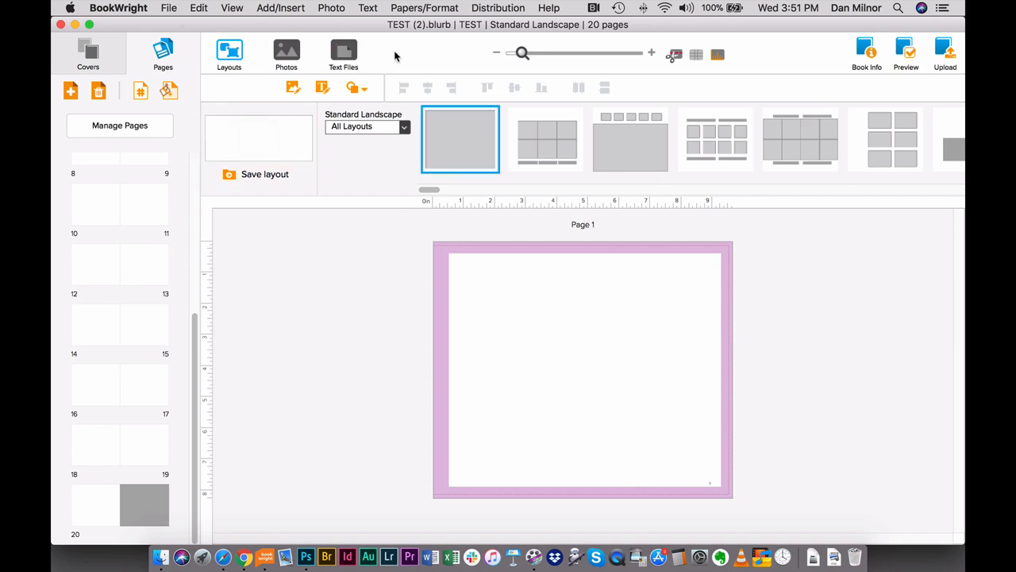
pyautogui.moveTo(229, 52)
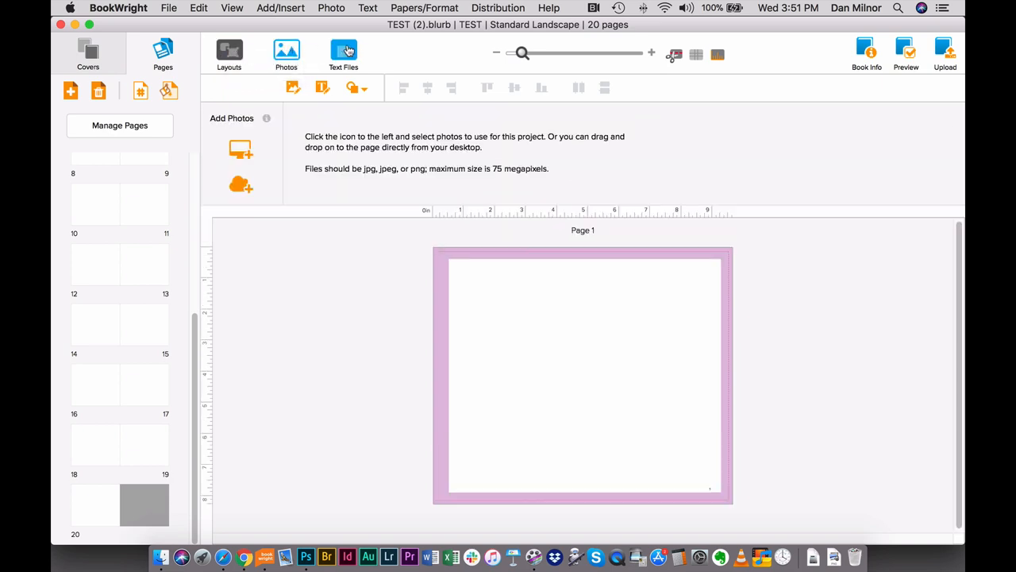
pyautogui.click(343, 50)
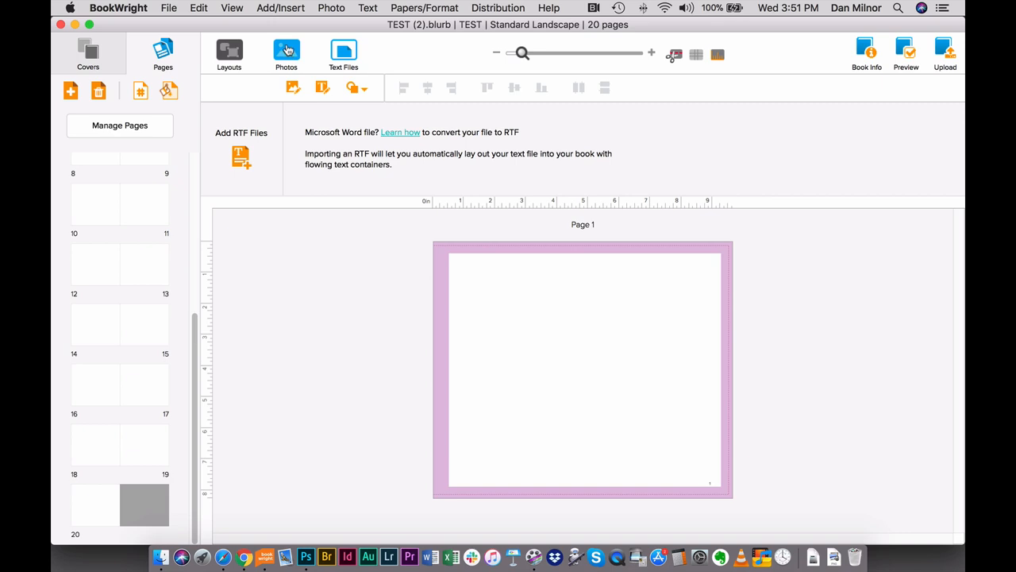
pyautogui.click(230, 50)
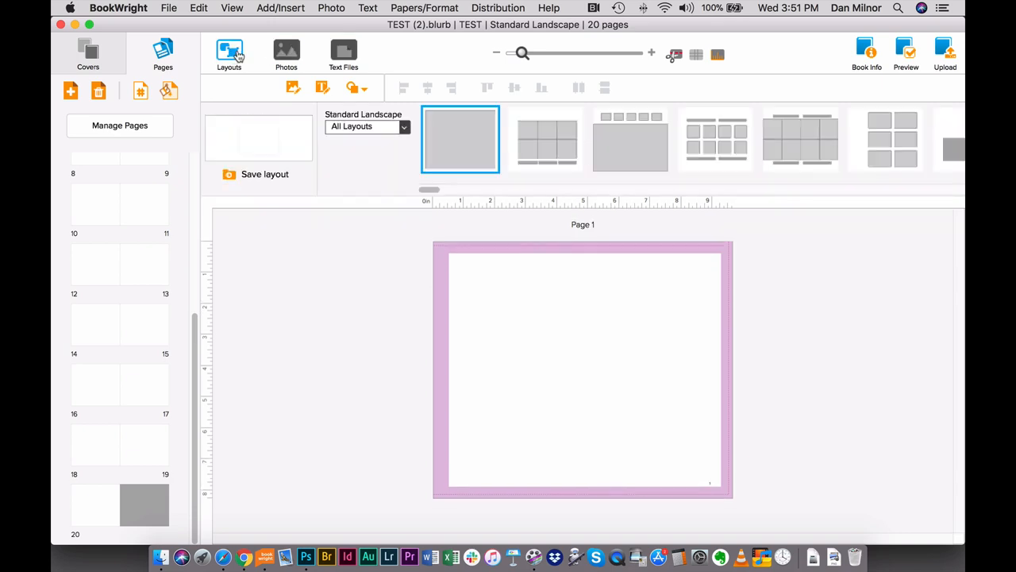
pyautogui.click(229, 50)
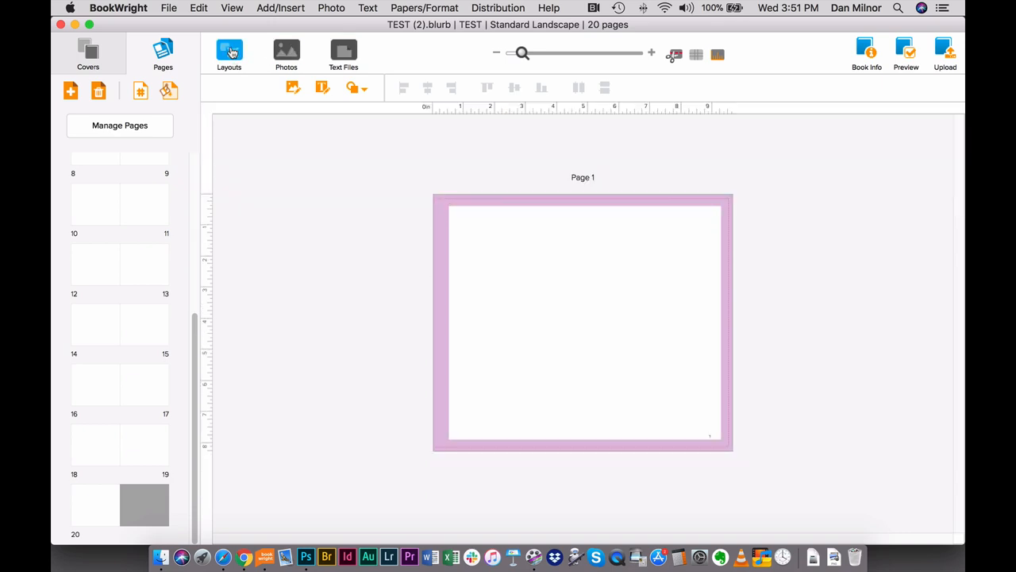
# Reopen the layout choices and filter them to 2 Photo layouts.
pyautogui.click(229, 53)
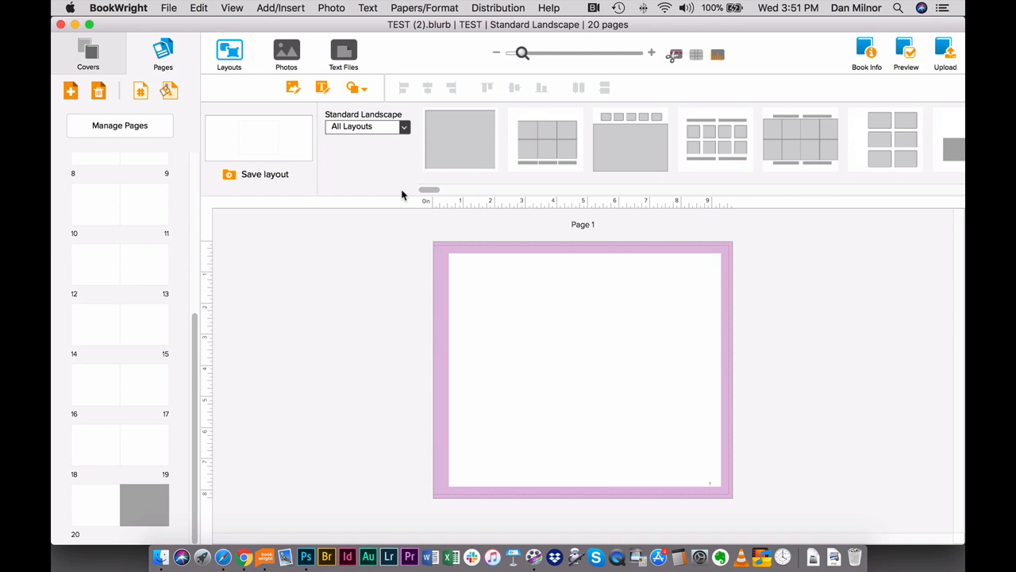
pyautogui.click(368, 126)
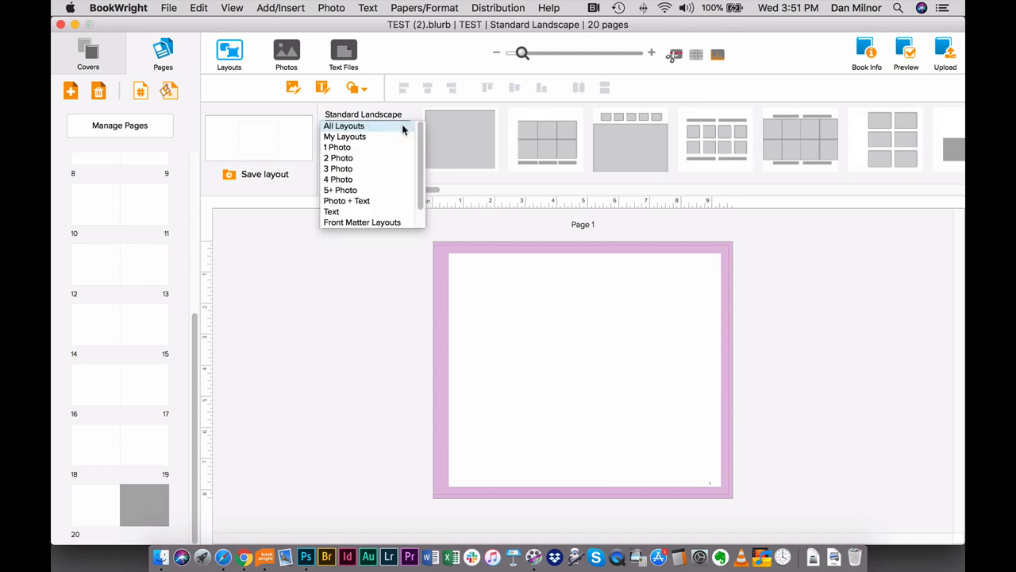
pyautogui.moveTo(380, 139)
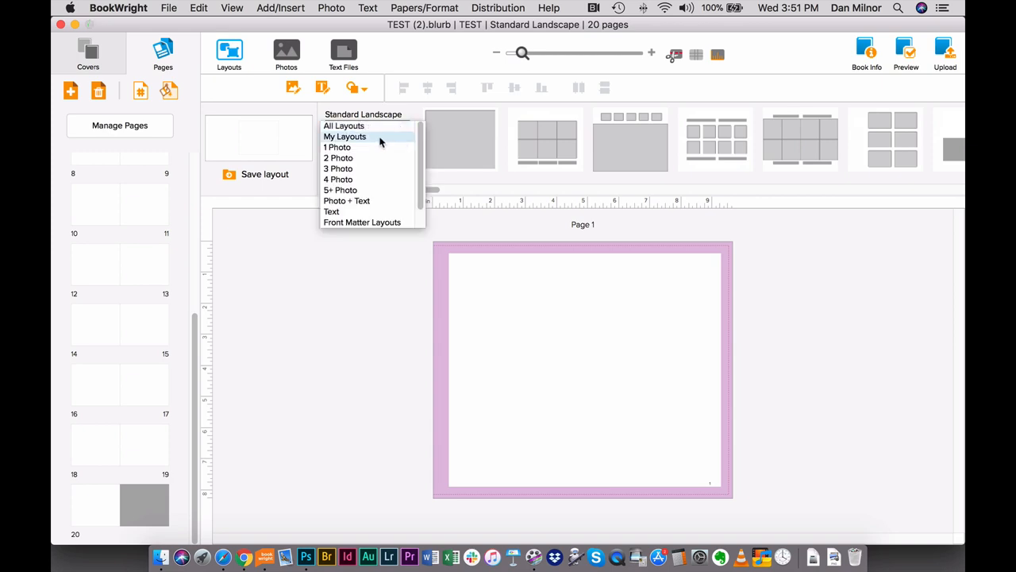
pyautogui.moveTo(338, 169)
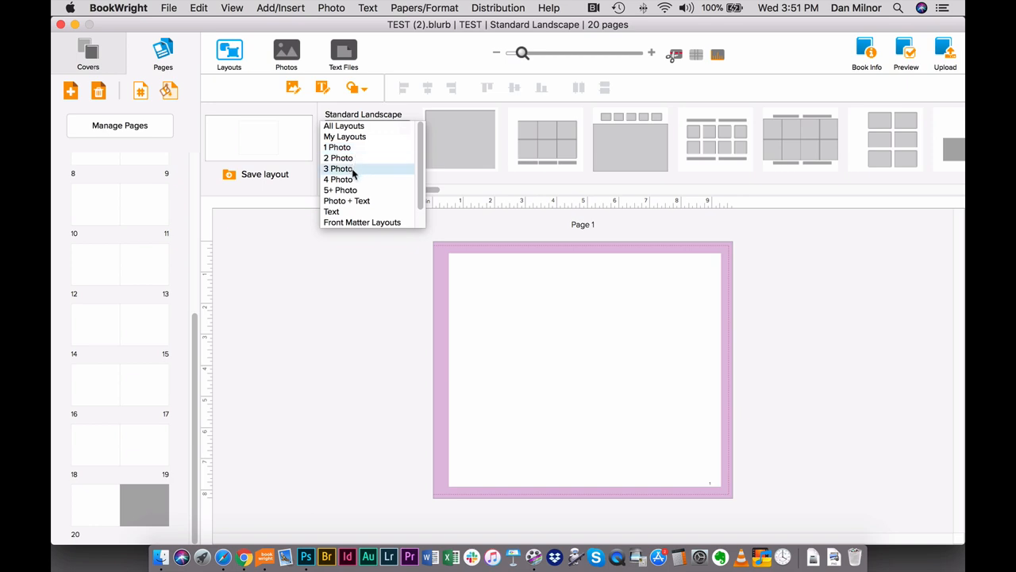
pyautogui.moveTo(343, 180)
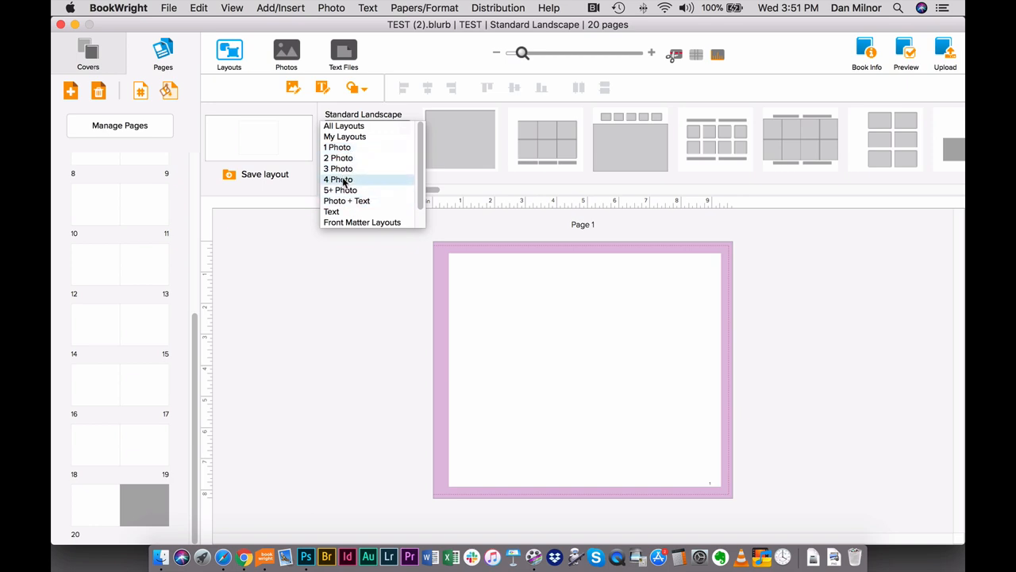
pyautogui.click(338, 157)
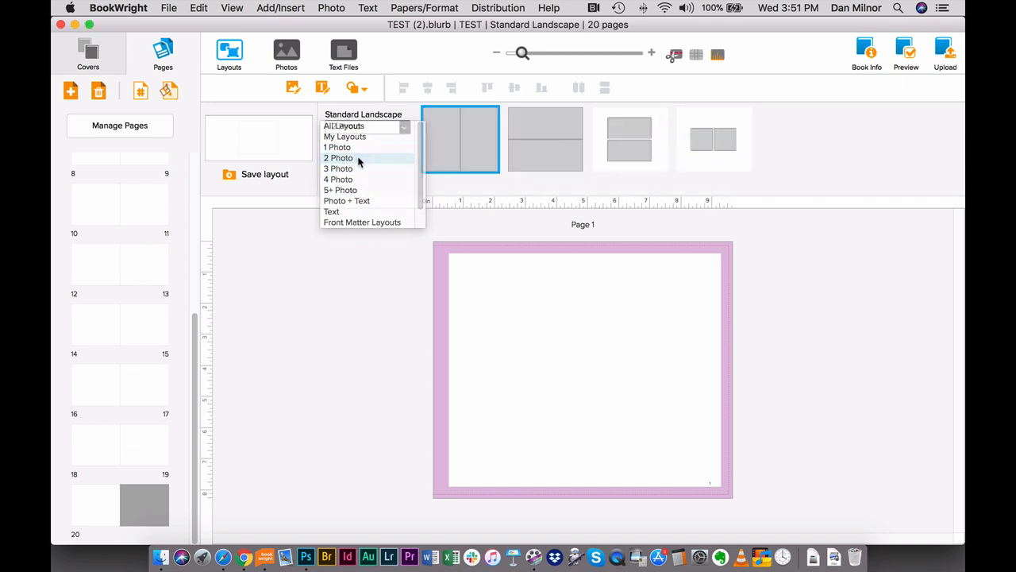
pyautogui.click(337, 158)
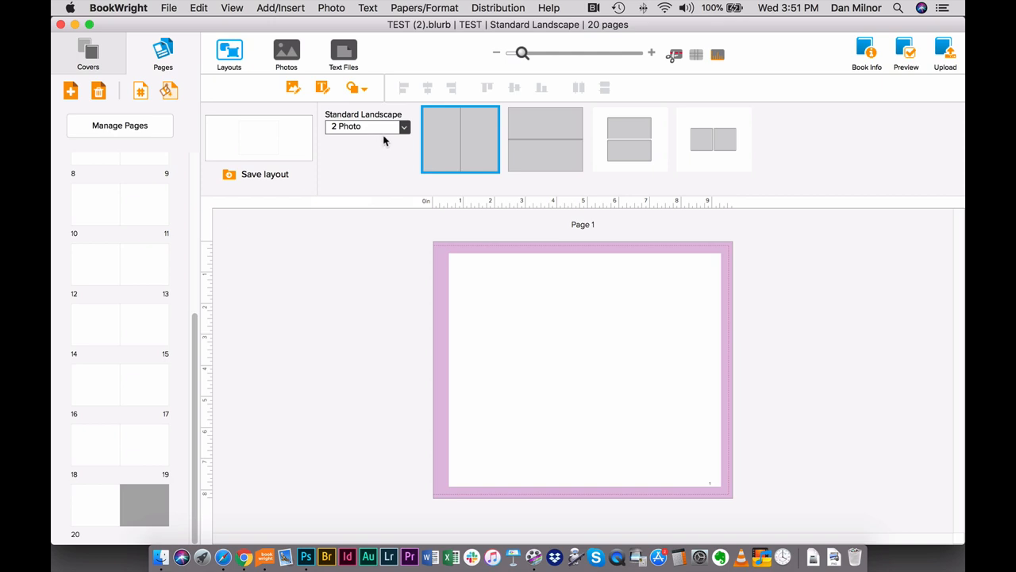
# Switch the layout filter to My Layouts to show the saved spread layout.
pyautogui.click(713, 139)
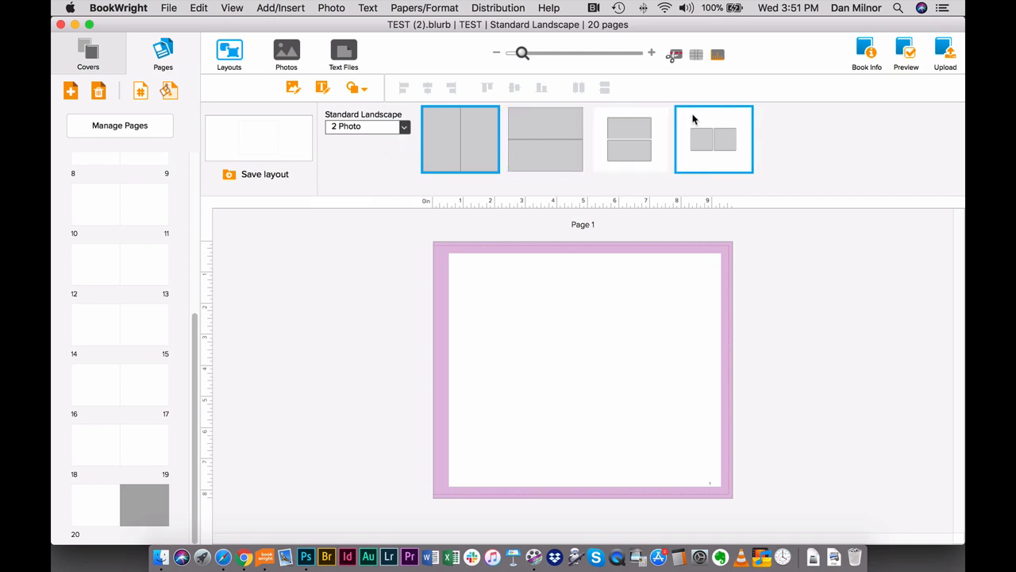
pyautogui.click(460, 139)
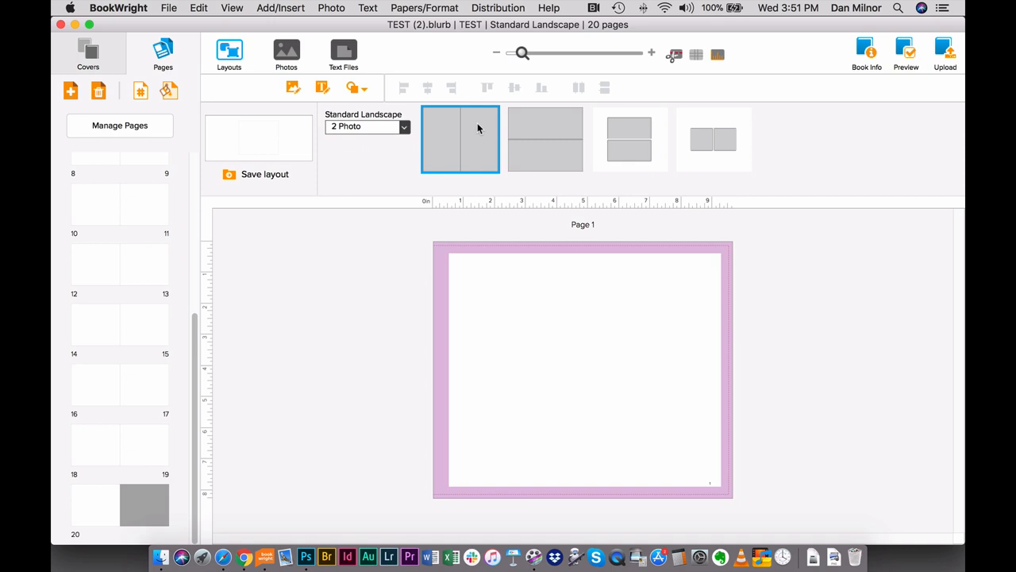
pyautogui.click(366, 127)
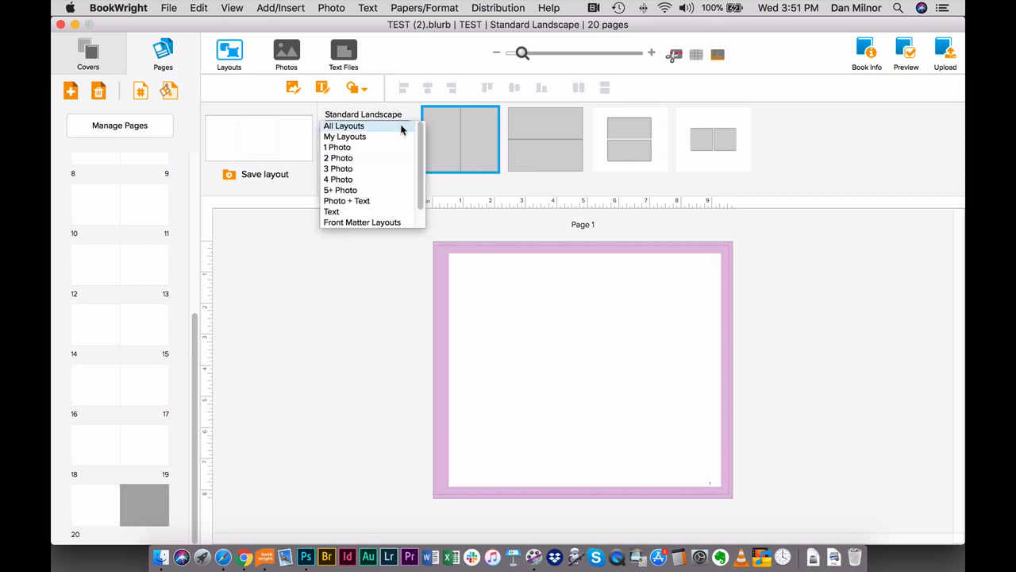
pyautogui.click(345, 136)
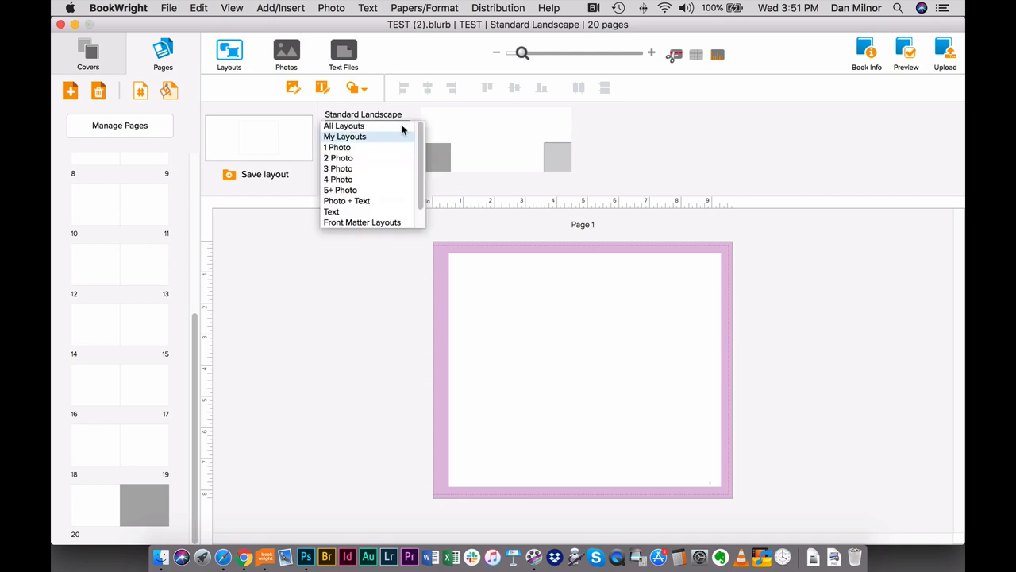
pyautogui.click(345, 136)
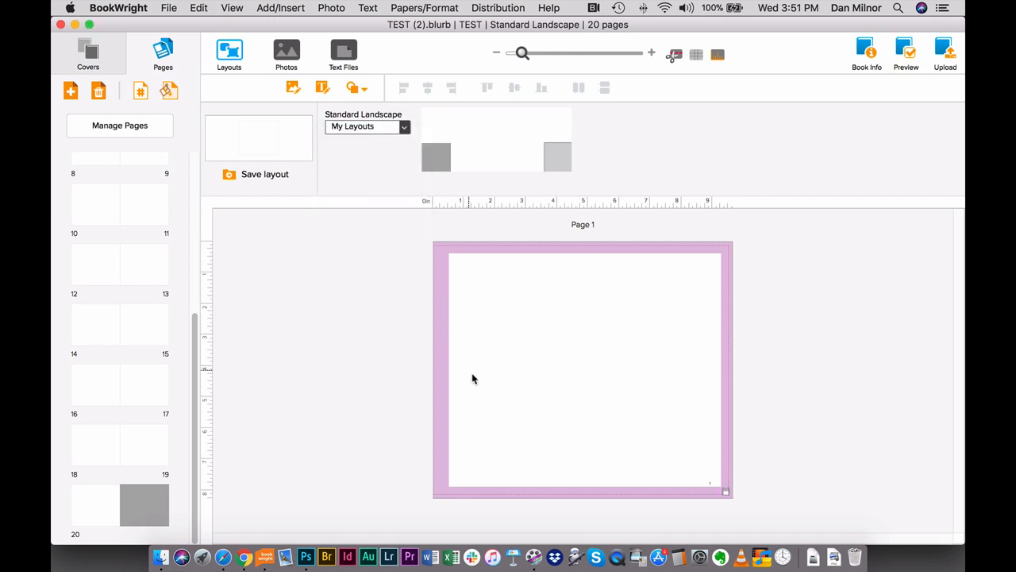
pyautogui.moveTo(609, 313)
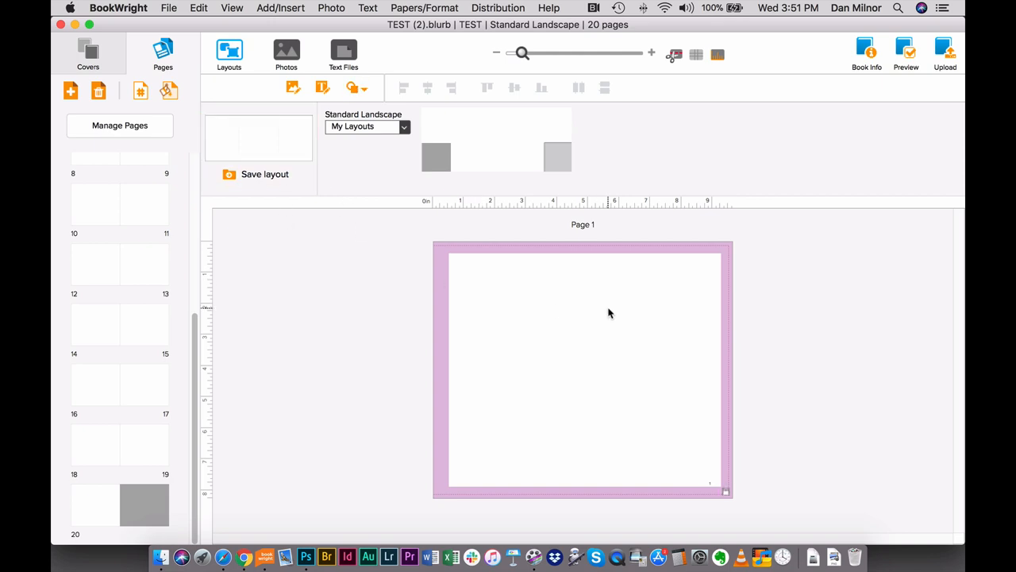
pyautogui.moveTo(351, 297)
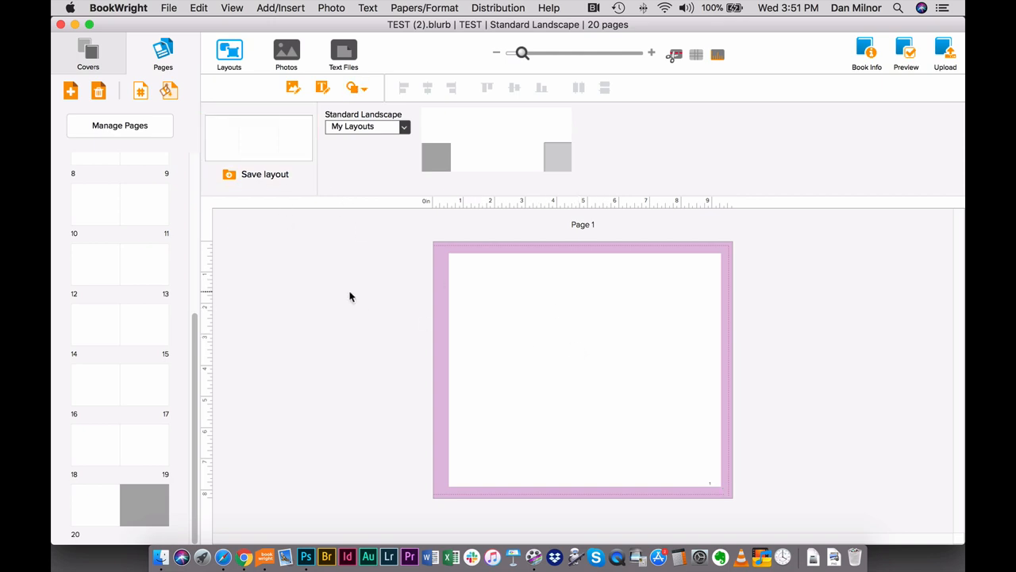
pyautogui.moveTo(238, 54)
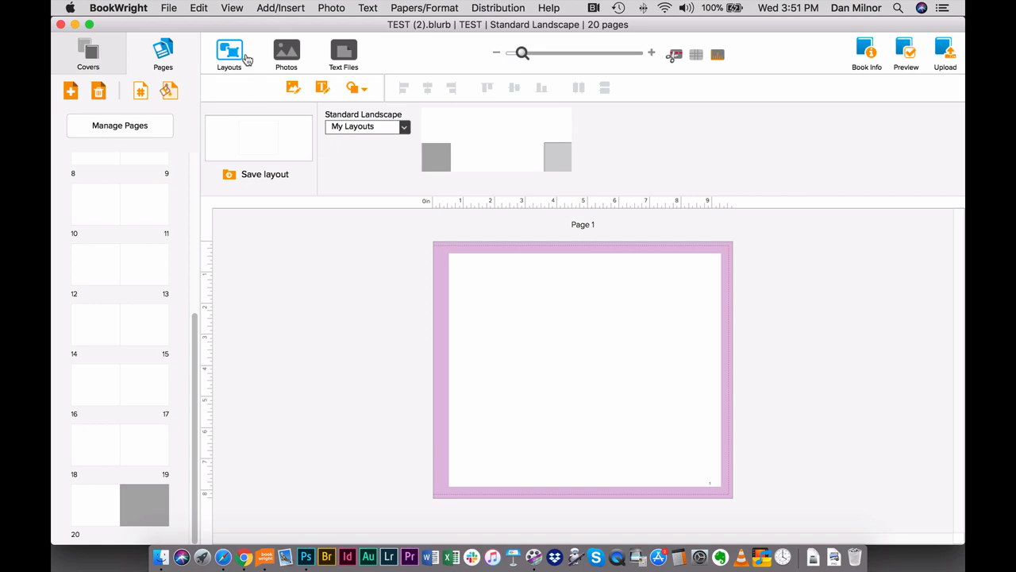
# Import the JPG photos from the Desktop B_Albania folder.
pyautogui.click(286, 49)
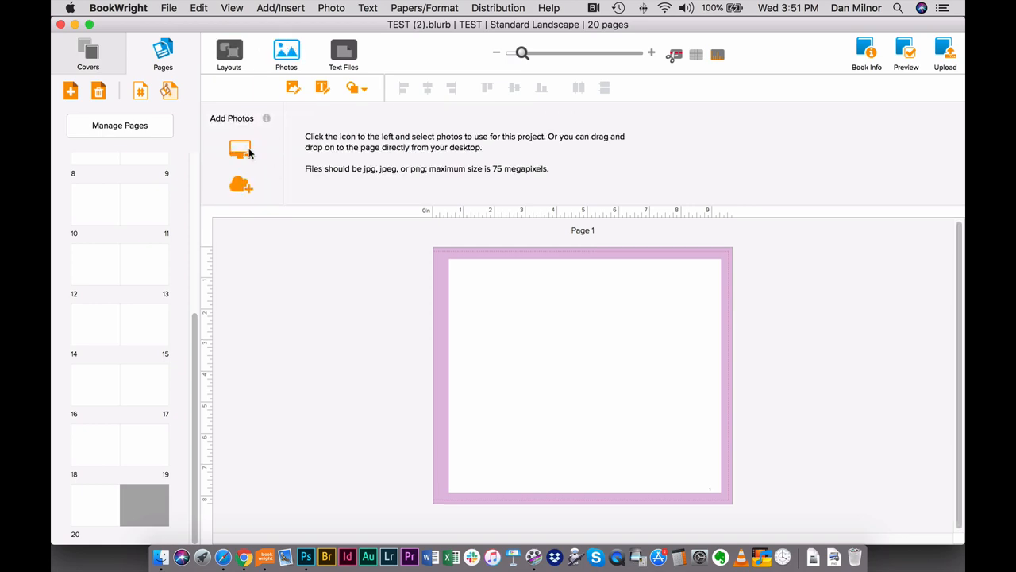
pyautogui.click(240, 149)
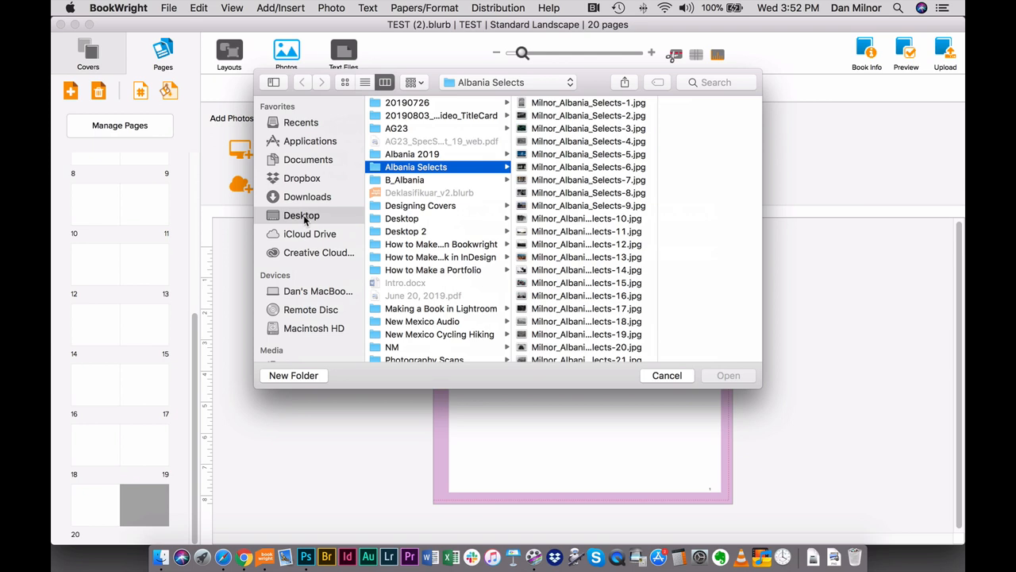
pyautogui.click(301, 215)
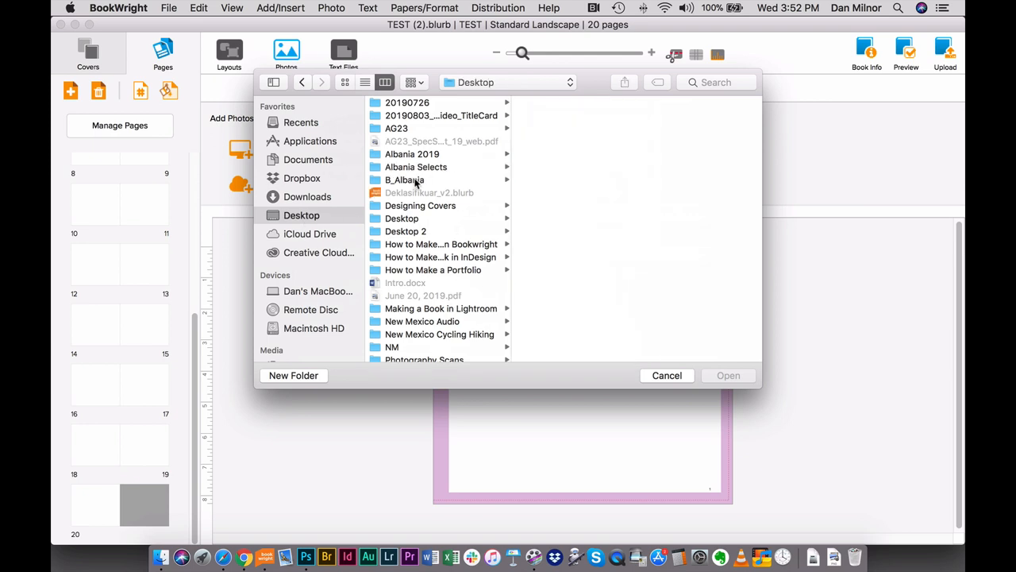
pyautogui.click(414, 180)
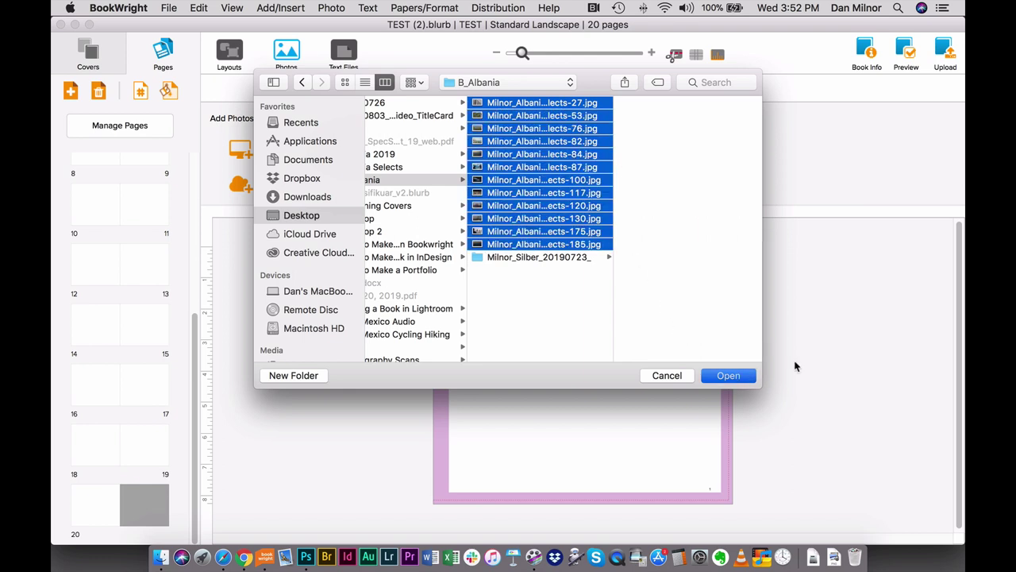
pyautogui.click(728, 376)
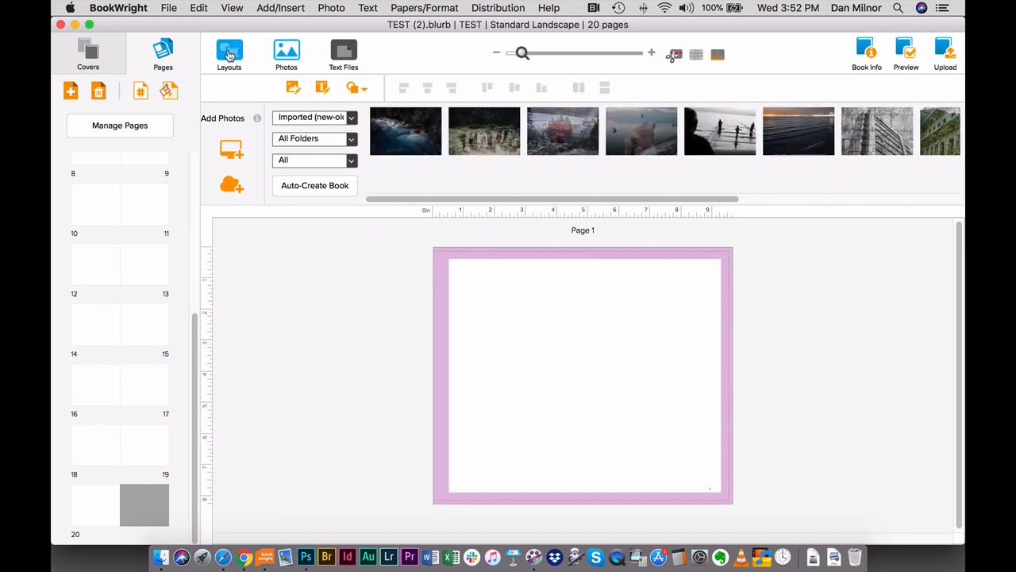
# Apply the spread-wide 1 Photo layout to the pages 10–11 spread.
pyautogui.click(230, 51)
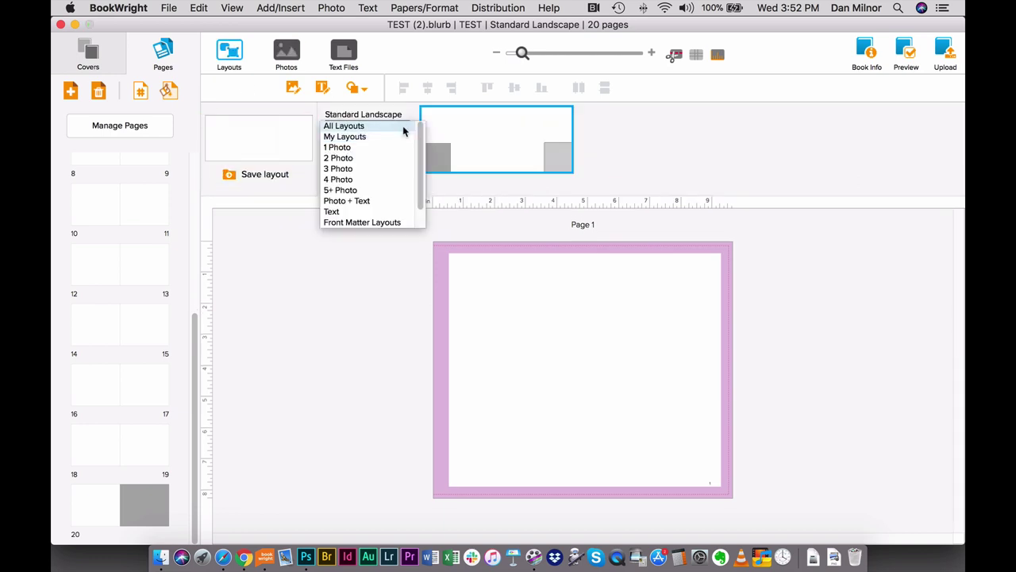
pyautogui.click(345, 137)
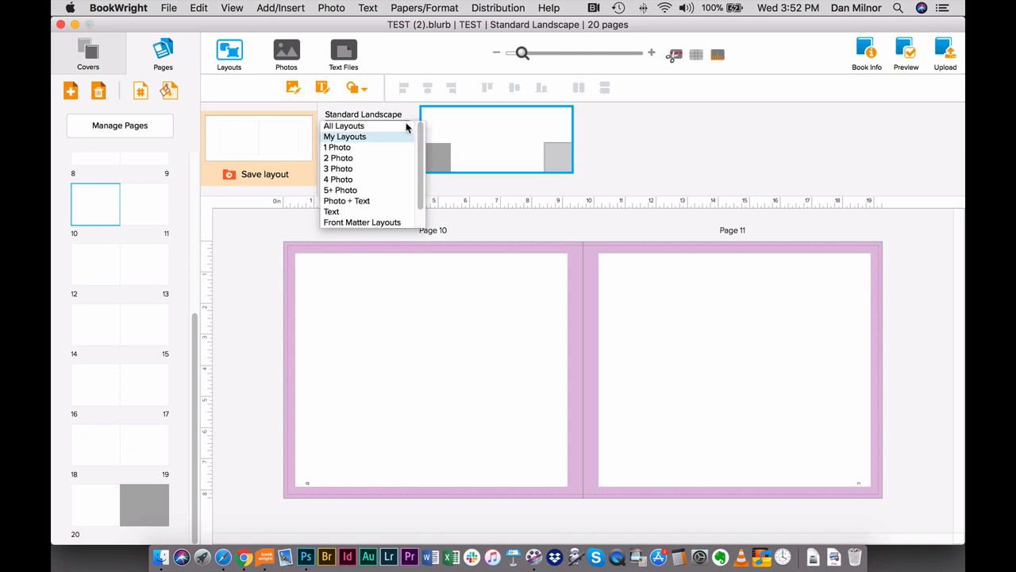
pyautogui.click(337, 147)
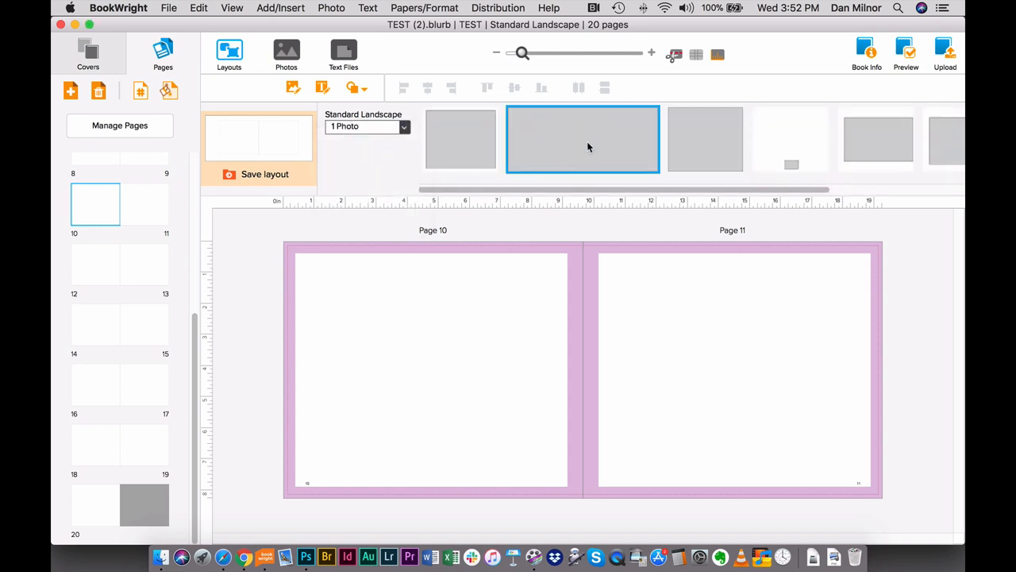
pyautogui.moveTo(583, 139); pyautogui.dragTo(495, 386)
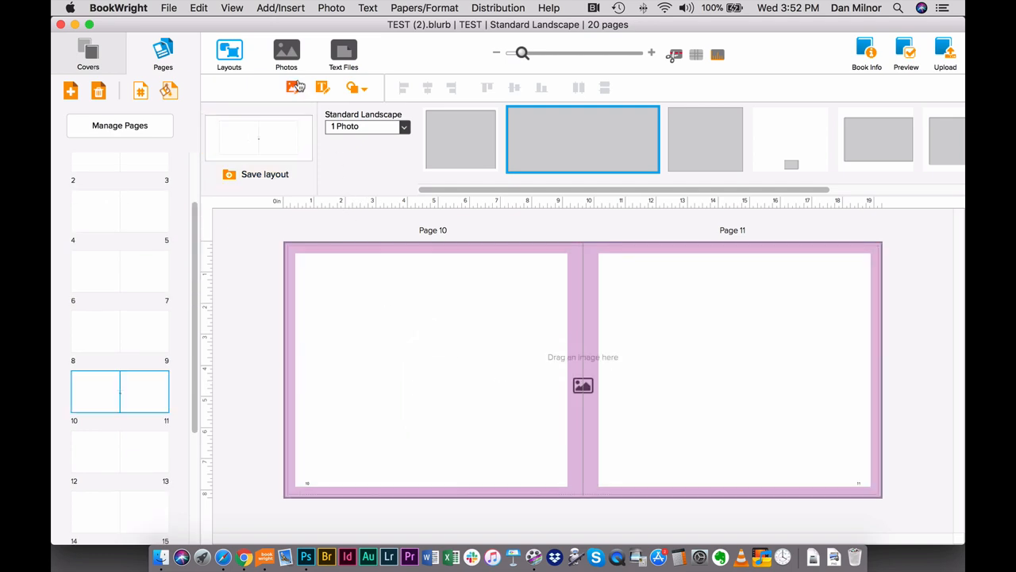
pyautogui.moveTo(325, 101)
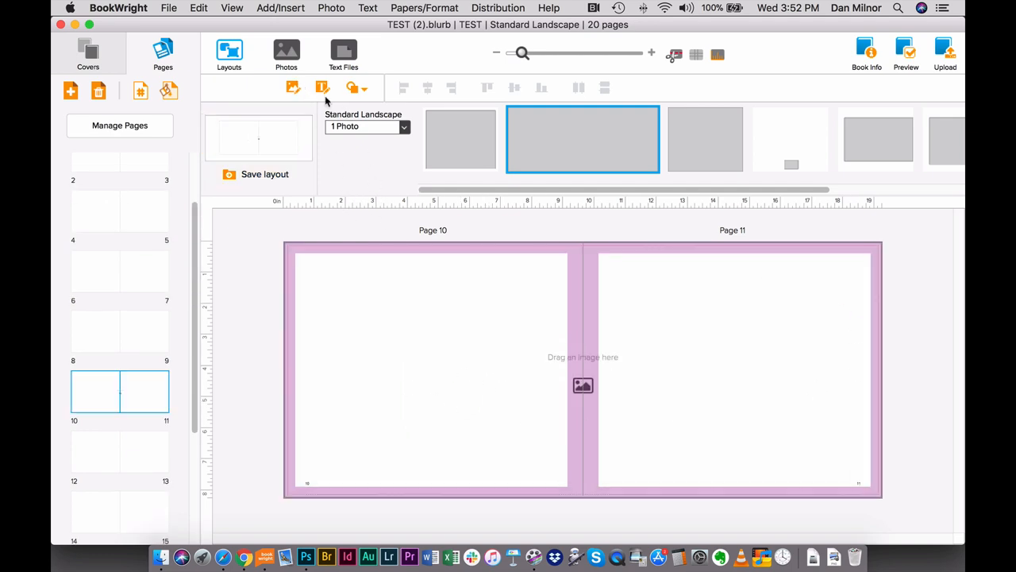
# Place the river photo across pages 10–11 and zoom it out partway.
pyautogui.click(287, 47)
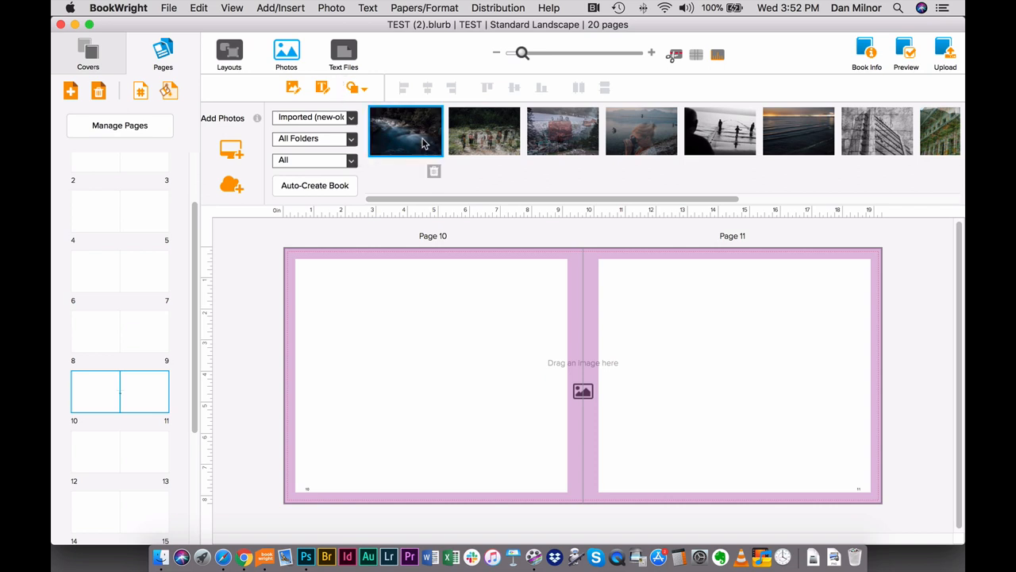
pyautogui.moveTo(405, 130); pyautogui.dragTo(583, 362)
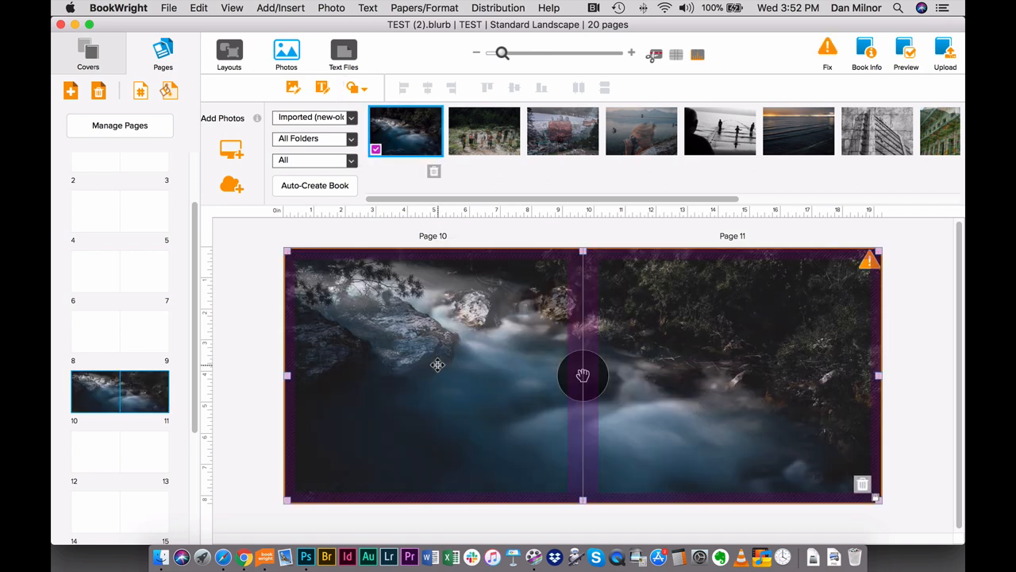
pyautogui.moveTo(582, 375)
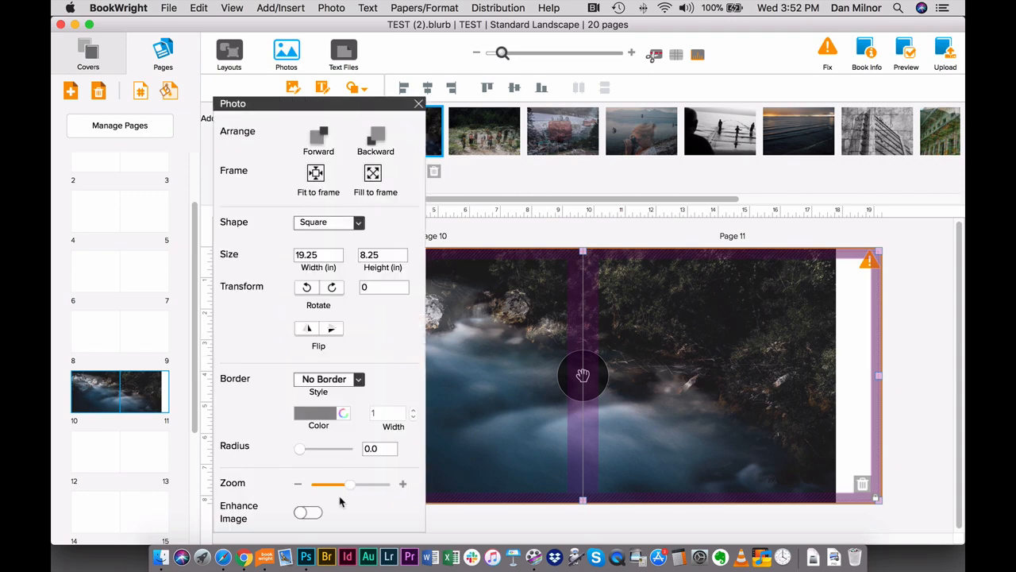
pyautogui.moveTo(350, 484); pyautogui.dragTo(316, 484)
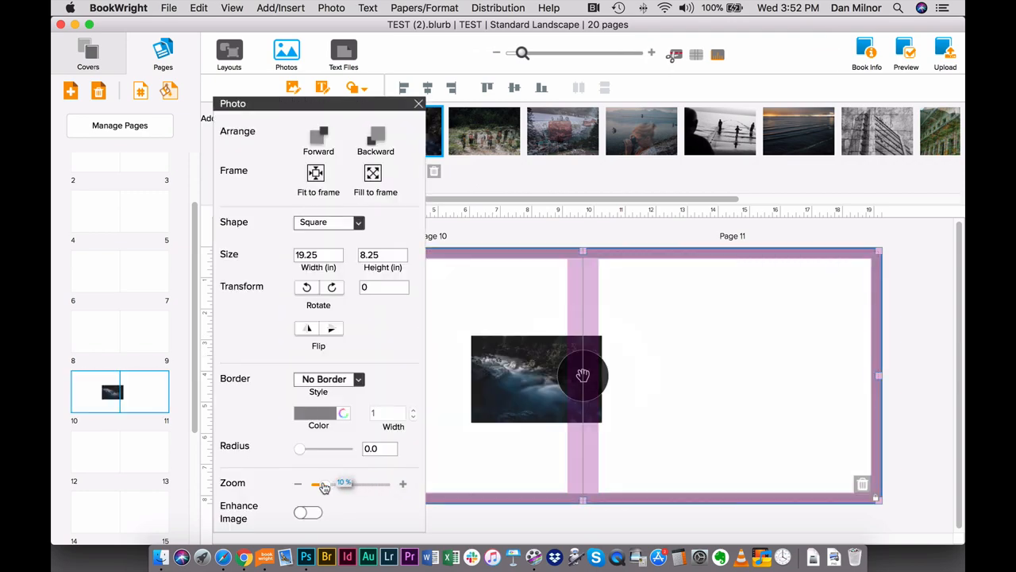
pyautogui.moveTo(316, 484); pyautogui.dragTo(334, 485)
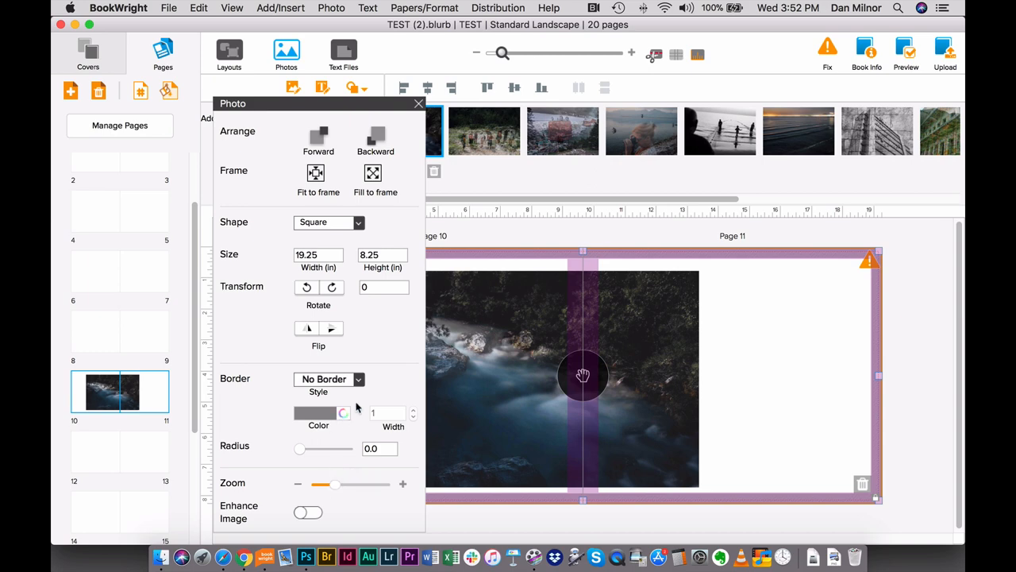
pyautogui.moveTo(331, 327)
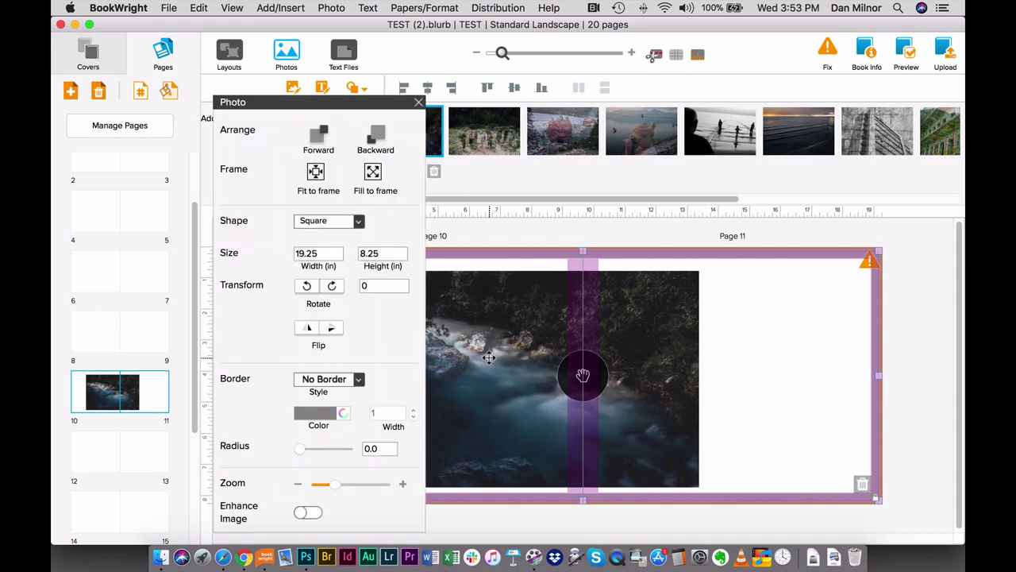
pyautogui.click(419, 102)
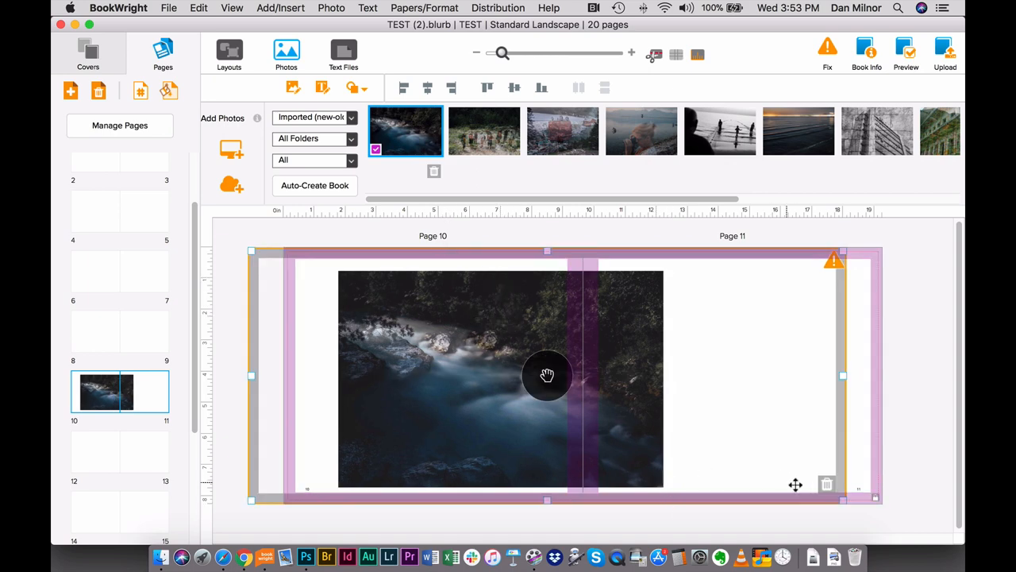
# Delete the river photo, give page 10 a single-photo layout, and place the hikers photo.
pyautogui.click(825, 484)
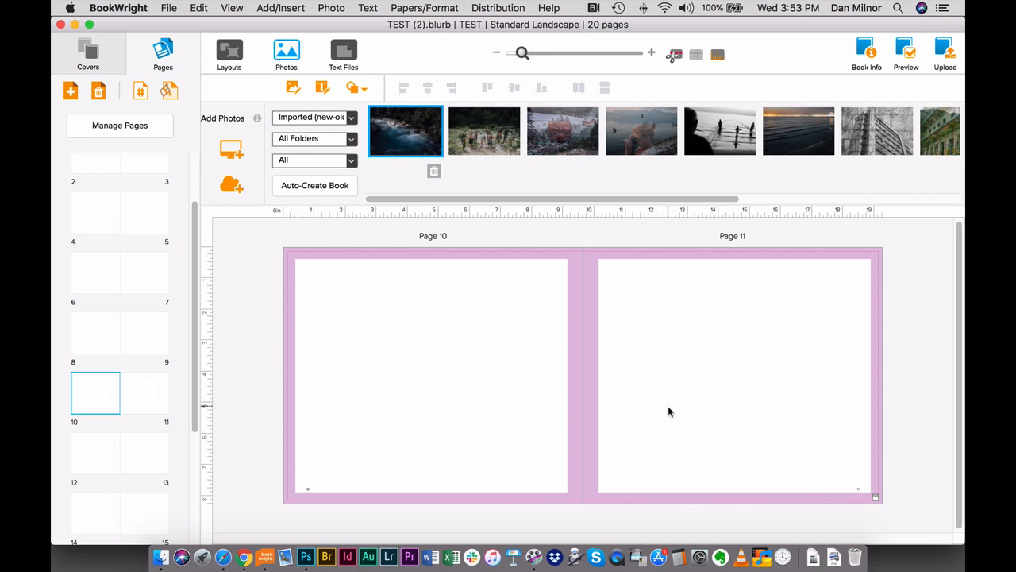
pyautogui.click(229, 52)
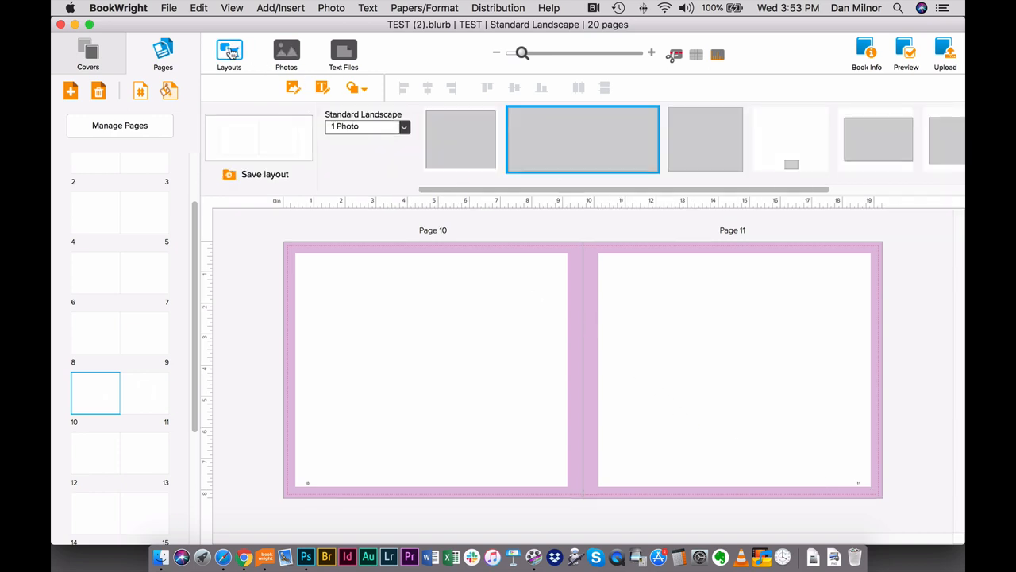
pyautogui.click(460, 139)
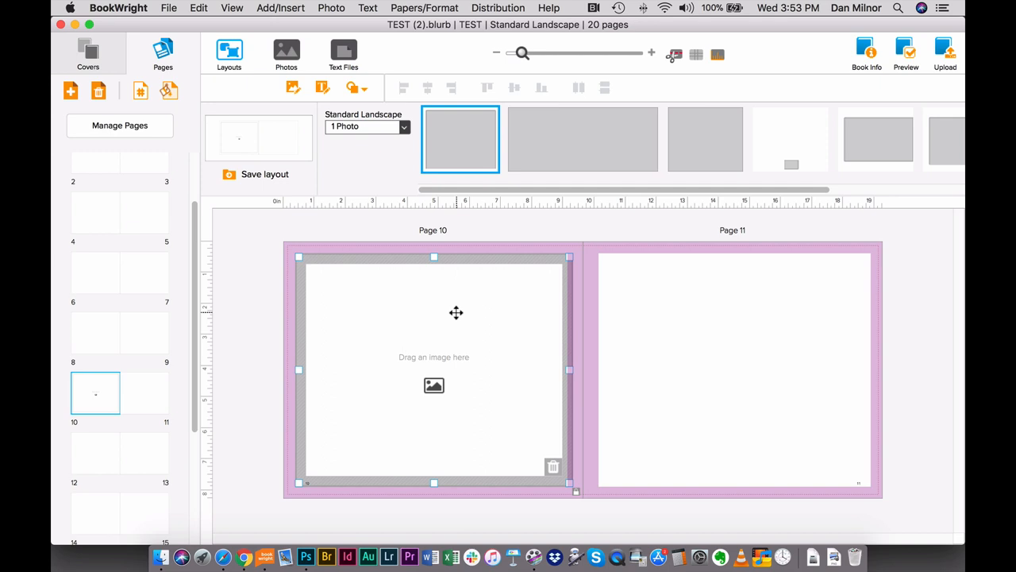
pyautogui.click(286, 50)
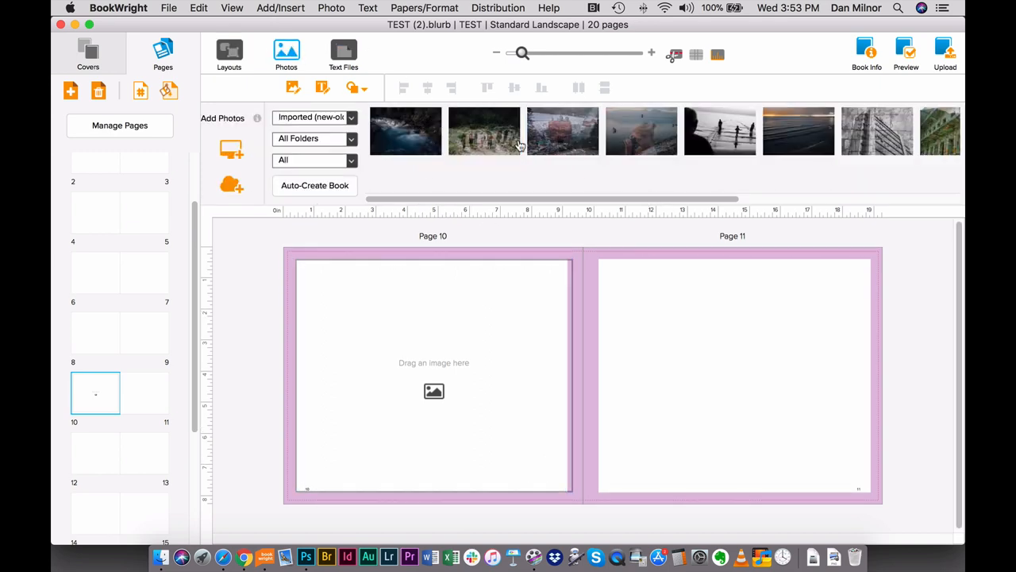
pyautogui.moveTo(484, 131); pyautogui.dragTo(434, 362)
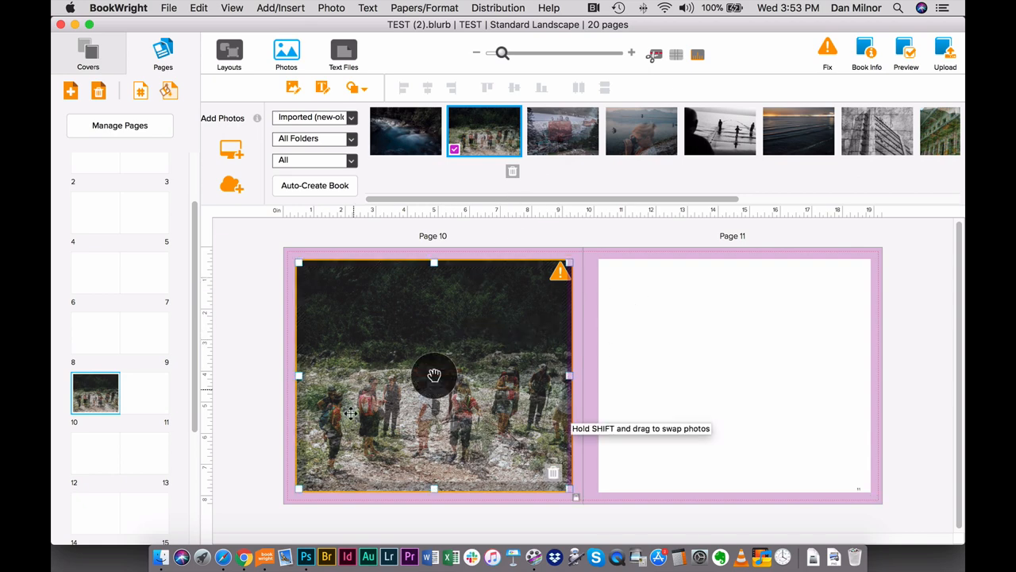
pyautogui.moveTo(552, 300)
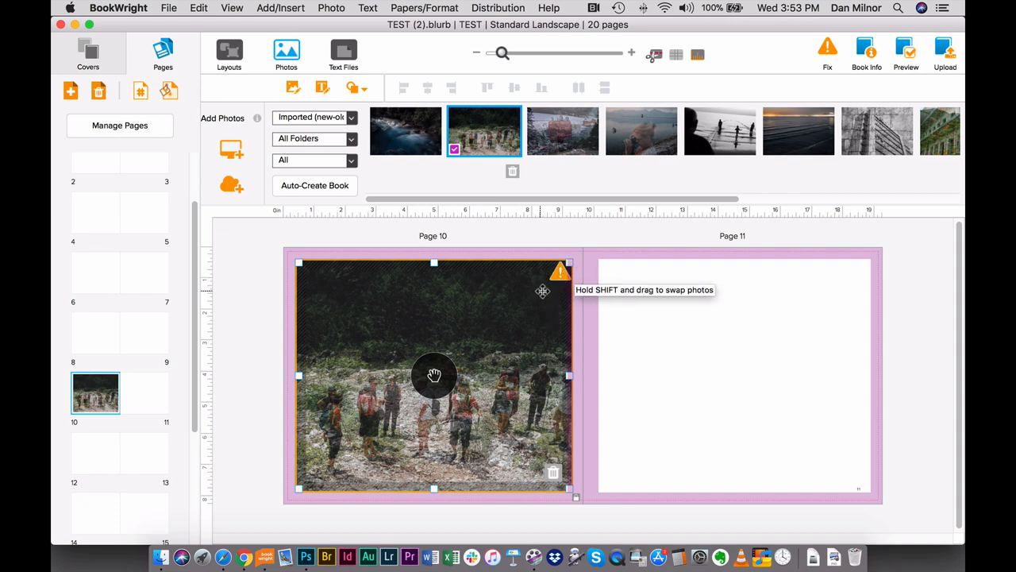
pyautogui.moveTo(539, 304)
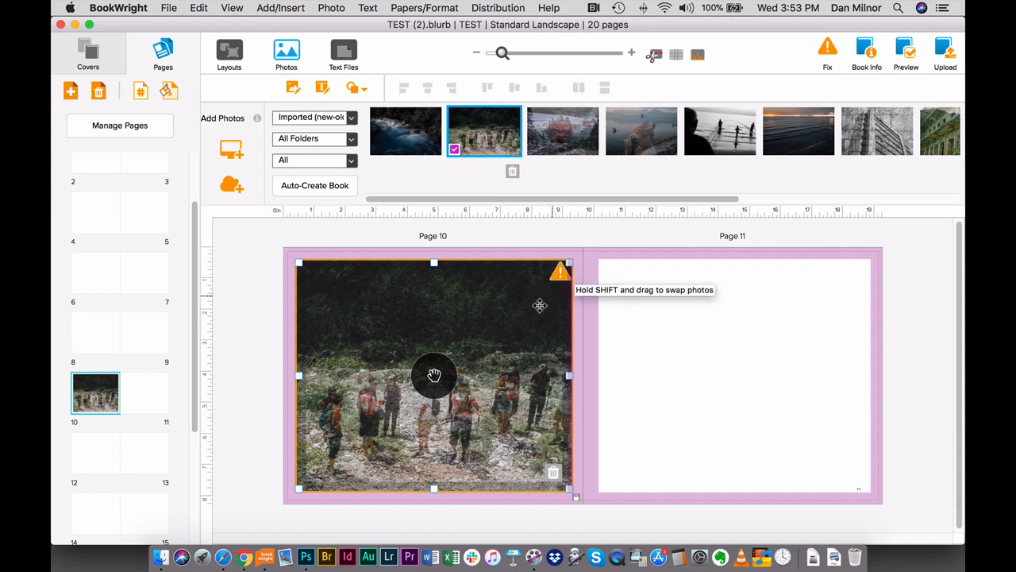
pyautogui.moveTo(536, 286)
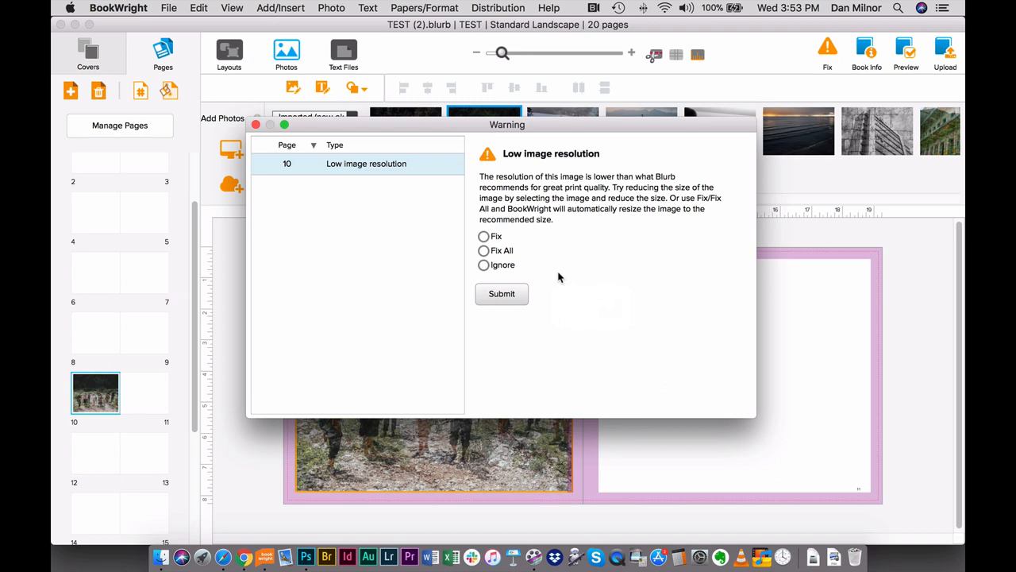
# Ignore the page 10 low image resolution warning and close the warning window.
pyautogui.click(484, 265)
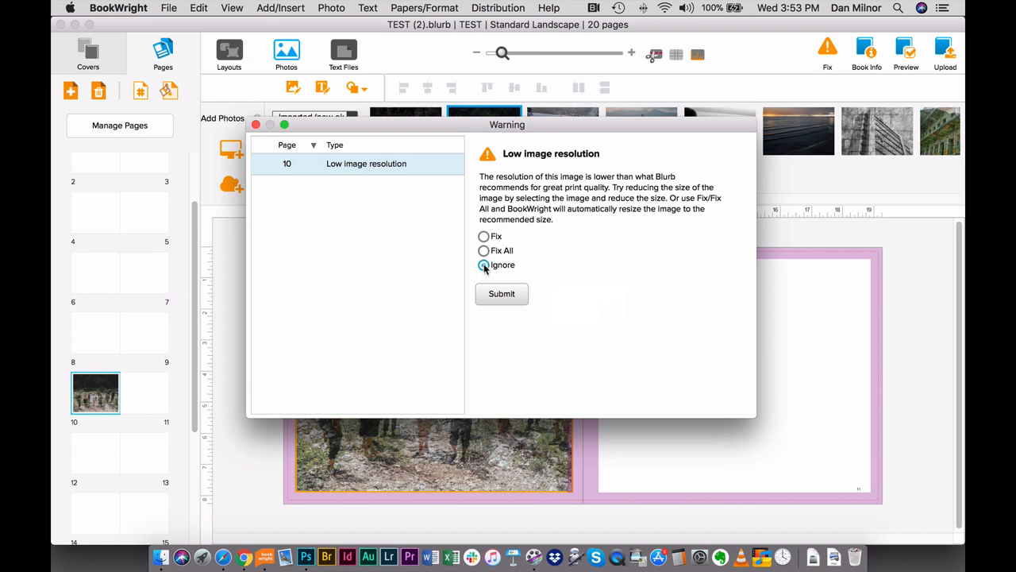
pyautogui.click(501, 294)
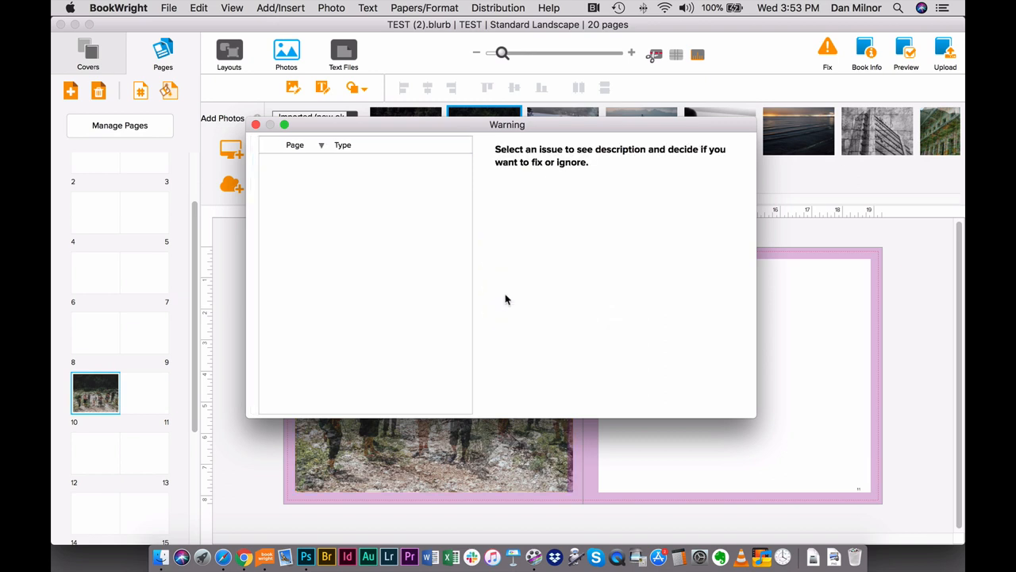
pyautogui.click(256, 124)
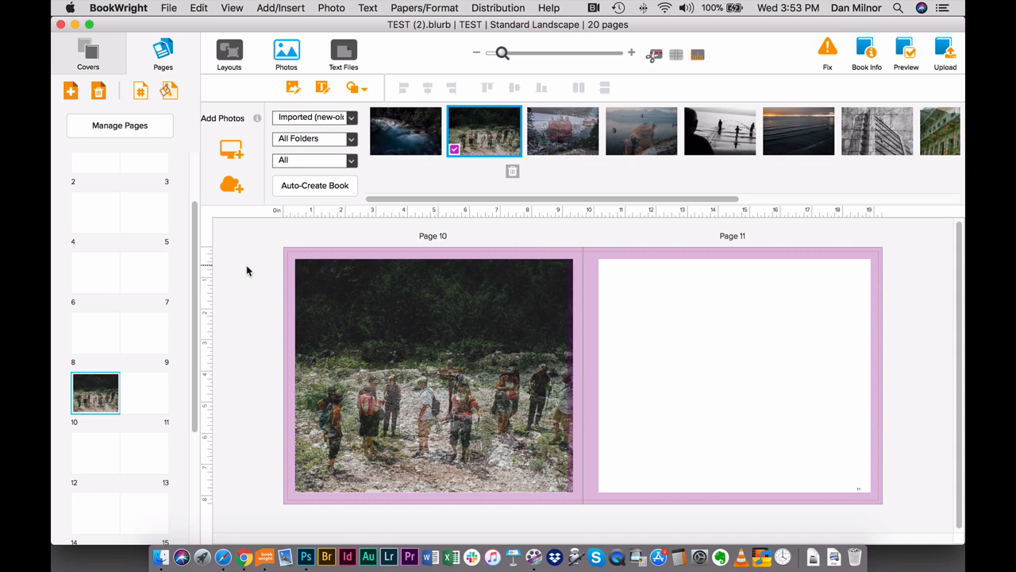
pyautogui.moveTo(849, 48)
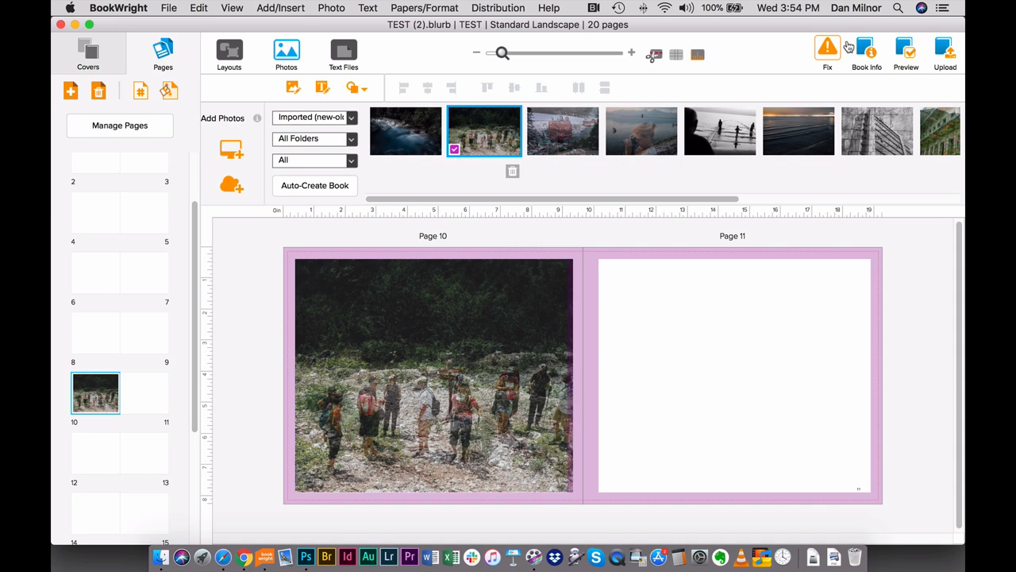
pyautogui.moveTo(814, 56)
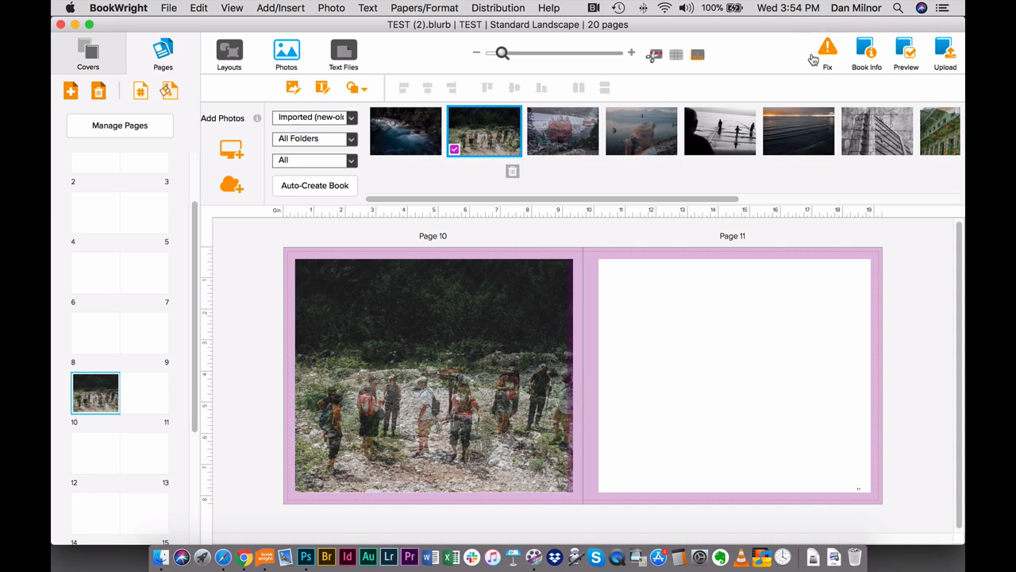
# Apply the full-spread photo layout to the pages 8–9 spread.
pyautogui.click(434, 375)
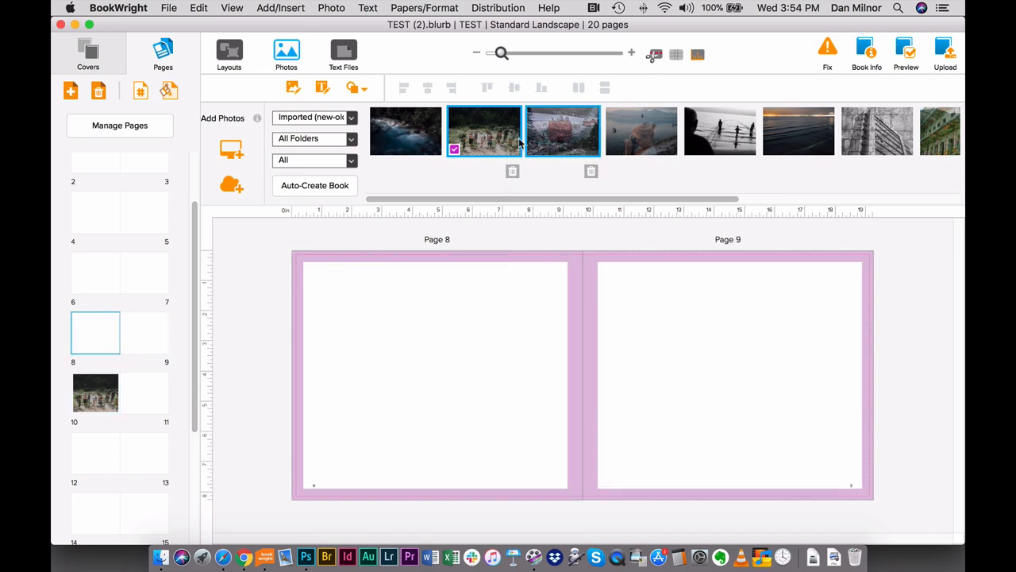
pyautogui.click(229, 50)
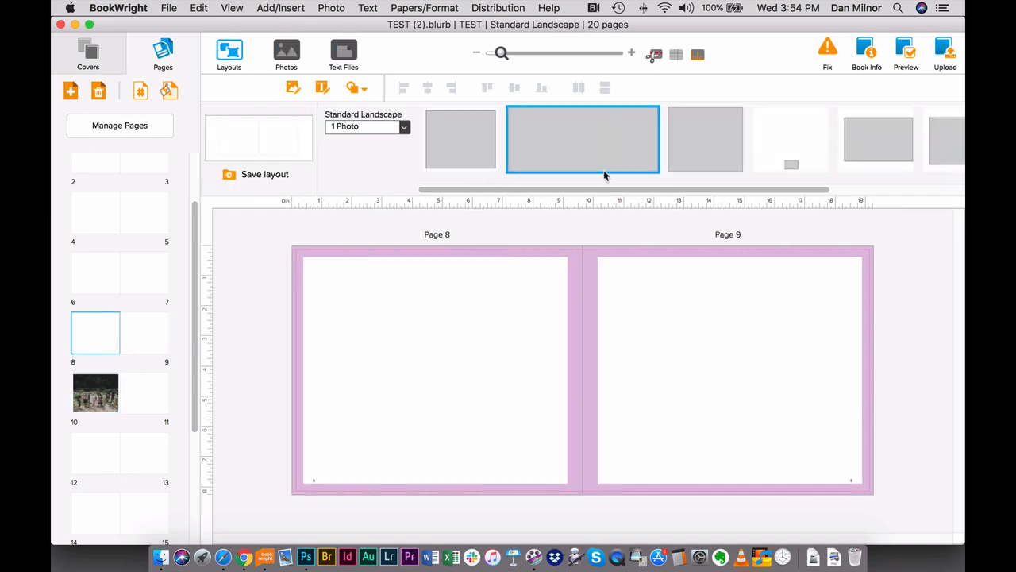
pyautogui.click(461, 139)
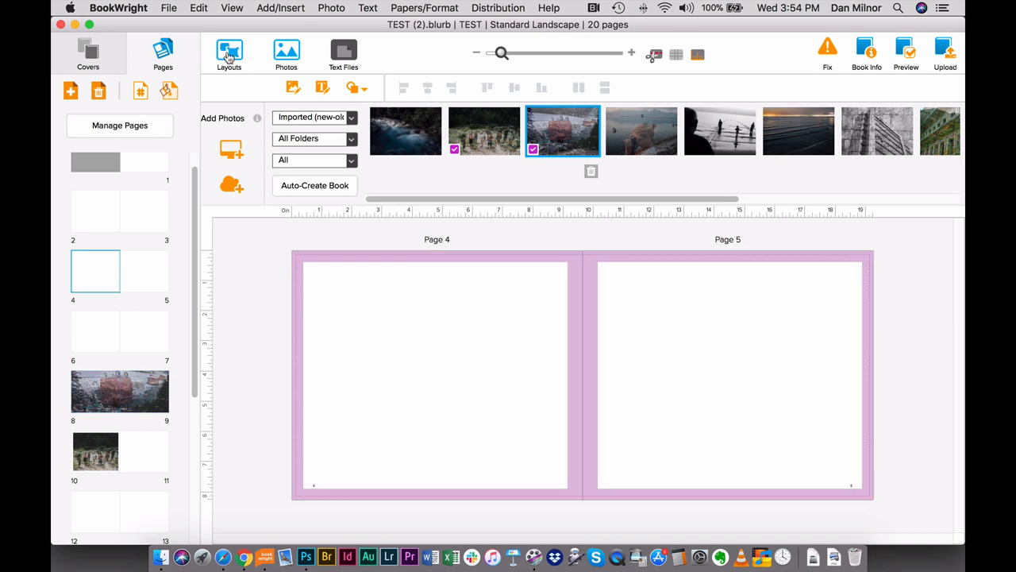
# Place the black-and-white beach net photo across pages 4–5 and close the photo settings.
pyautogui.click(229, 51)
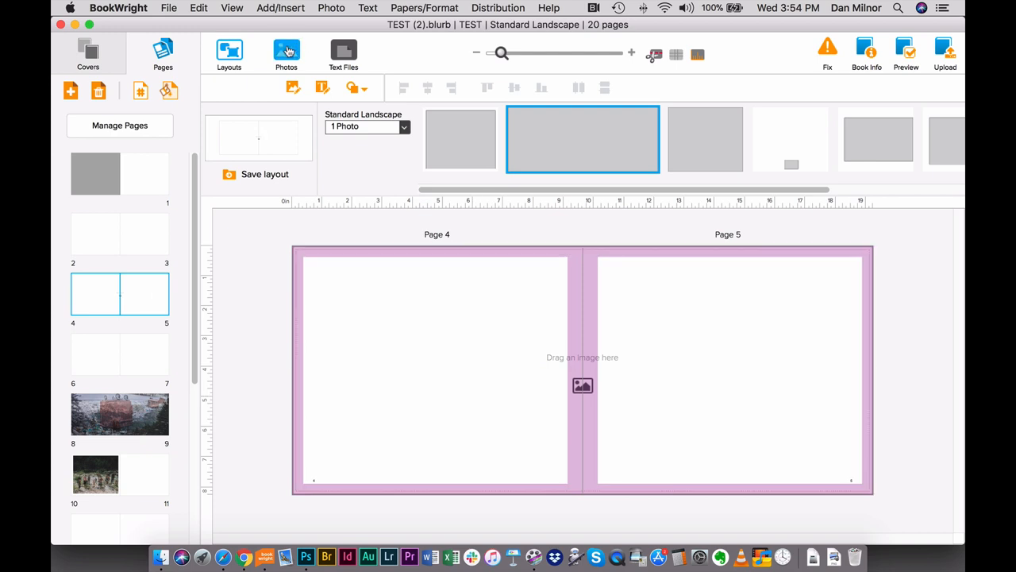
pyautogui.click(286, 47)
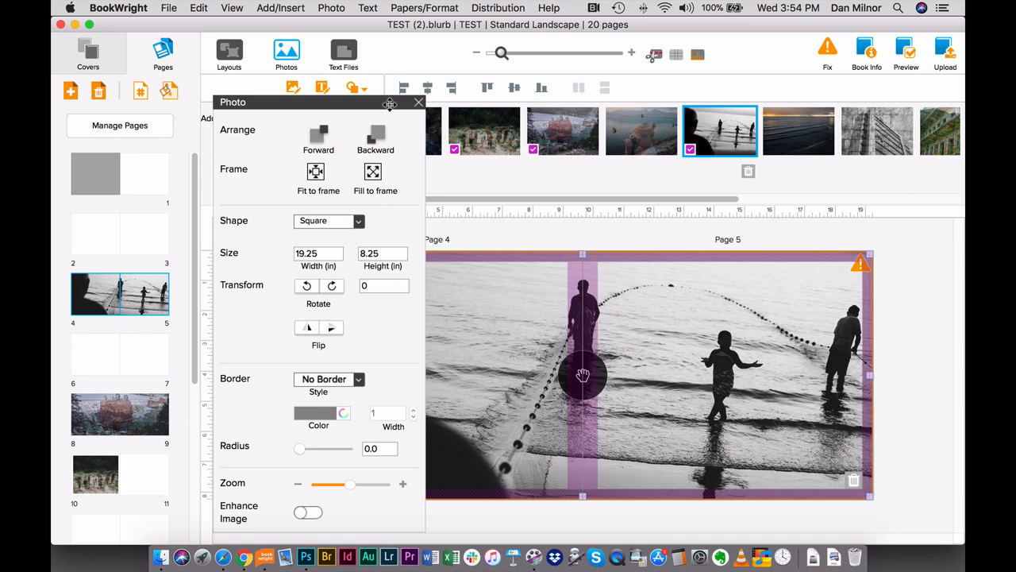
pyautogui.click(420, 102)
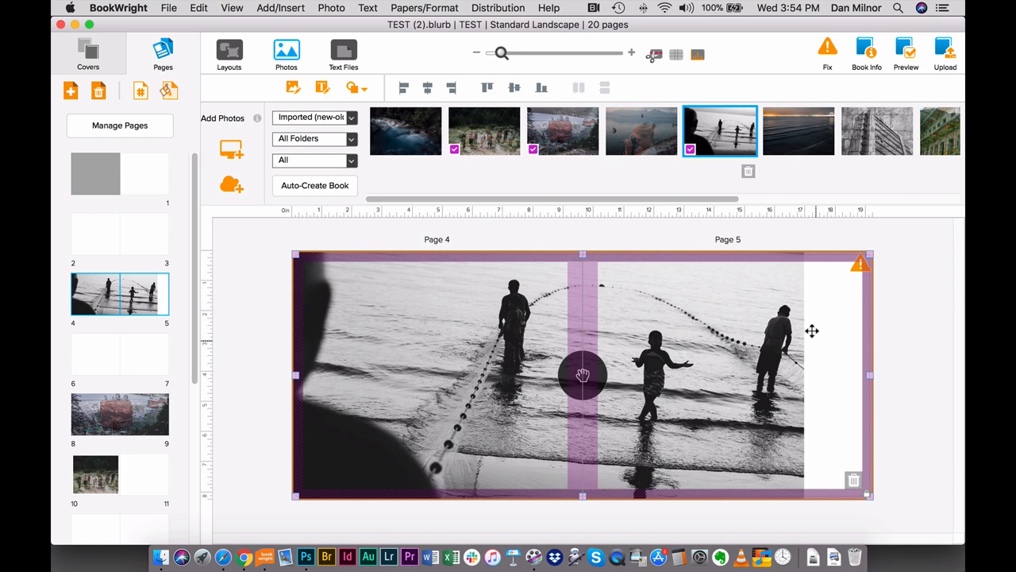
pyautogui.moveTo(524, 315)
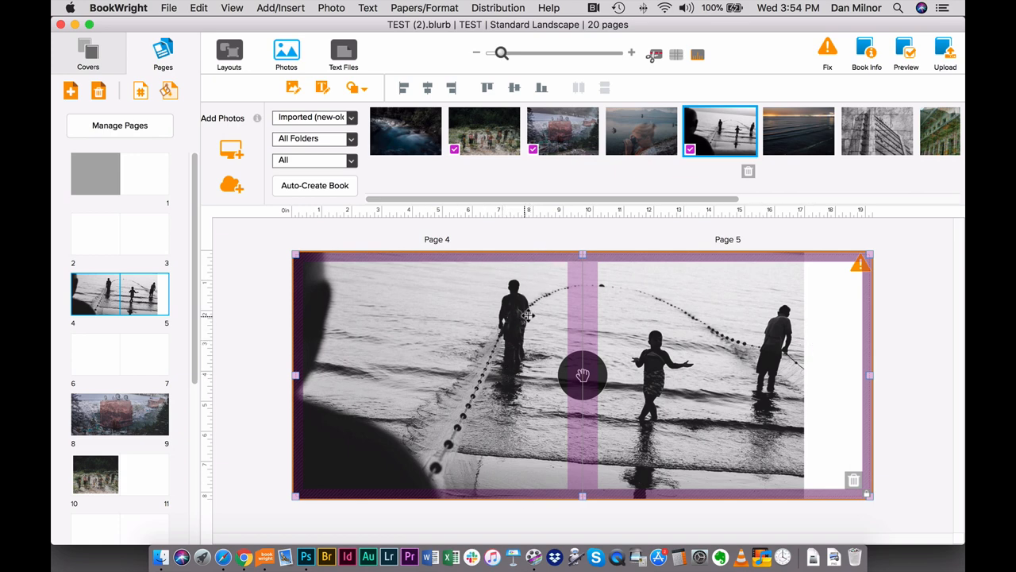
pyautogui.moveTo(498, 413)
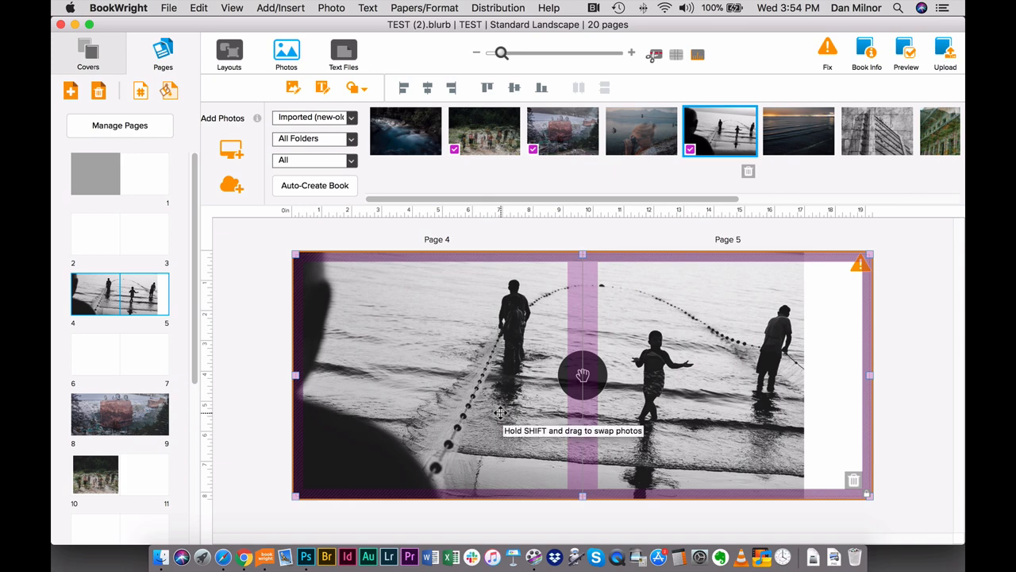
pyautogui.moveTo(183, 188)
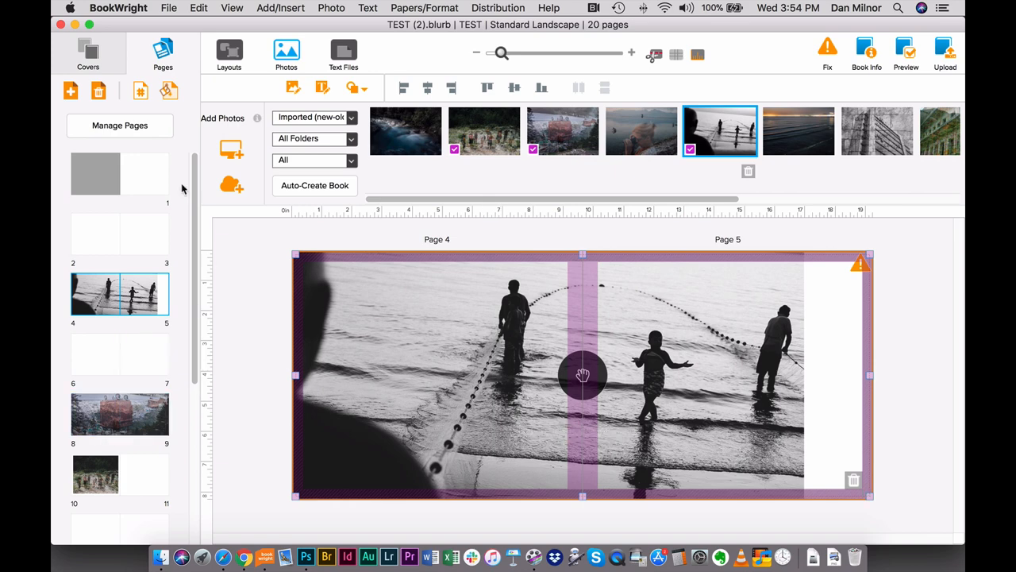
# Shift the beach photo left on pages 4–5 and open the Manage Pages overview.
pyautogui.click(143, 234)
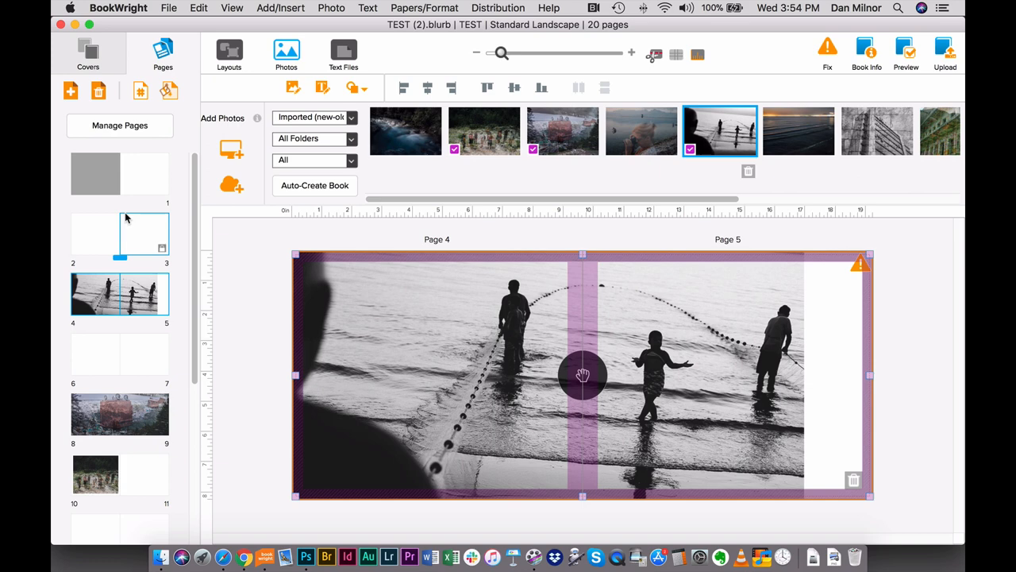
pyautogui.moveTo(199, 230)
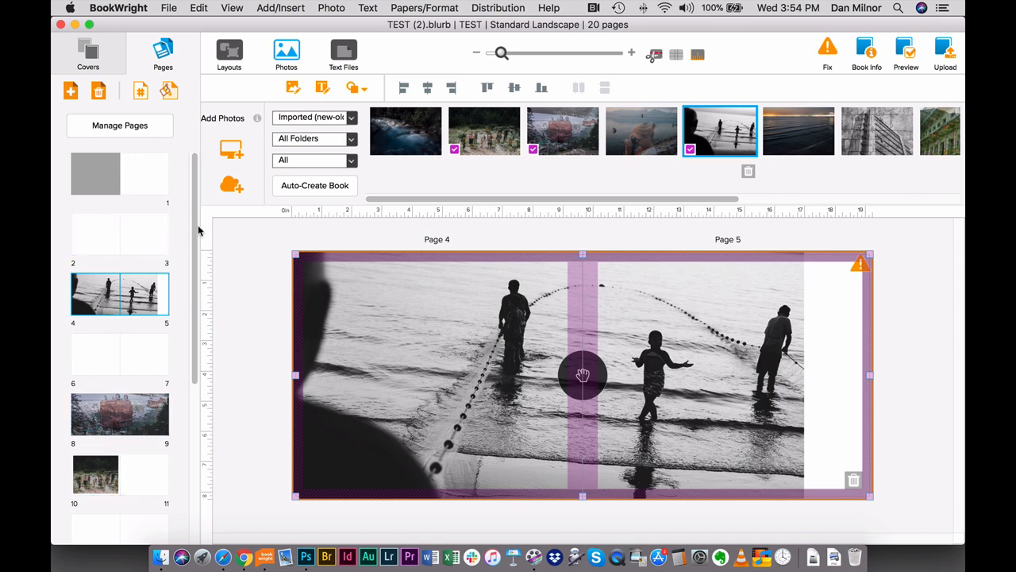
pyautogui.scroll(-3)
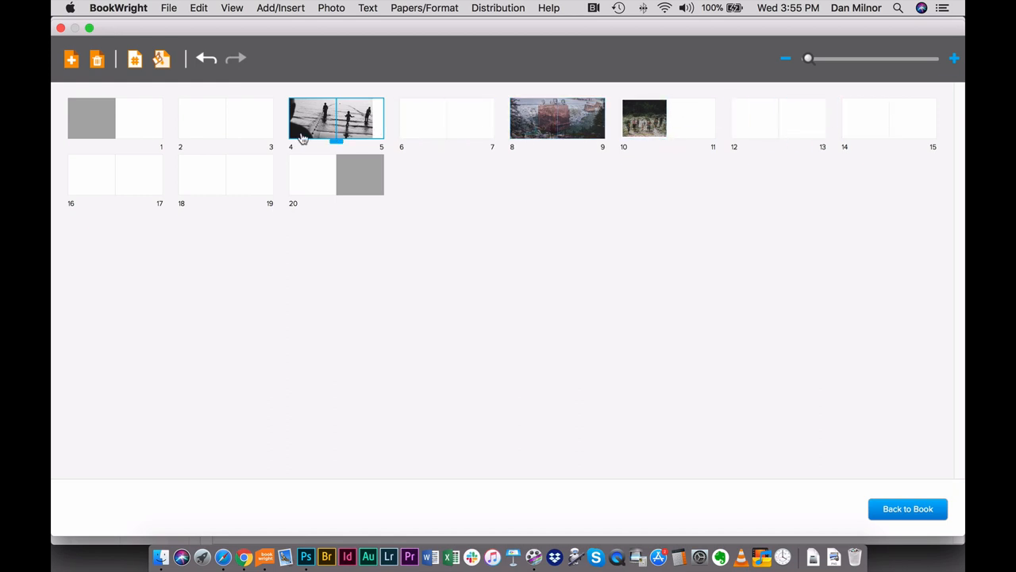
# Move the rusty bin spread ahead to pages 4–5, pushing the beach spread to 6–7.
pyautogui.click(312, 175)
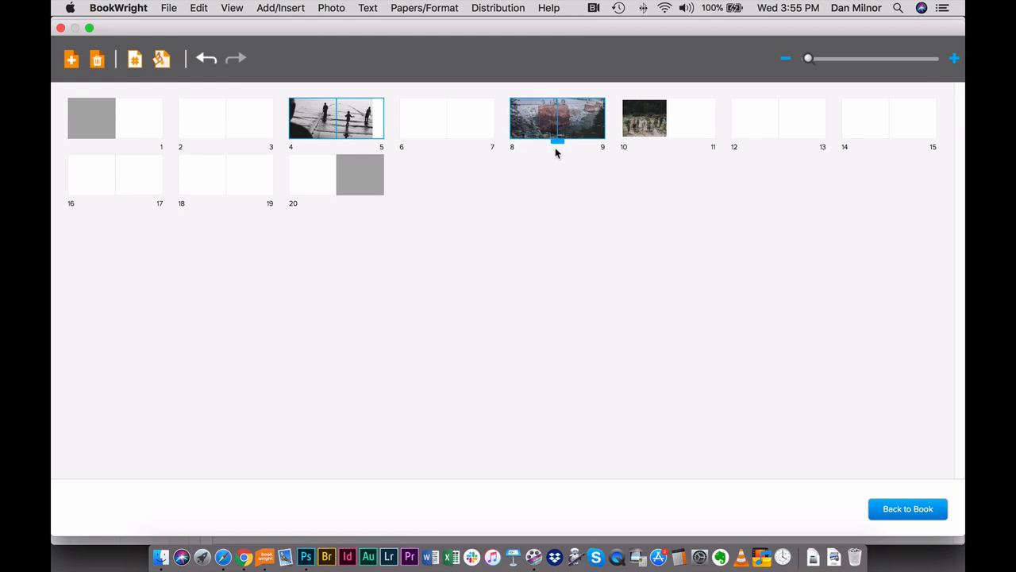
pyautogui.moveTo(557, 118); pyautogui.dragTo(632, 180)
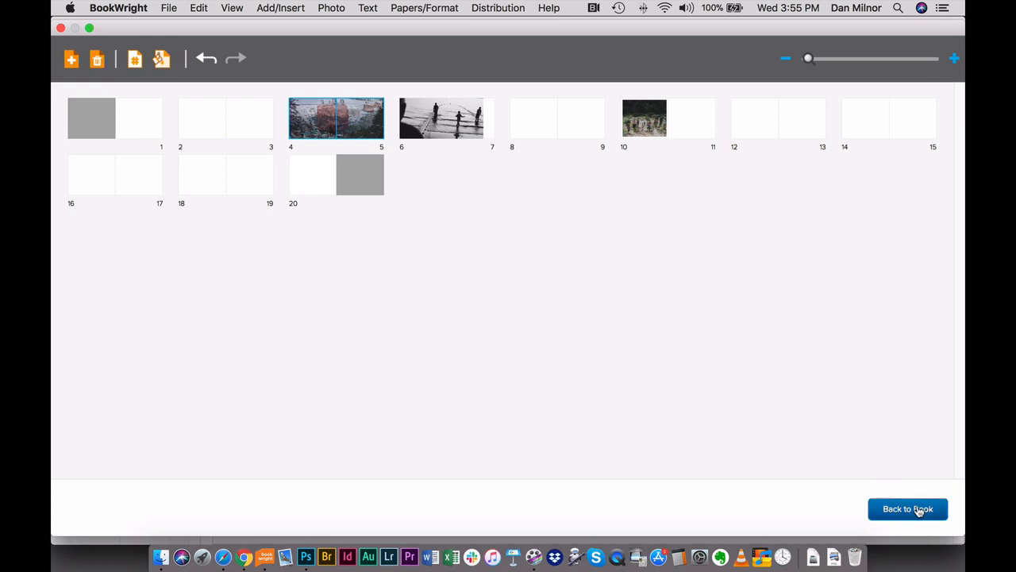
pyautogui.click(929, 508)
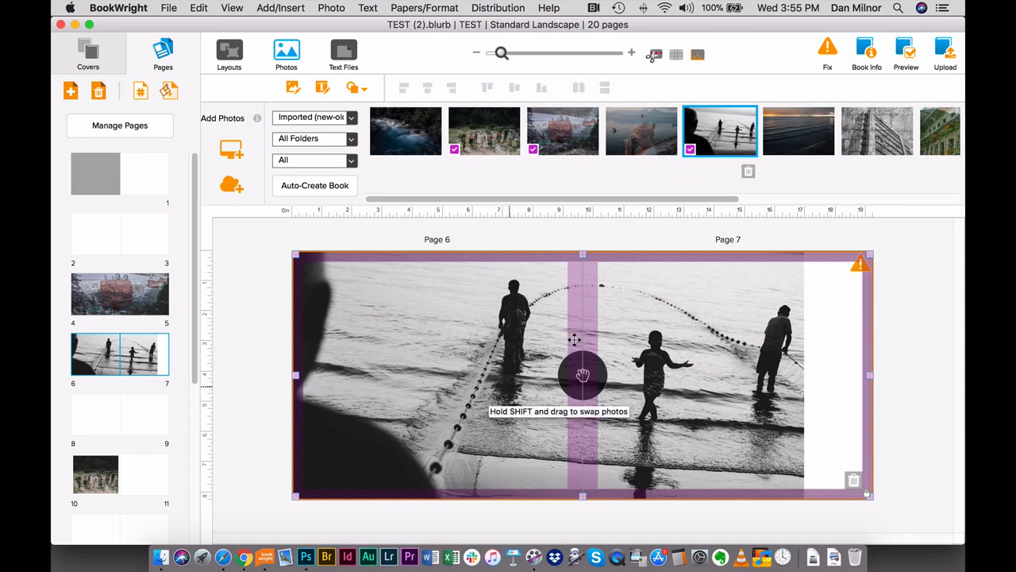
pyautogui.moveTo(873, 247)
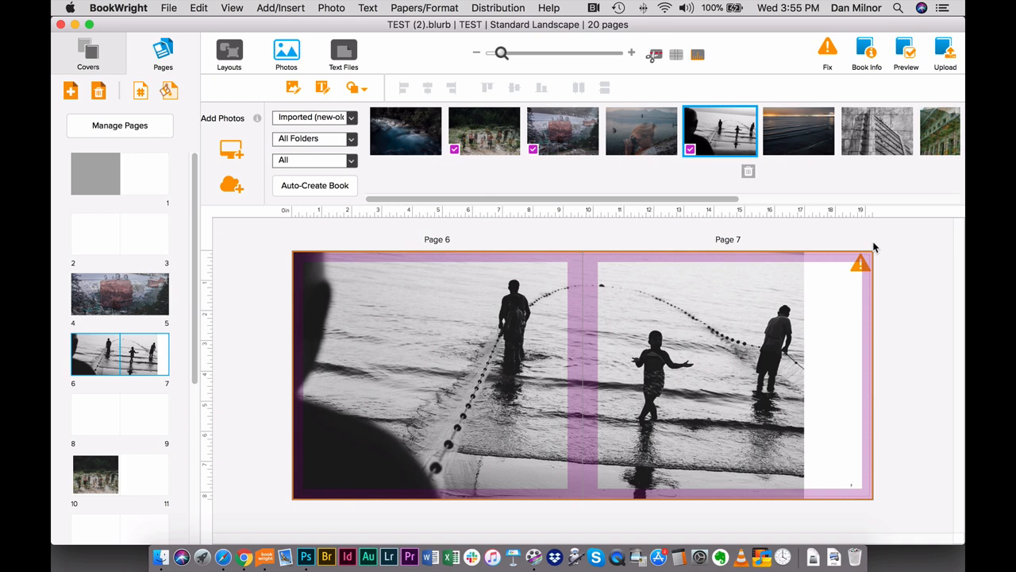
pyautogui.moveTo(859, 223)
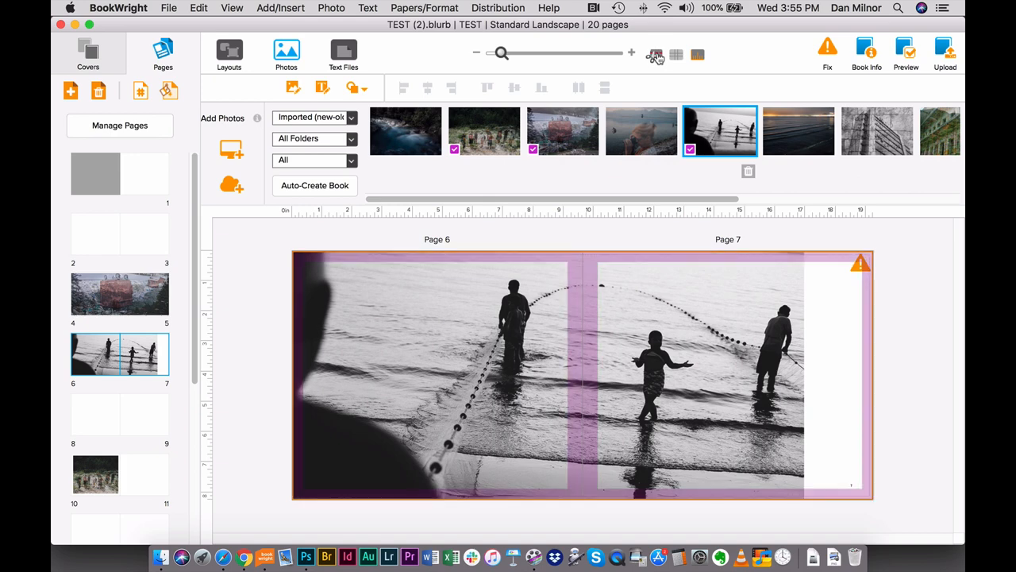
pyautogui.moveTo(661, 83)
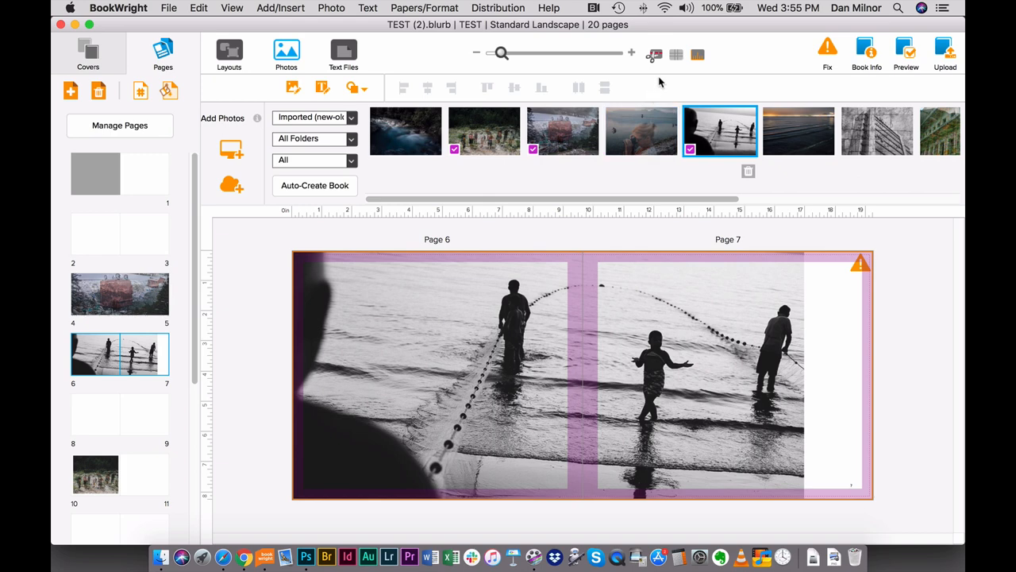
pyautogui.click(674, 54)
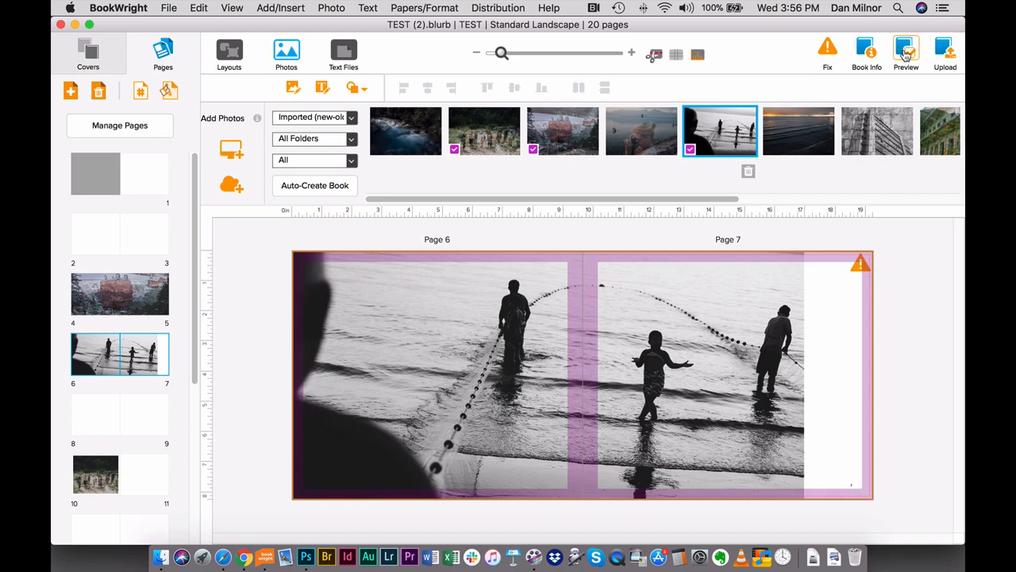
pyautogui.click(906, 50)
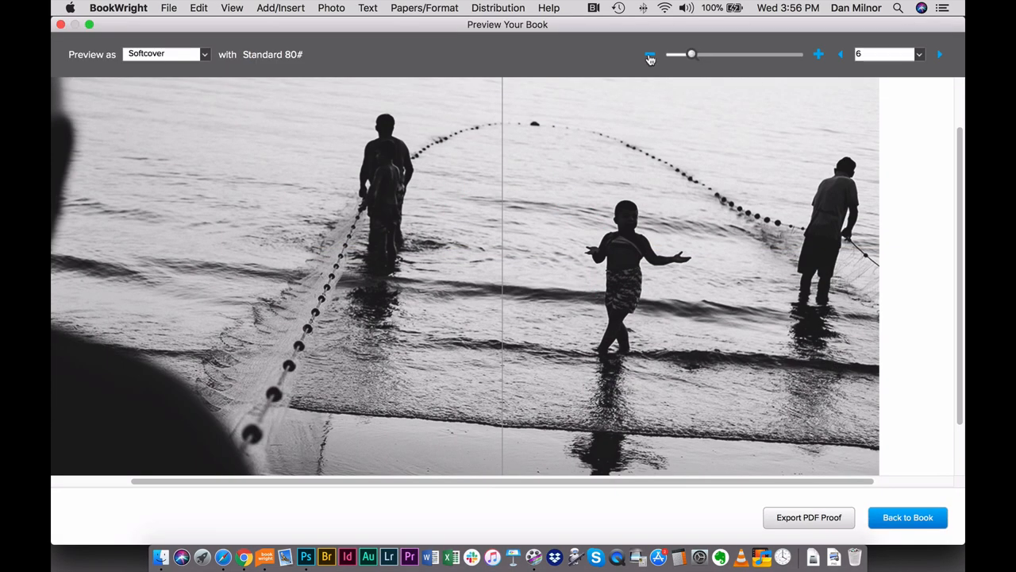
pyautogui.click(650, 54)
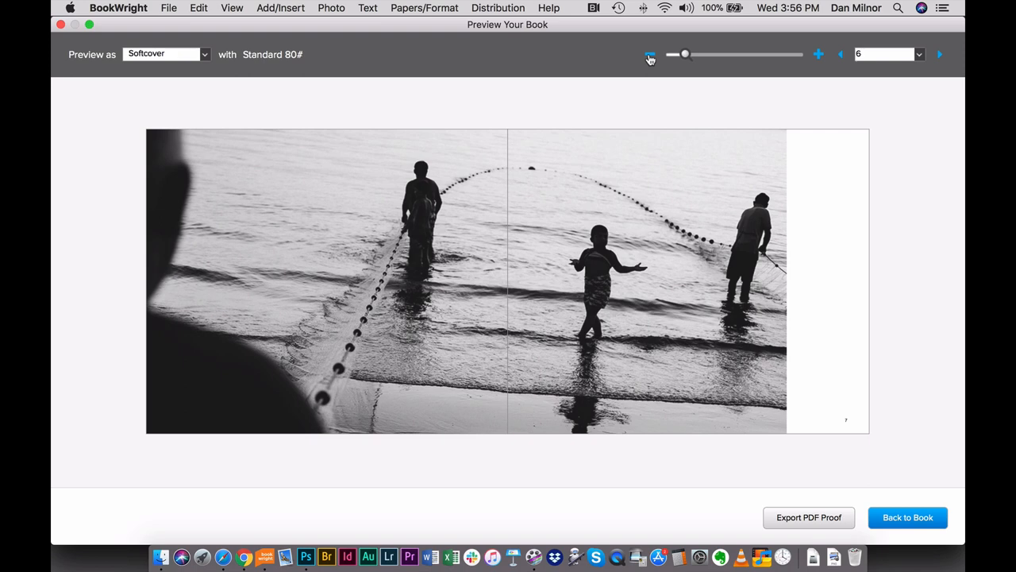
pyautogui.click(836, 54)
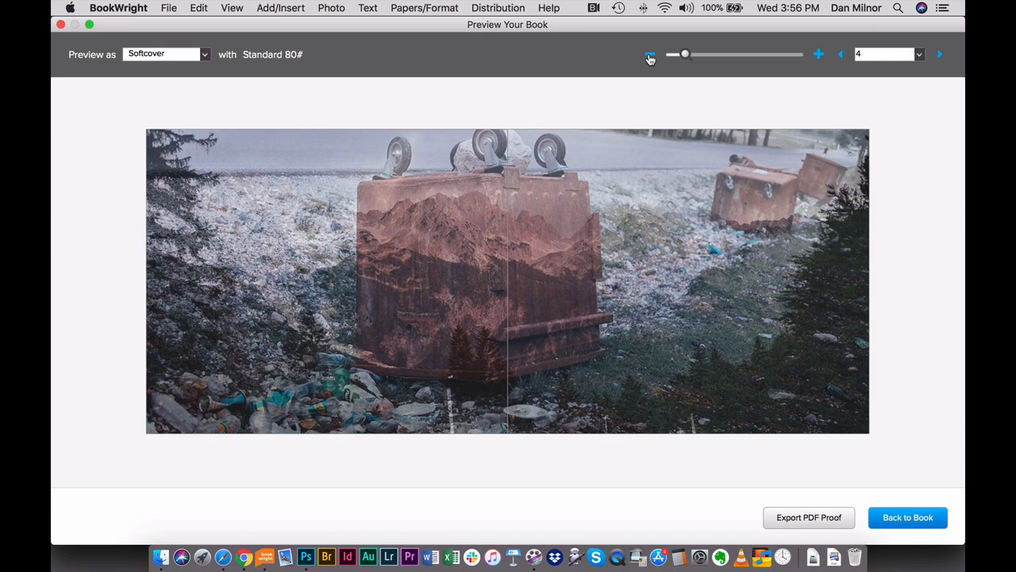
pyautogui.click(939, 54)
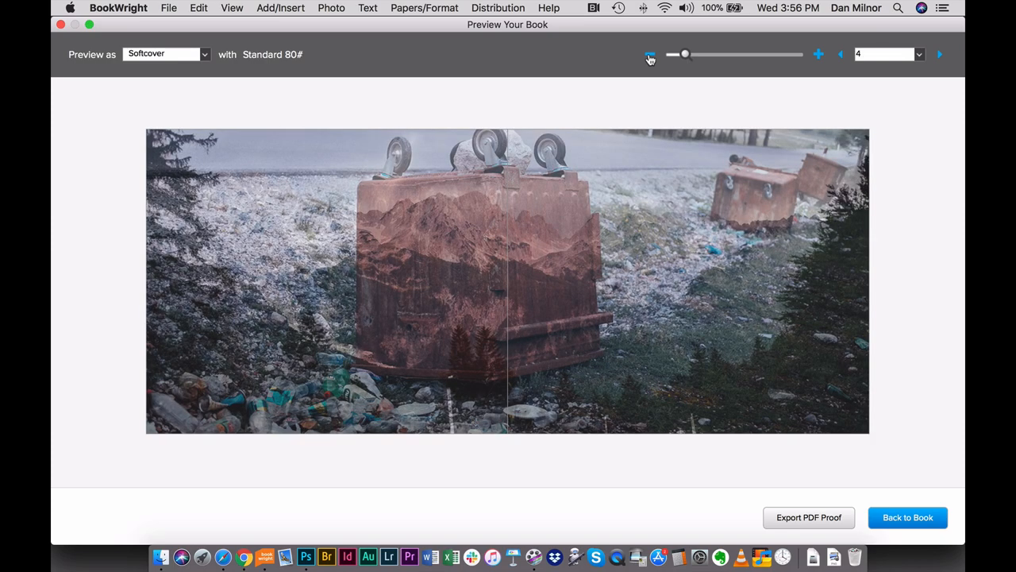
pyautogui.click(941, 53)
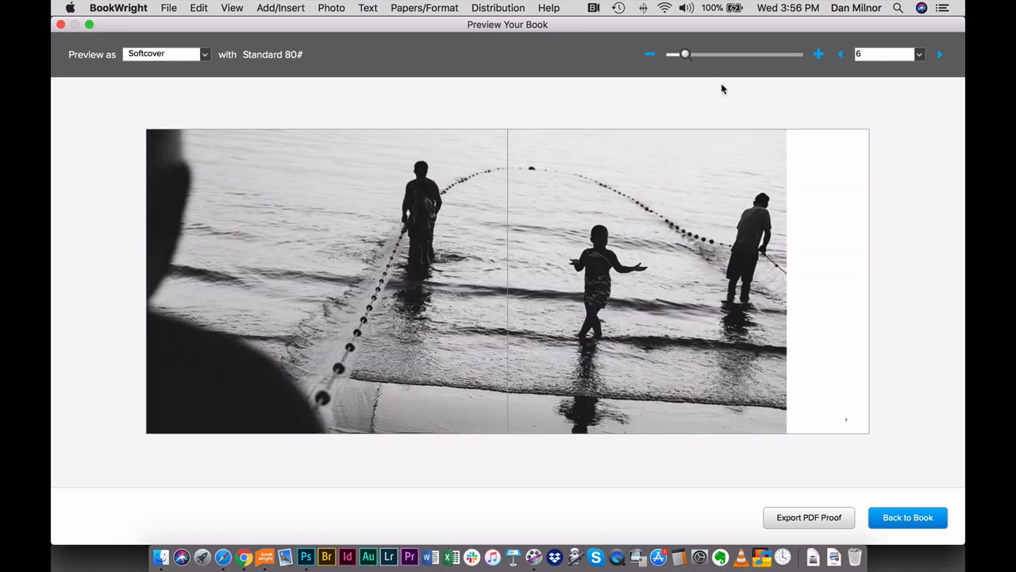
pyautogui.click(908, 517)
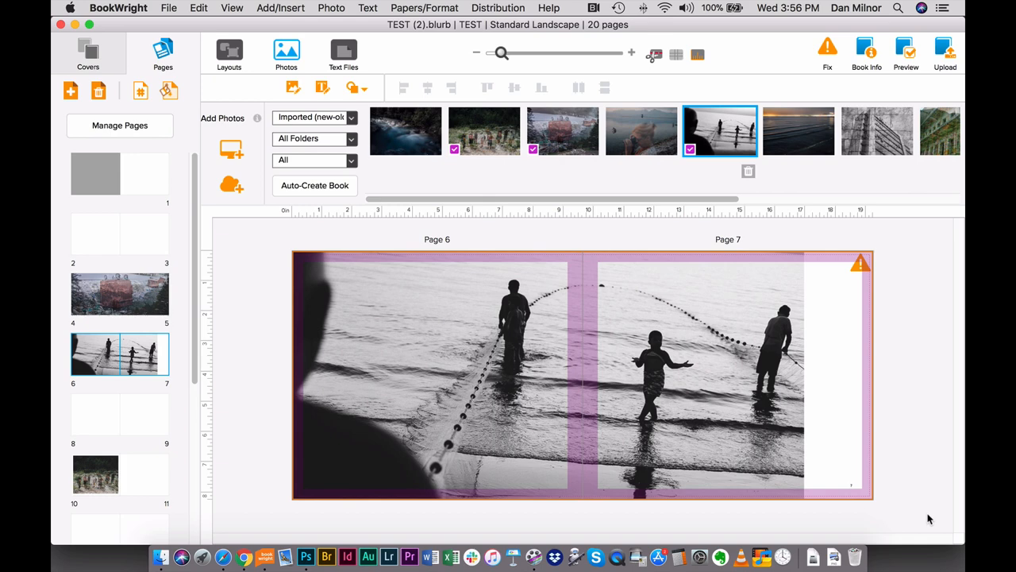
# Try uploading the book for printing and dismiss the missing-cover warning.
pyautogui.click(583, 374)
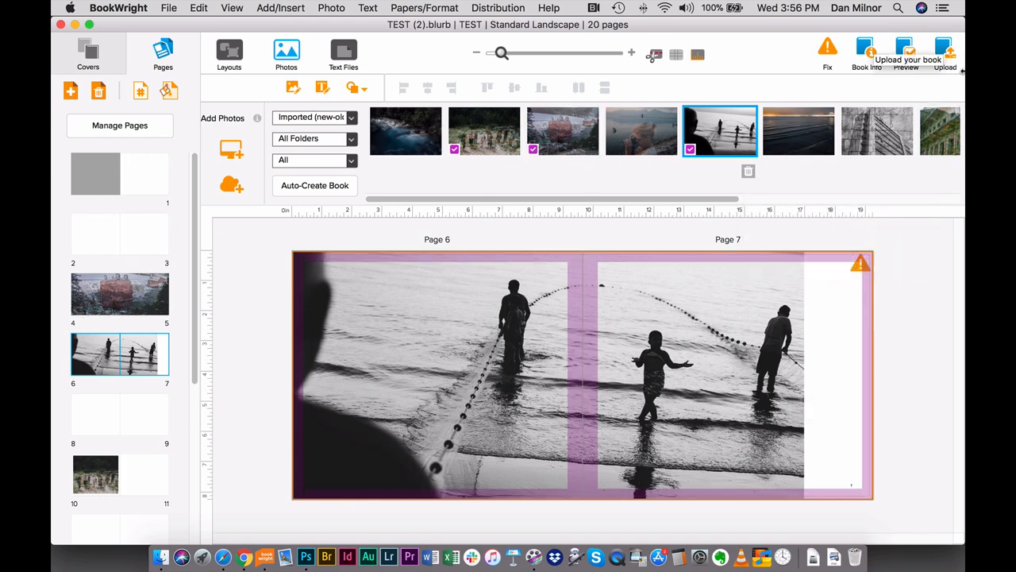
pyautogui.click(944, 48)
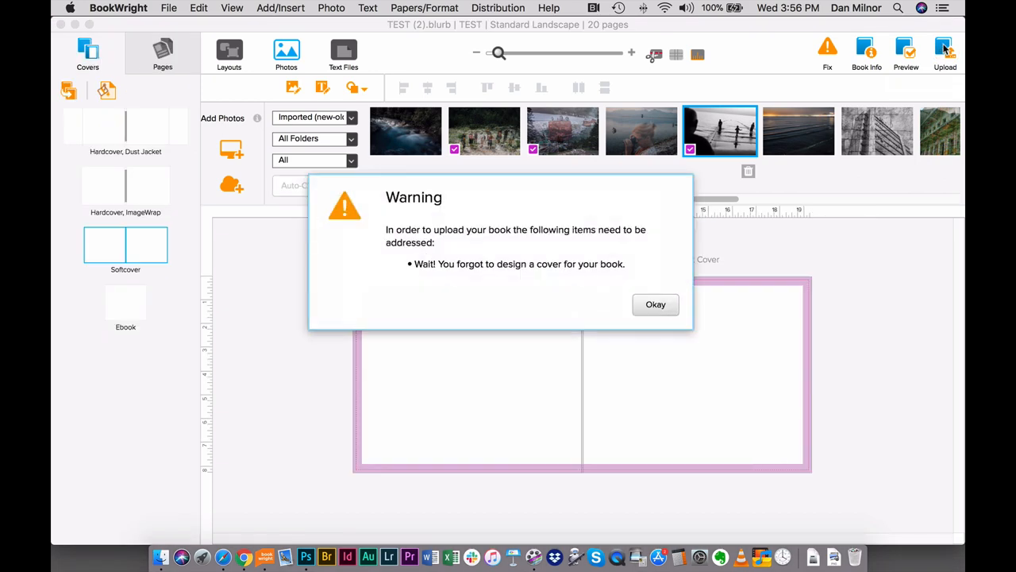
pyautogui.moveTo(416, 233)
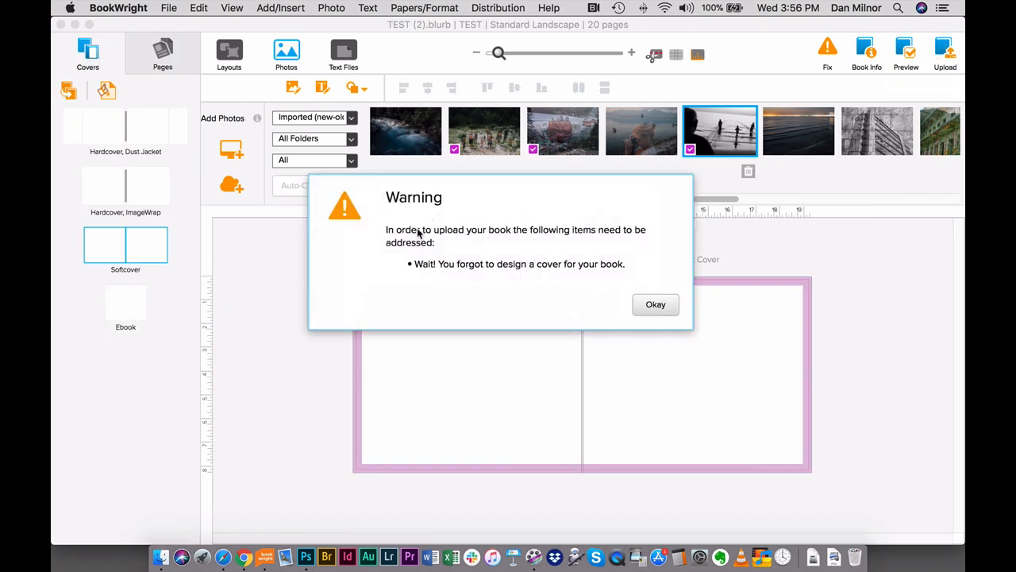
pyautogui.moveTo(335, 209)
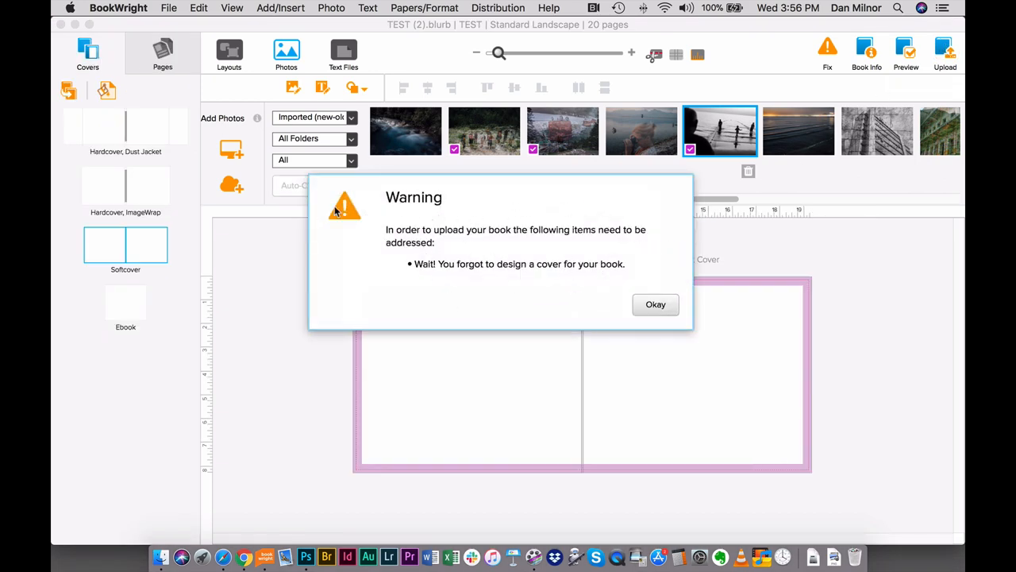
pyautogui.click(655, 304)
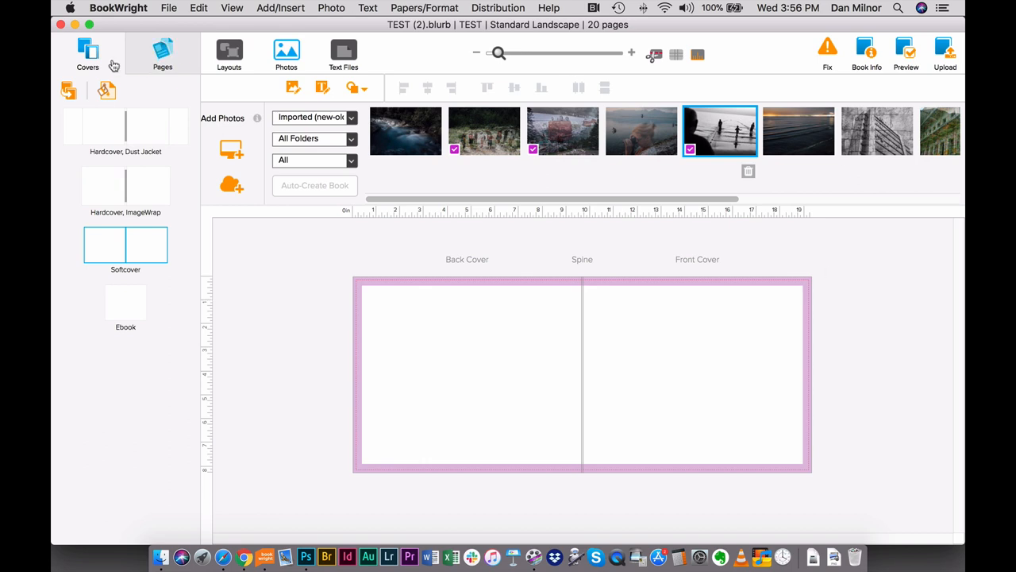
pyautogui.click(86, 49)
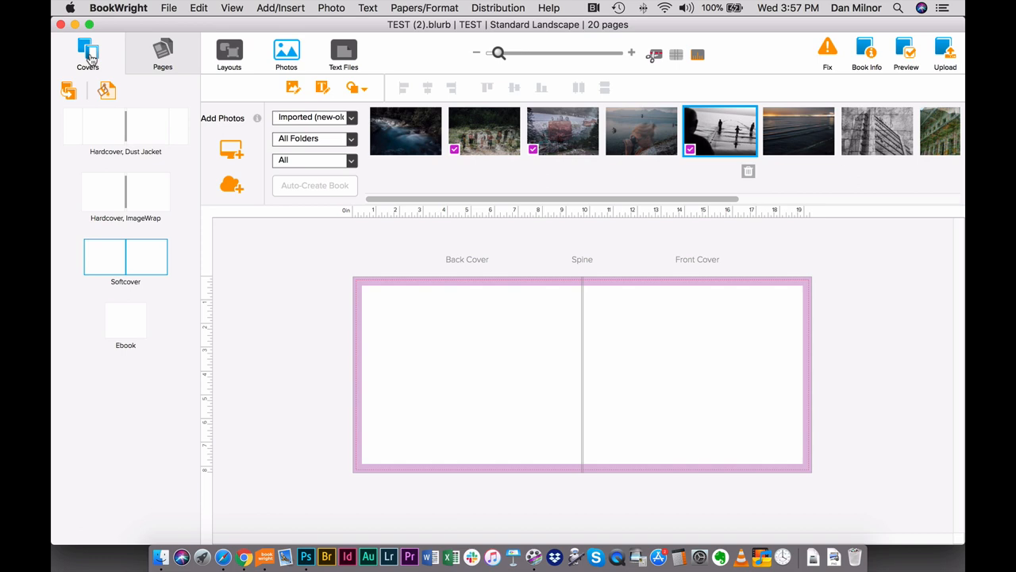
pyautogui.moveTo(91, 52)
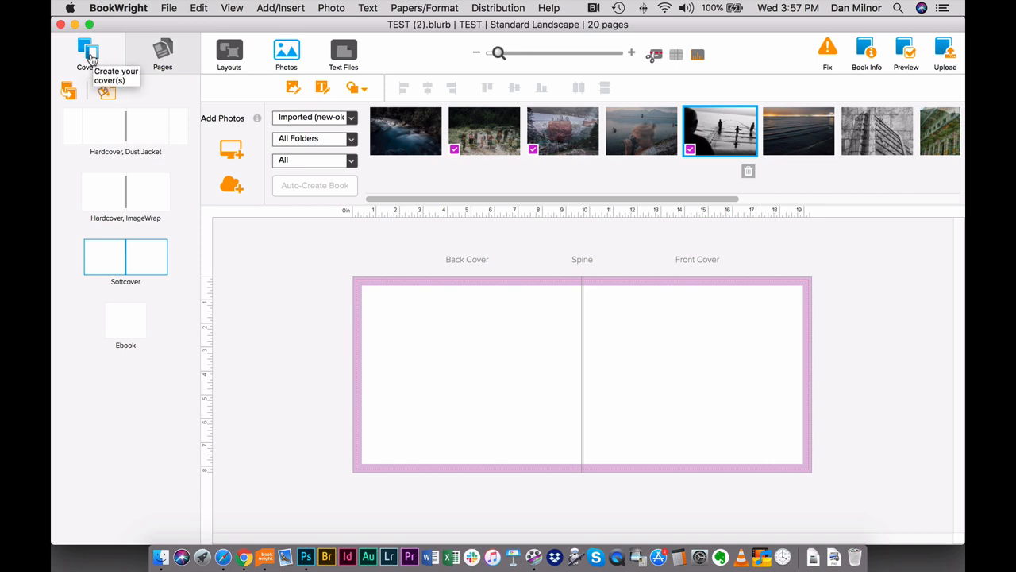